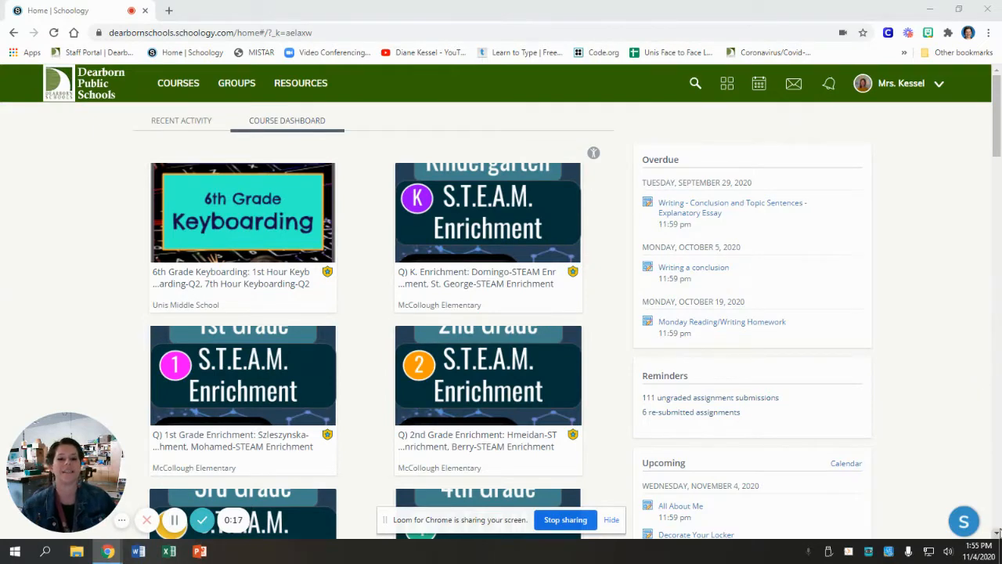
mouse_move(693, 314)
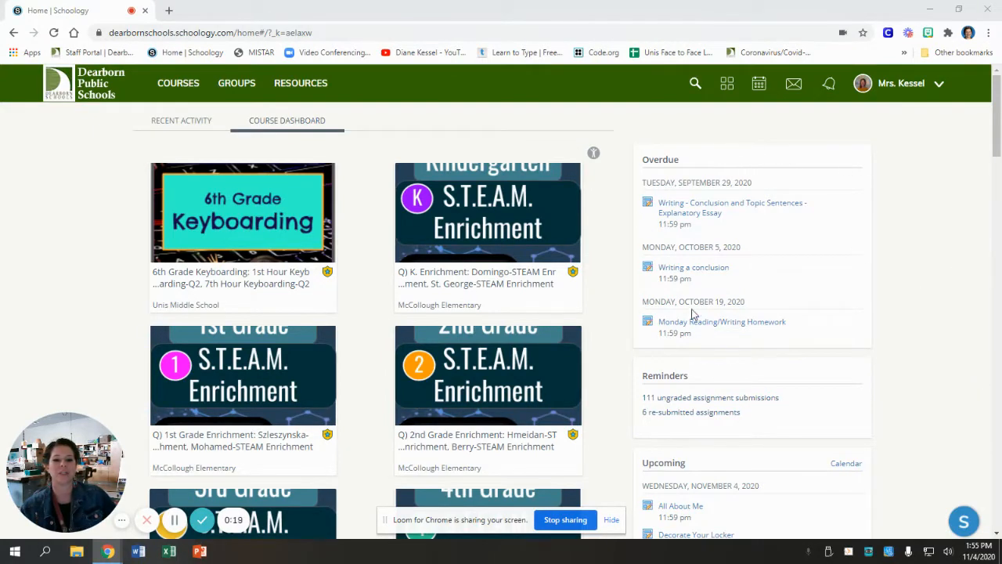
Step: Switch the home page to the Recent Activity feed of posted video messages
scroll(down, 3)
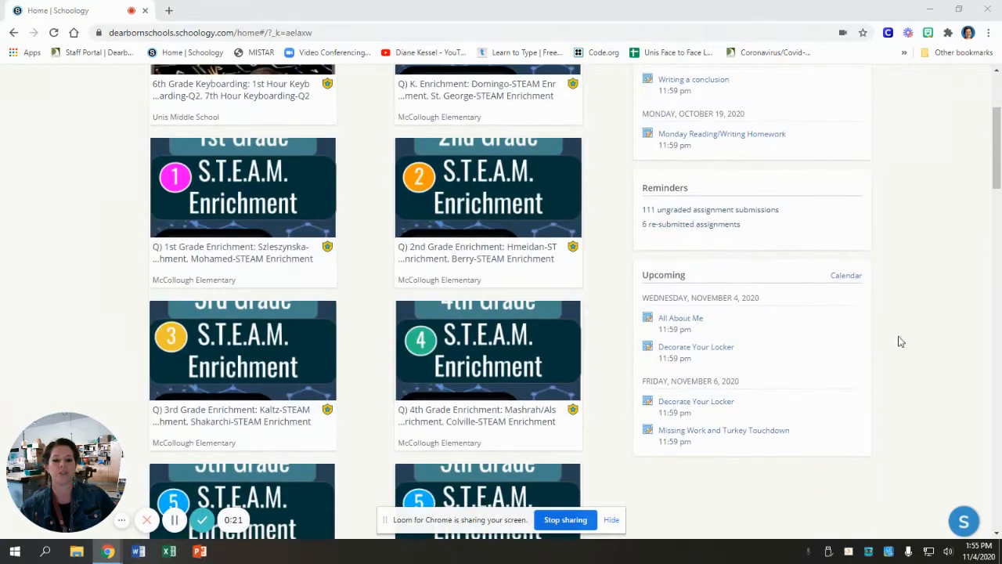
mouse_move(714, 474)
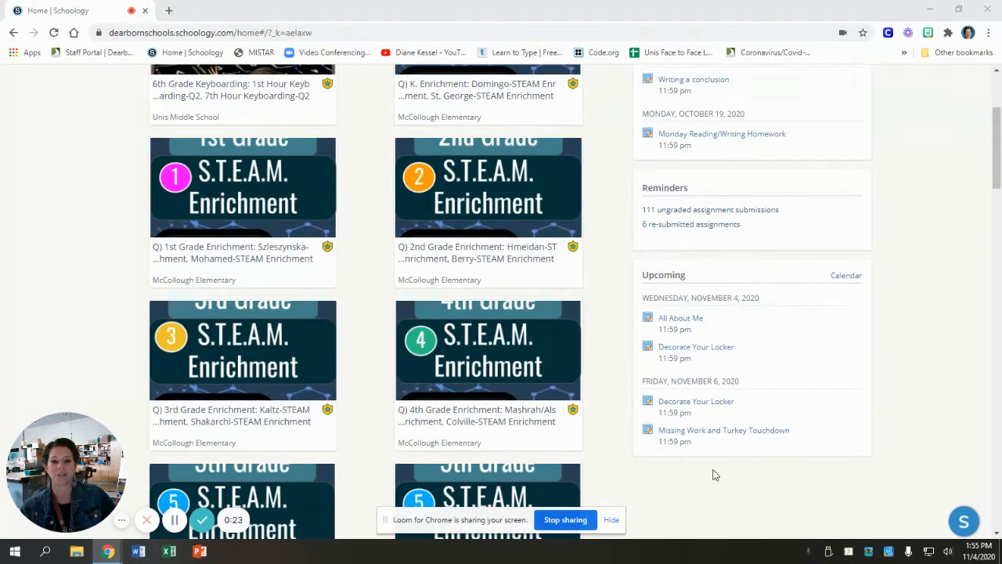
mouse_move(915, 384)
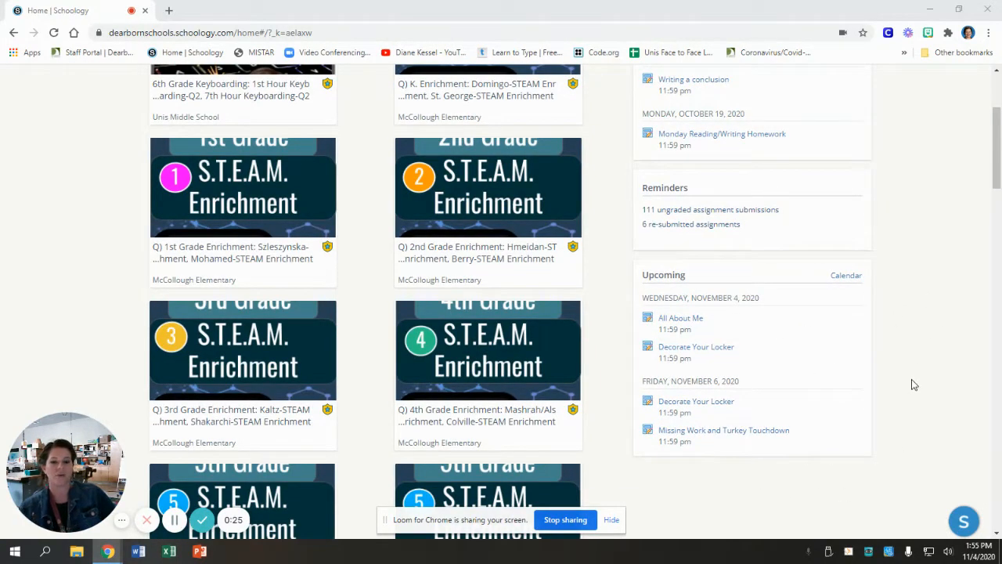
mouse_move(889, 353)
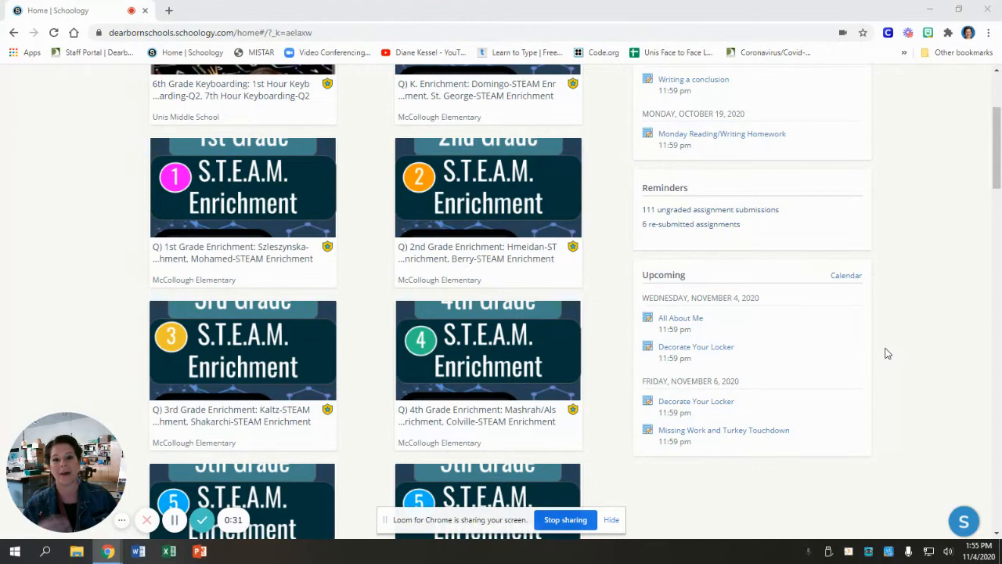
scroll(up, 3)
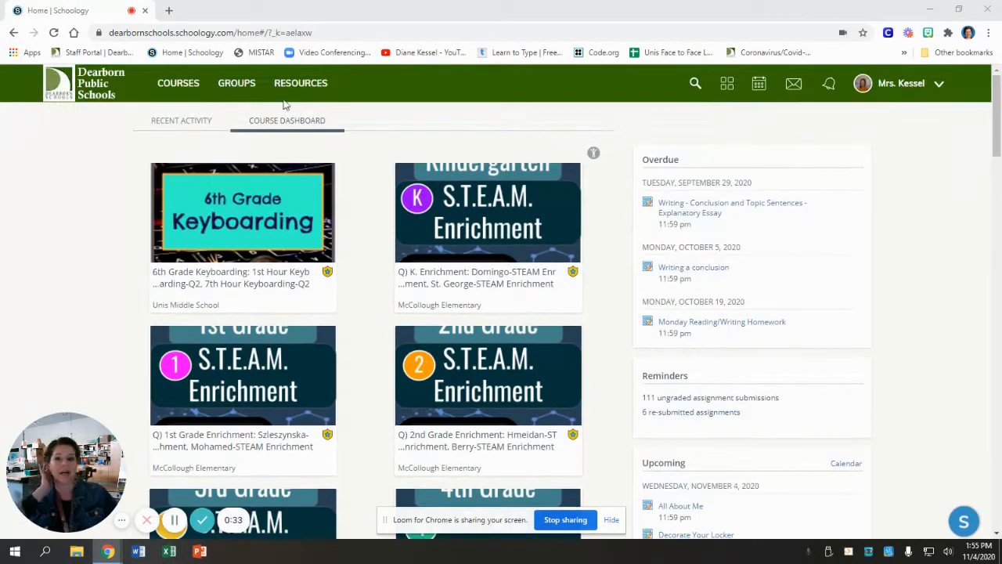
click(181, 119)
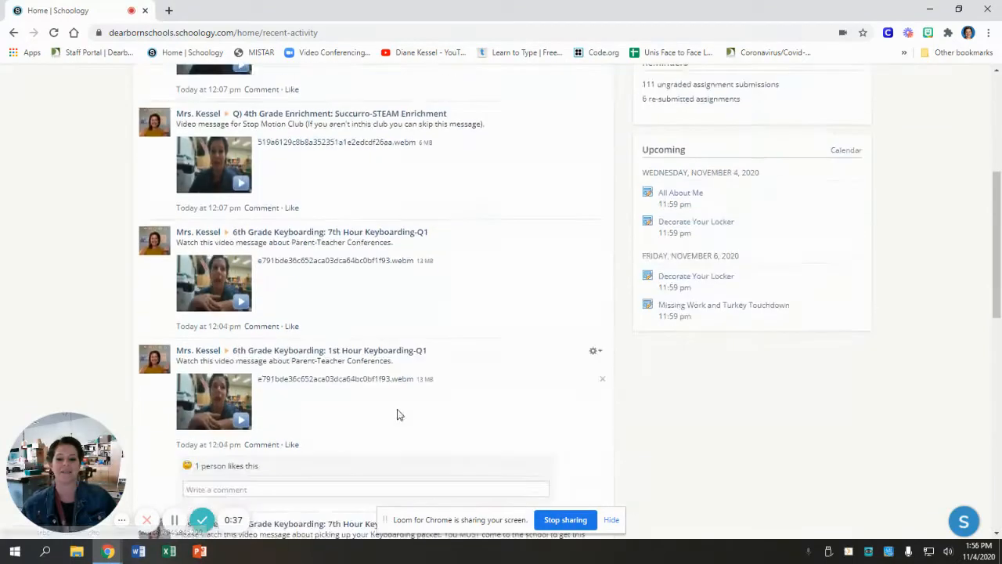
scroll(down, 3)
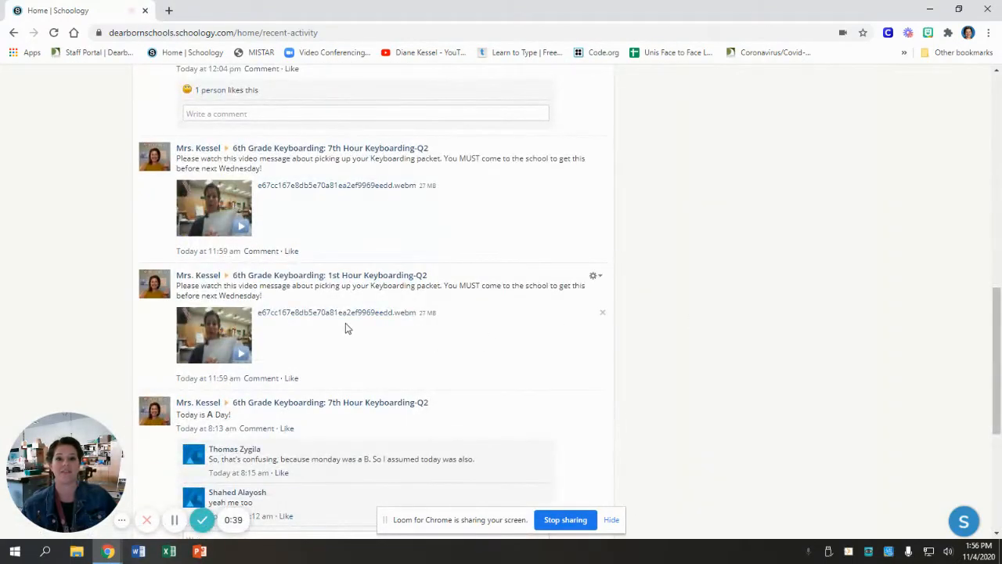
scroll(up, 3)
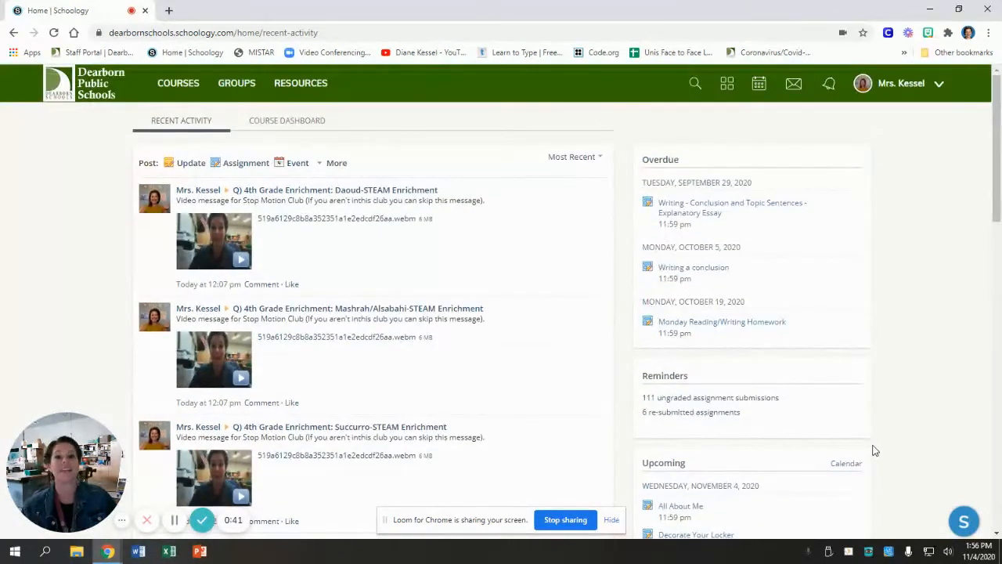
mouse_move(178, 83)
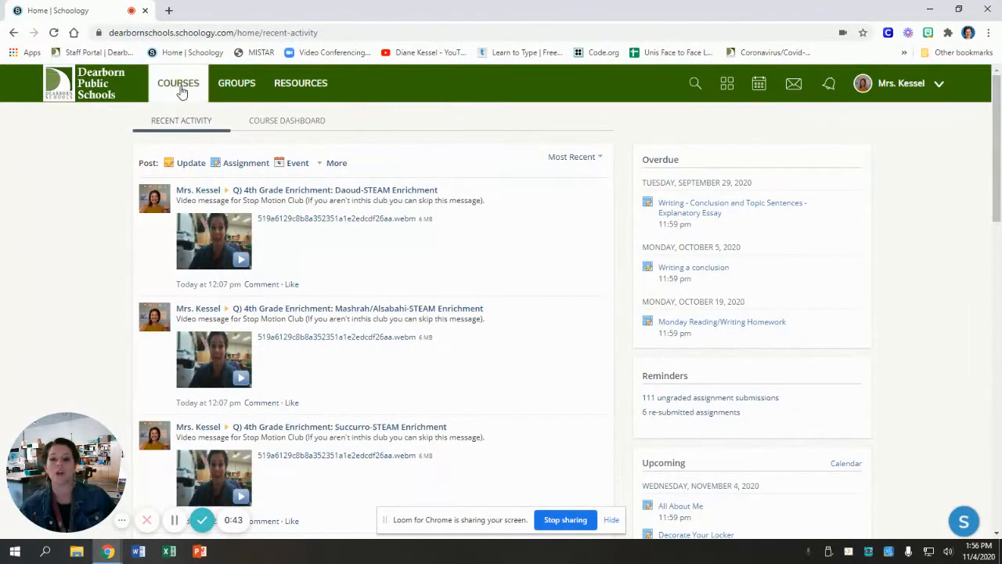
Step: Show the Courses panel with keyboarding, STEAM enrichment, workshop and bilingual tiles
click(178, 83)
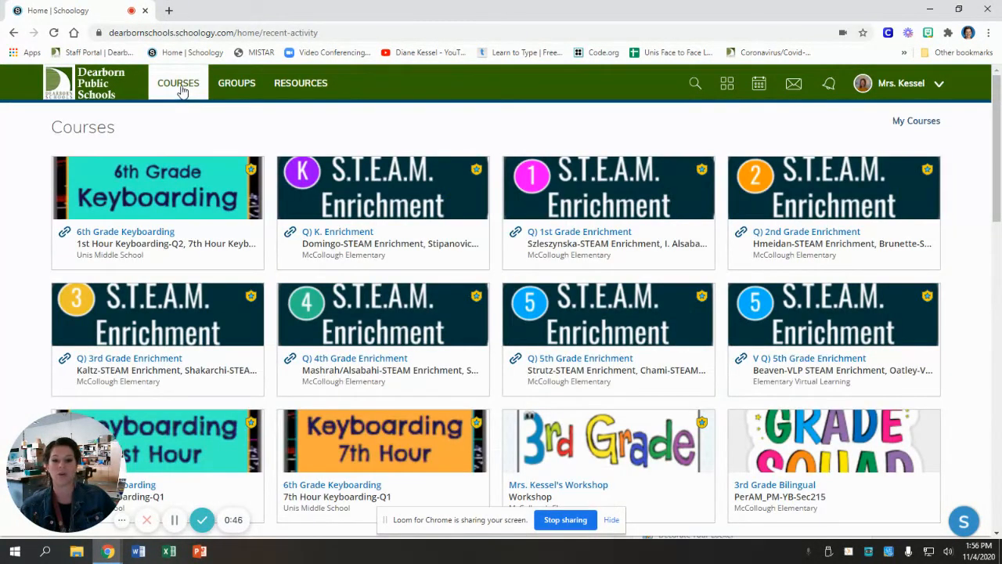
mouse_move(853, 338)
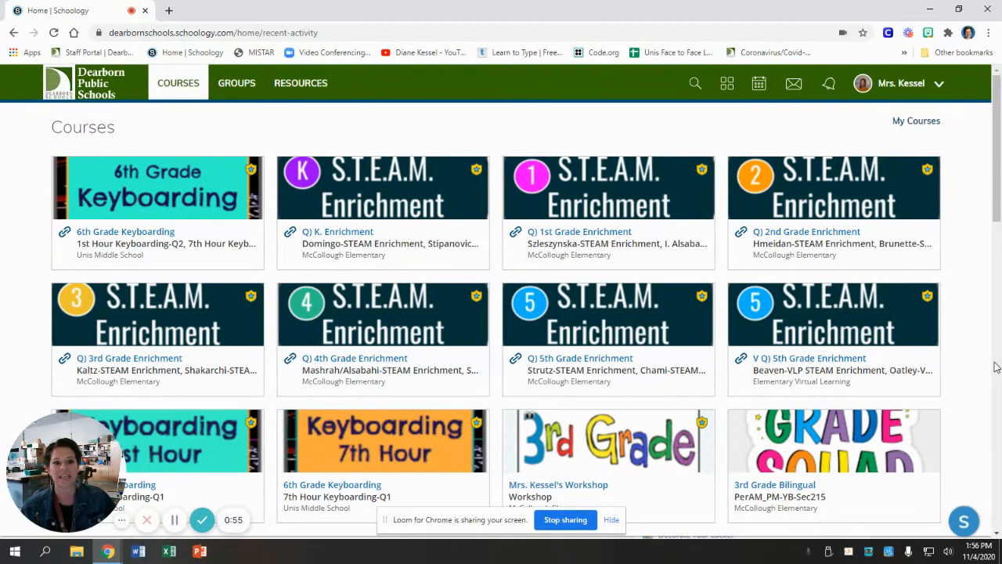
scroll(down, 3)
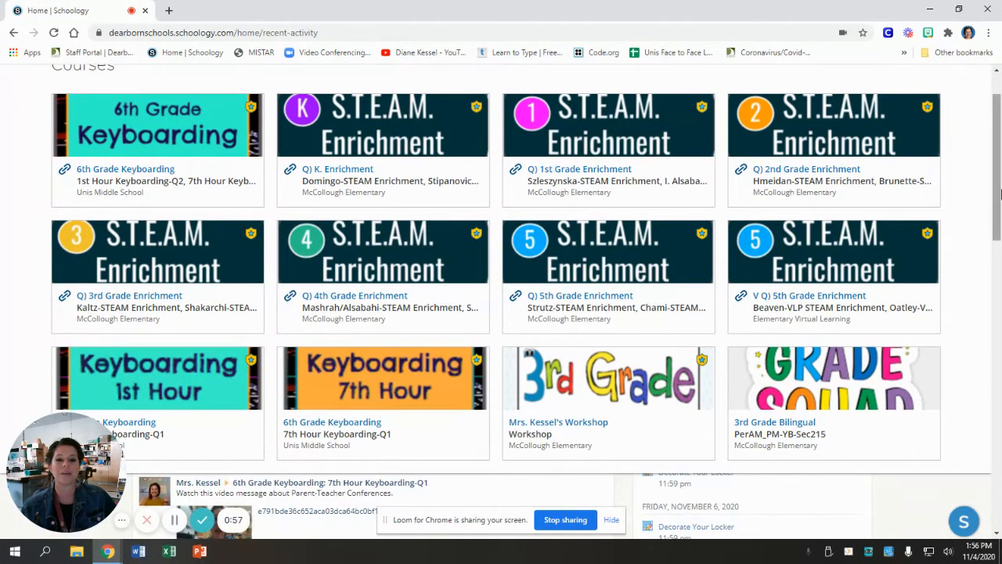
scroll(up, 3)
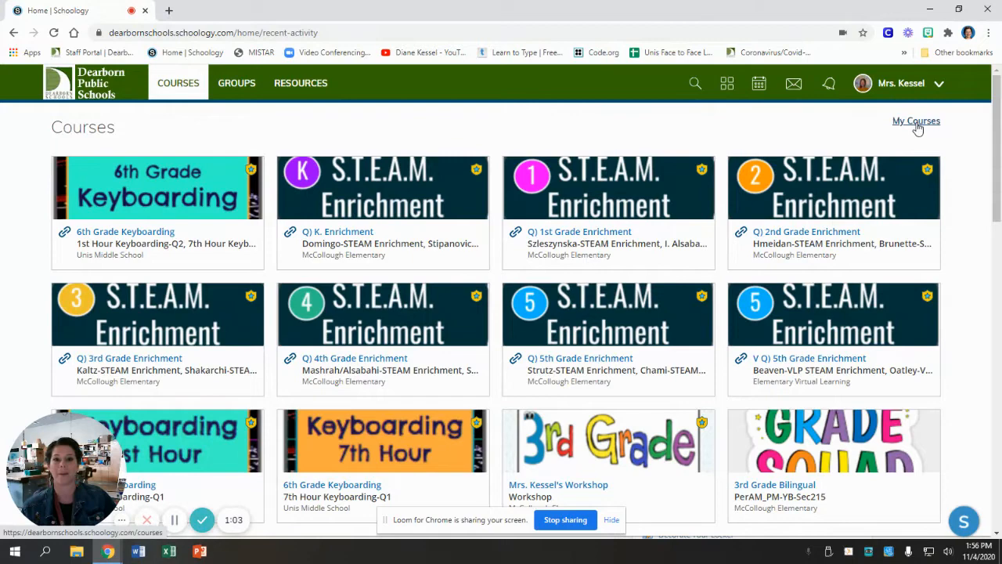
Step: Open the My Courses page listing every course with its sections
click(916, 121)
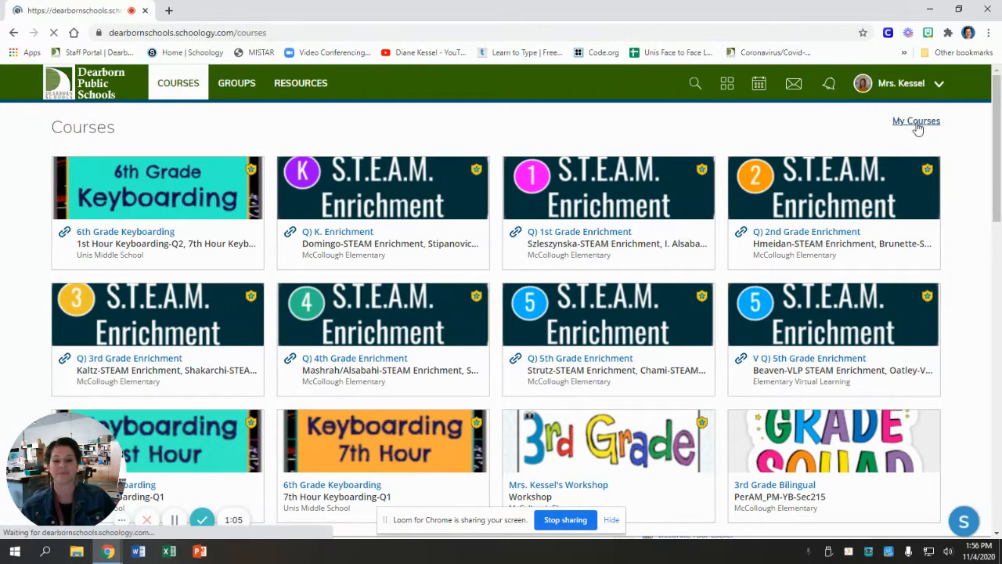
click(916, 121)
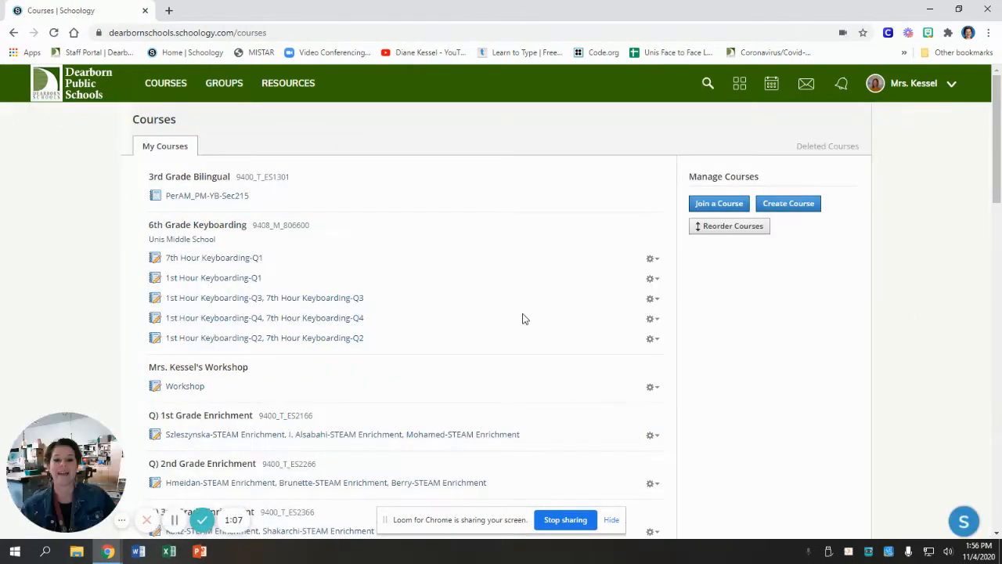
scroll(down, 3)
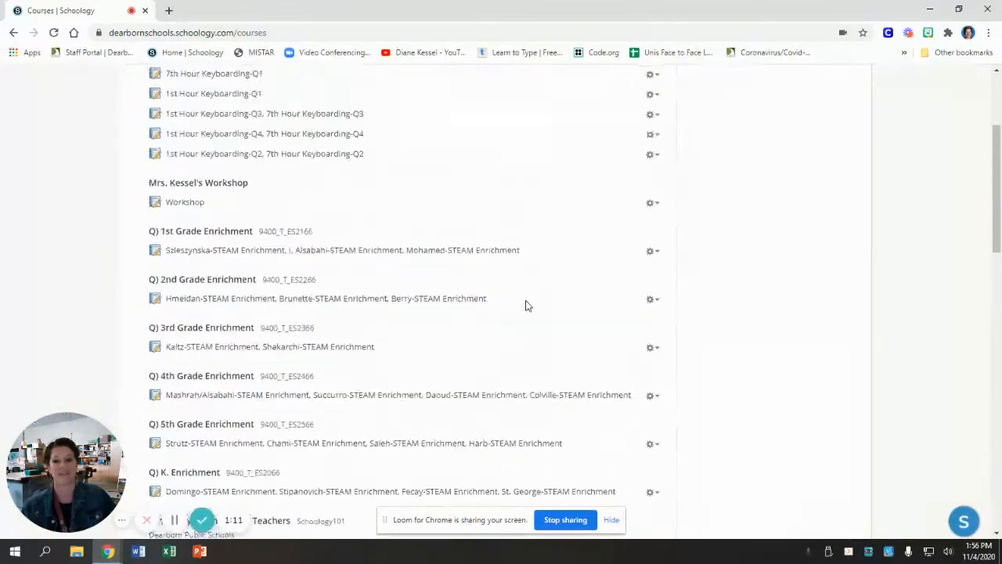
scroll(up, 3)
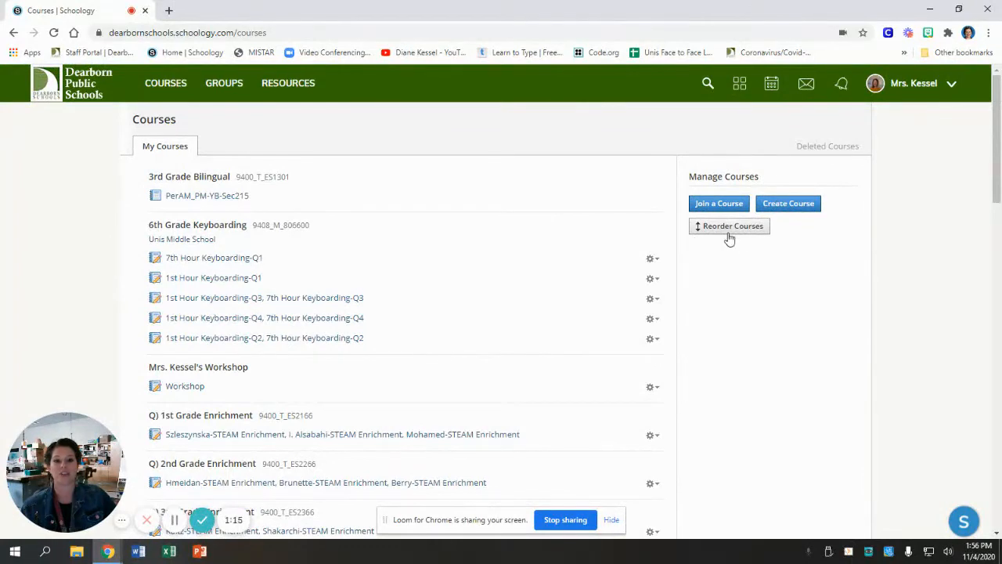
Step: Move the 1st Hour Keyboarding-Q3 section up beneath the Q2 section in Reorder Courses
click(729, 226)
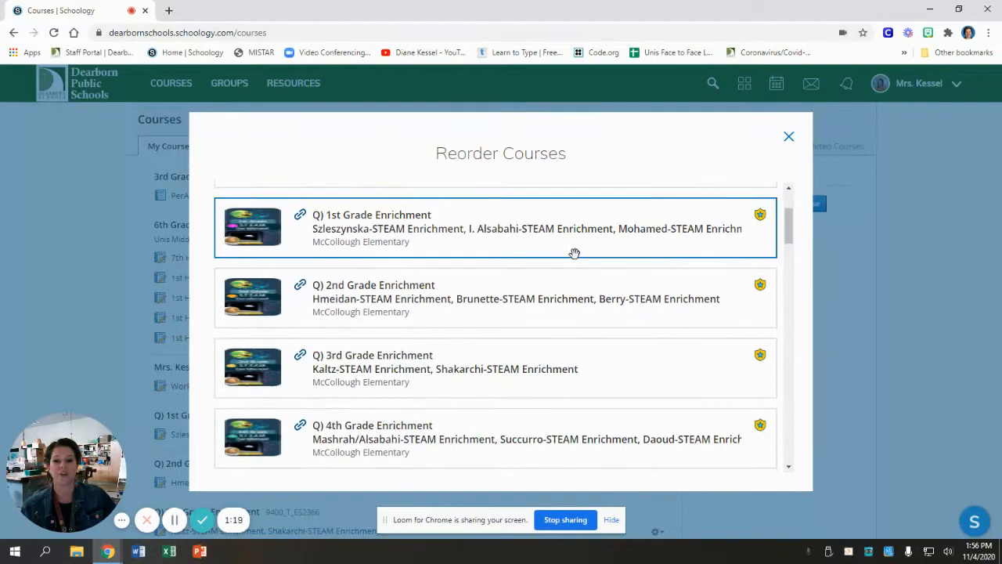
scroll(down, 3)
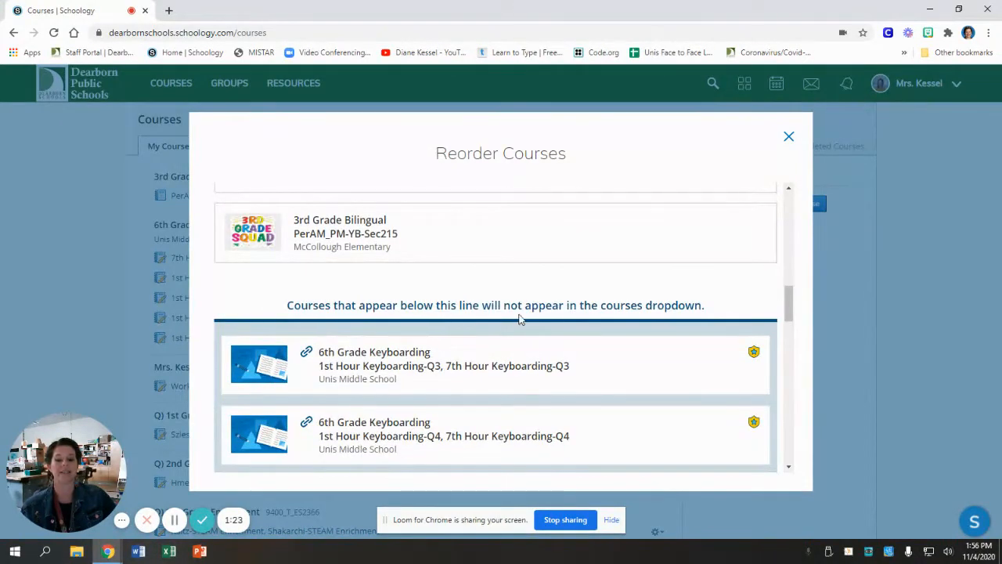
mouse_move(708, 311)
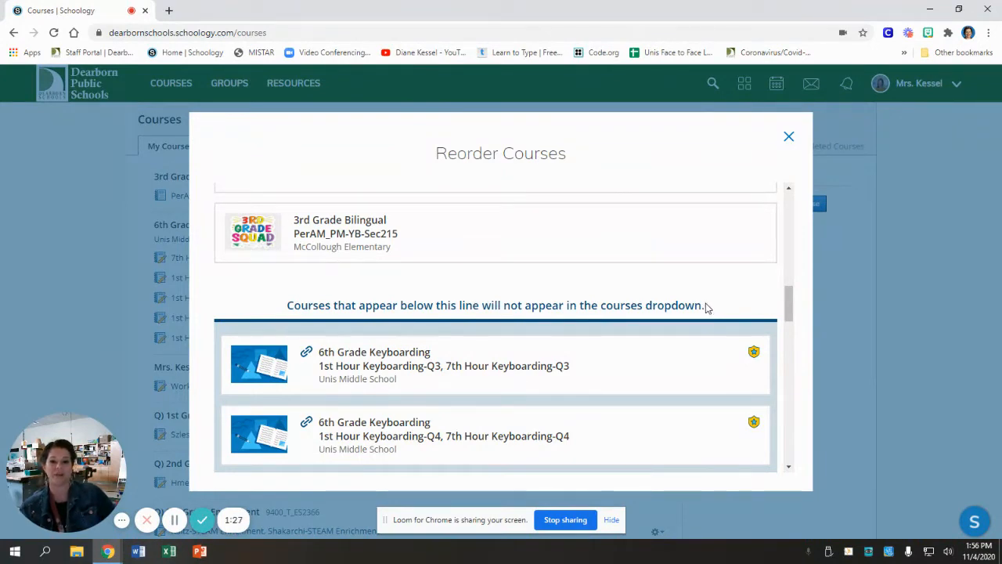
mouse_move(228, 402)
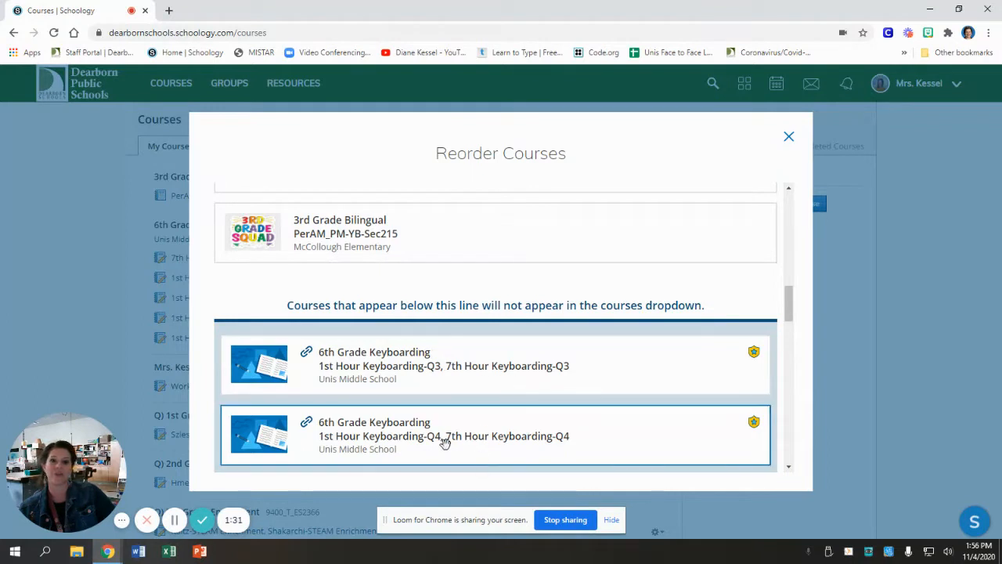
scroll(up, 3)
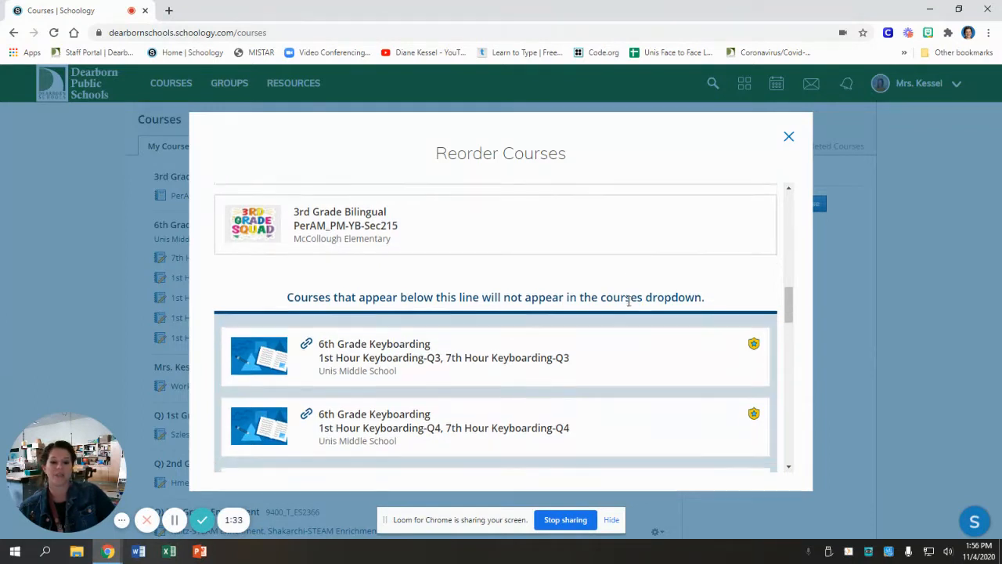
scroll(down, 3)
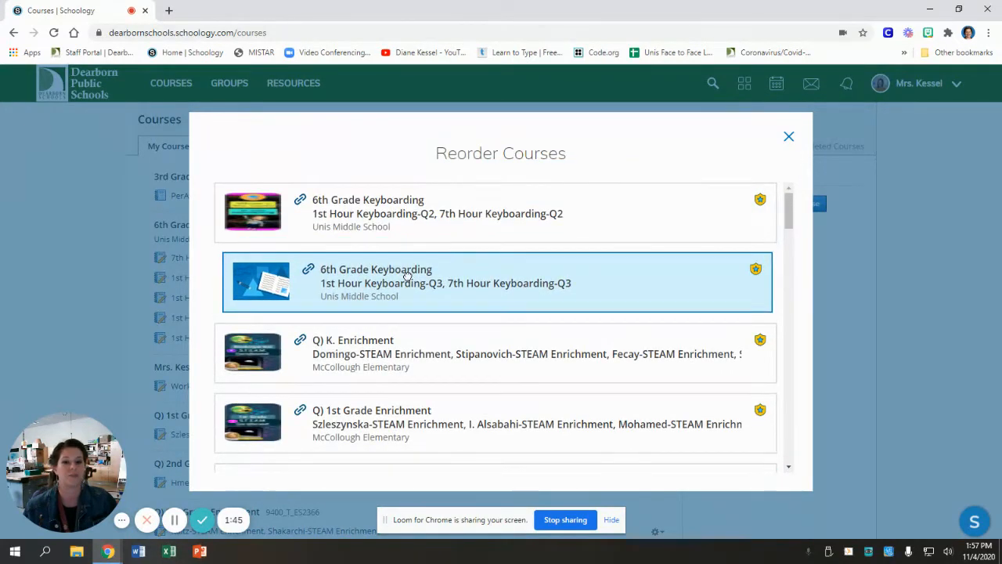
mouse_move(857, 103)
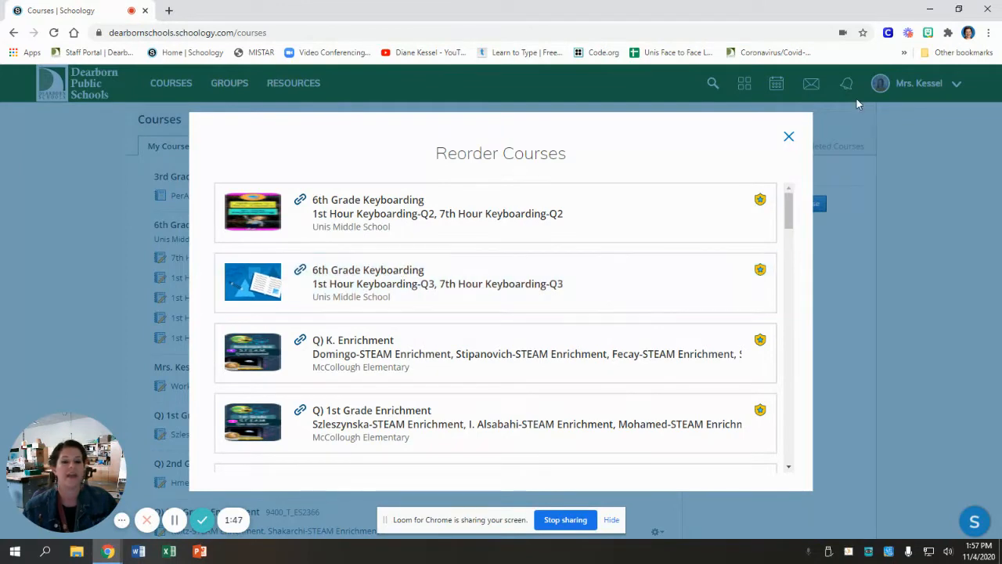
click(789, 136)
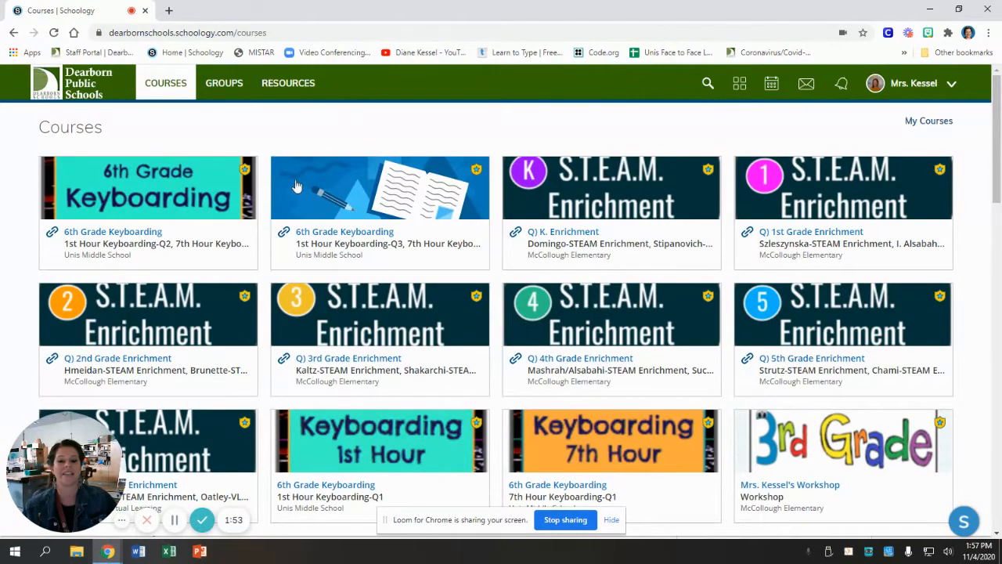
mouse_move(657, 232)
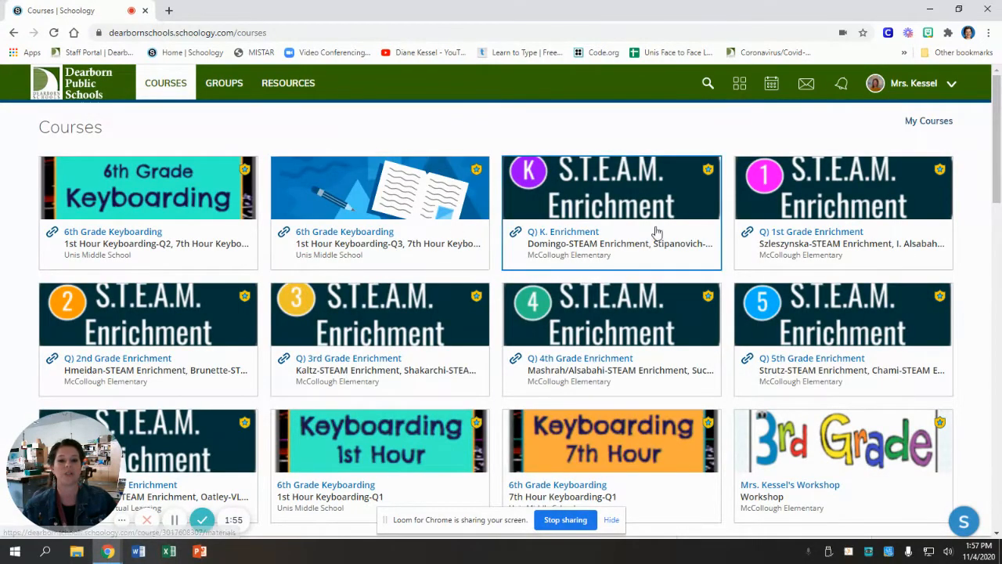
mouse_move(234, 347)
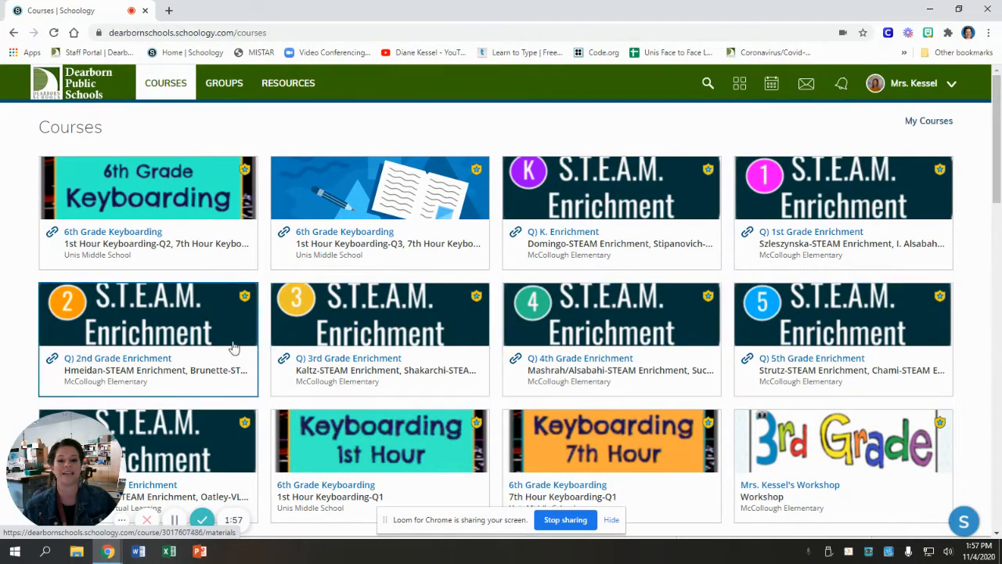
mouse_move(673, 218)
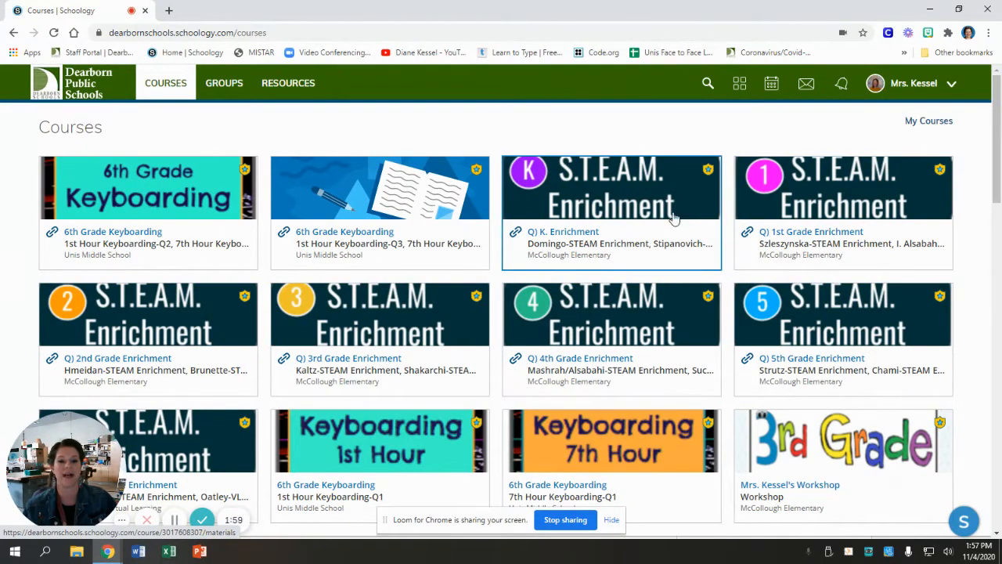
mouse_move(830, 194)
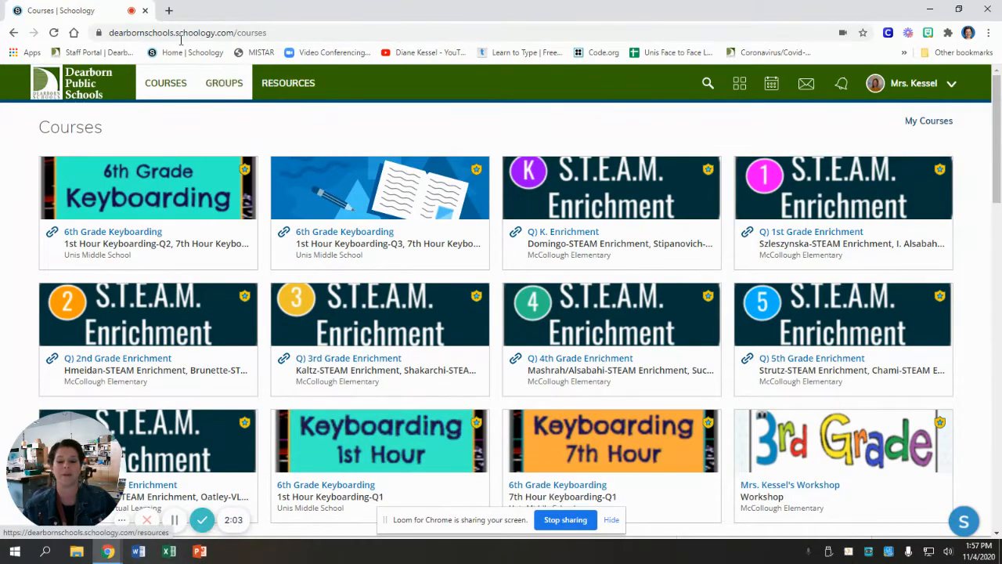
Step: Return to the My Courses page with its join, create and reorder options
click(165, 82)
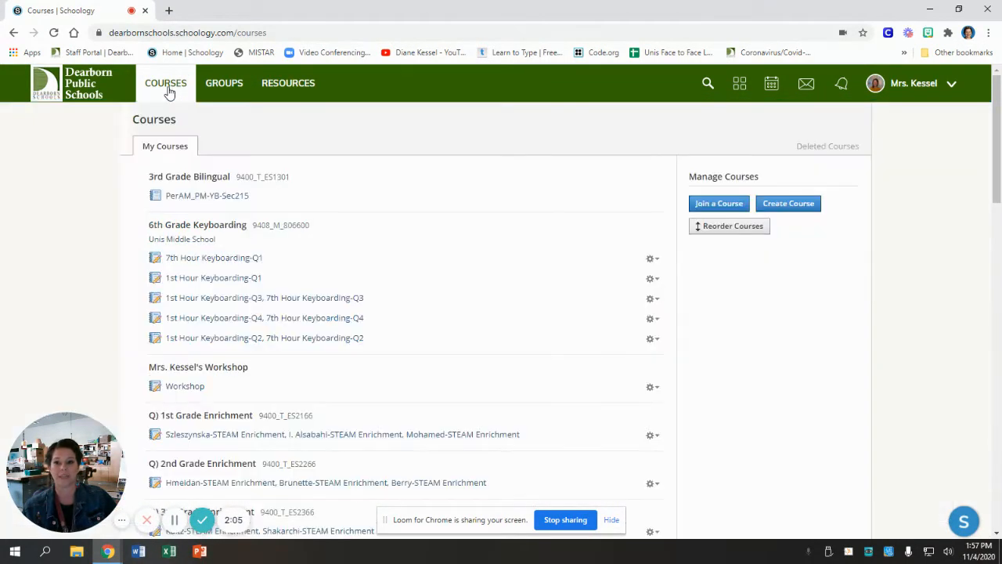
click(739, 83)
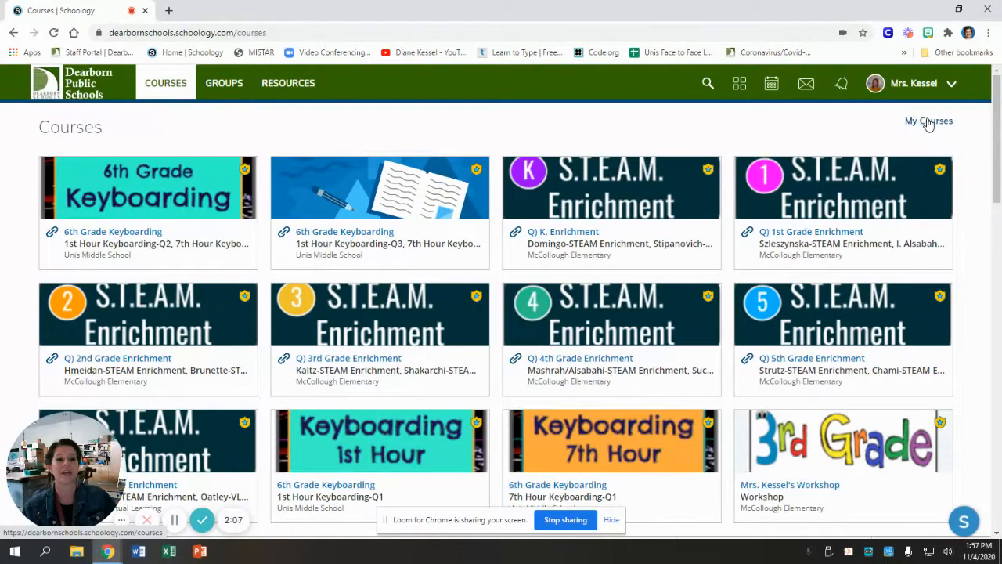
click(929, 120)
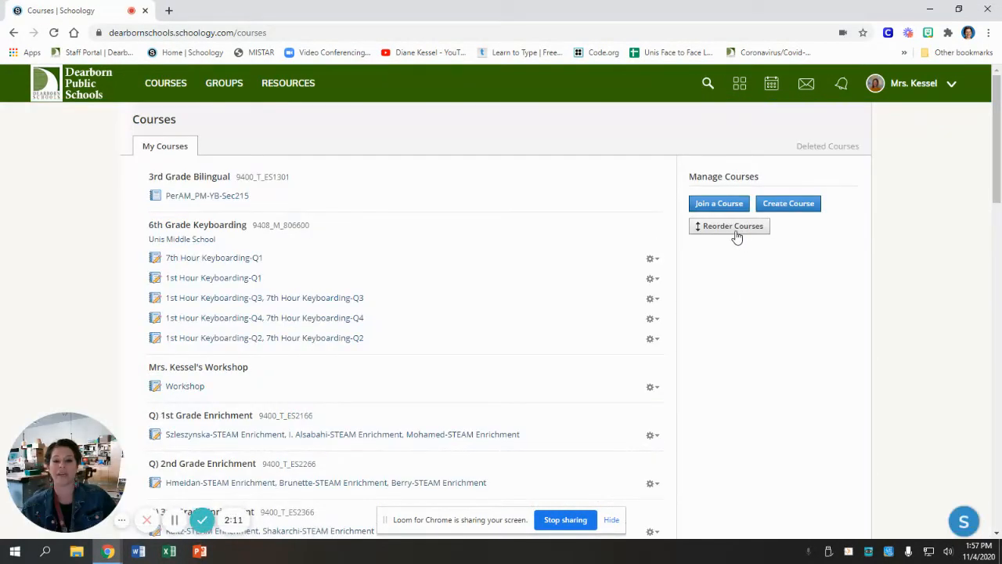
Step: Drag 3rd Grade Bilingual into second place between the two keyboarding sections
click(729, 226)
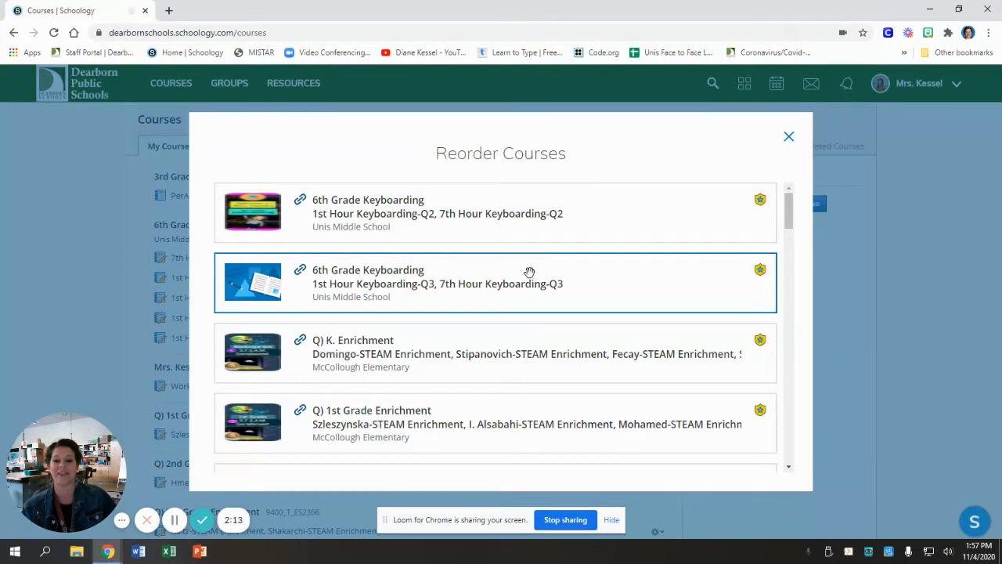
scroll(down, 3)
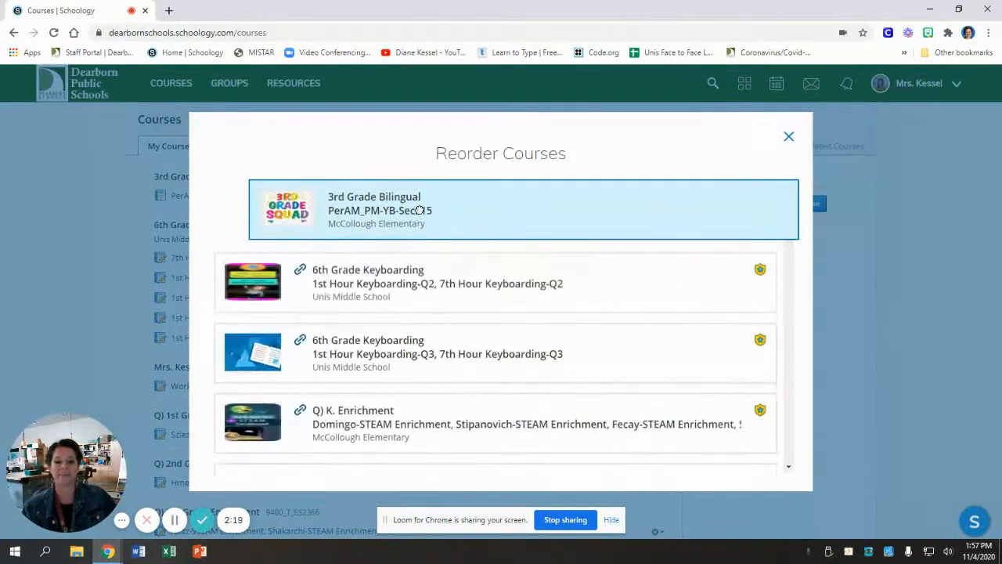
drag(500, 209, 501, 283)
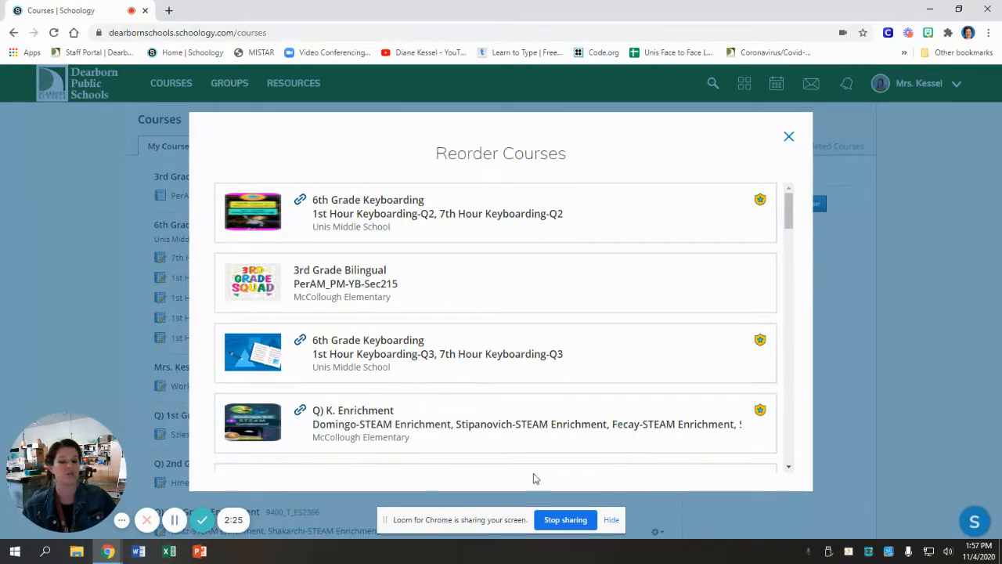
scroll(down, 3)
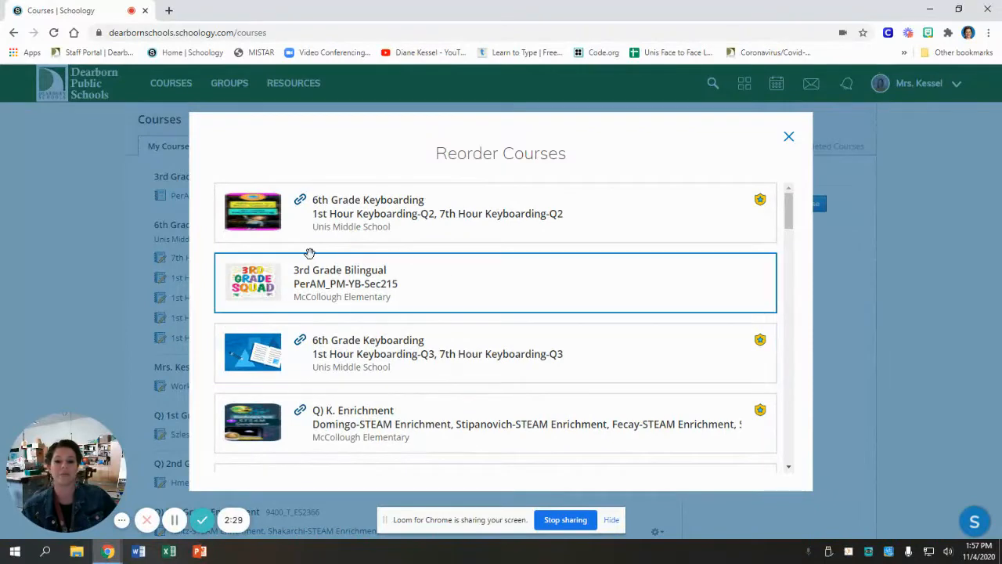
mouse_move(253, 282)
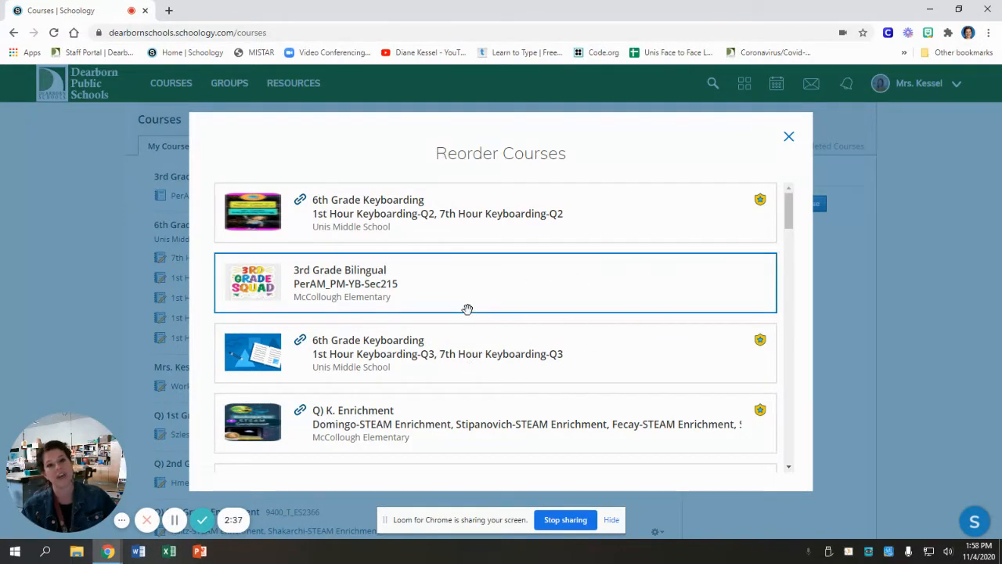
mouse_move(523, 293)
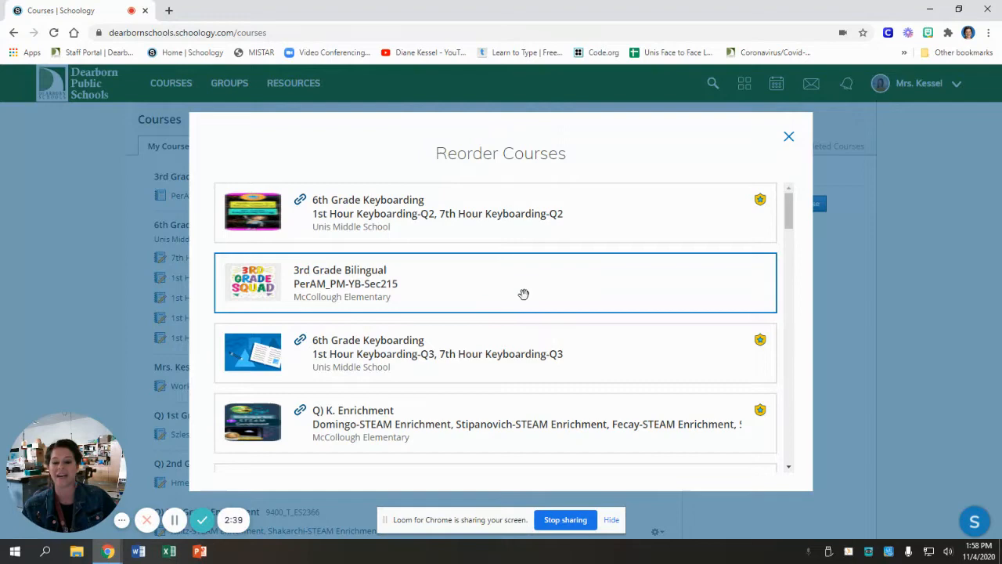
Step: Save the new order and confirm 3rd Grade Bilingual appears second among course tiles
click(789, 137)
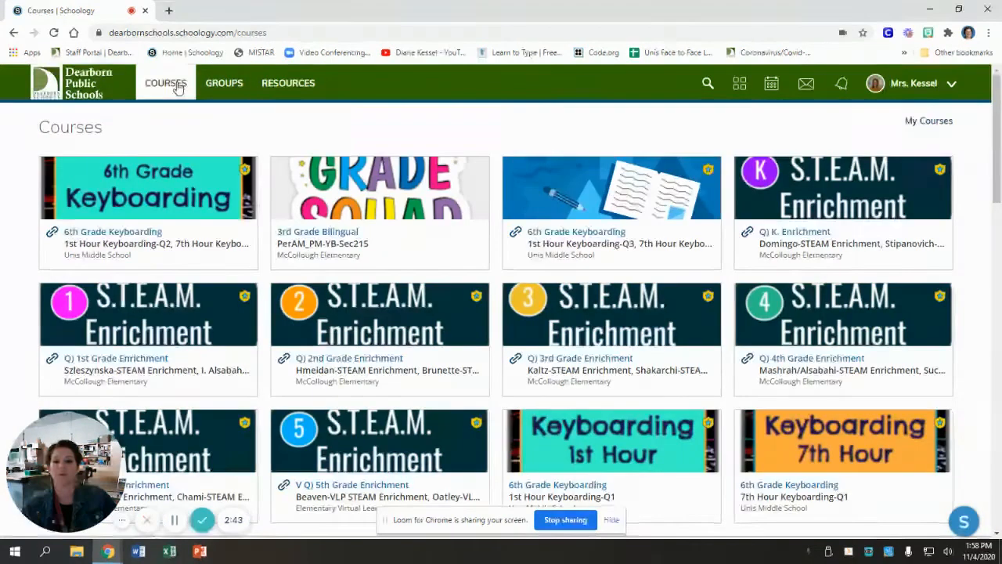
mouse_move(843, 336)
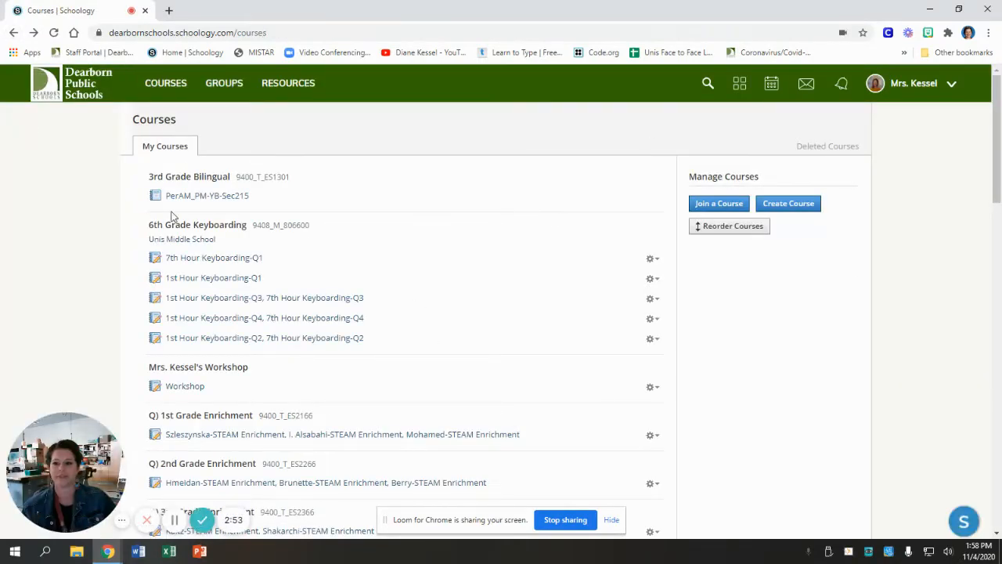
click(739, 83)
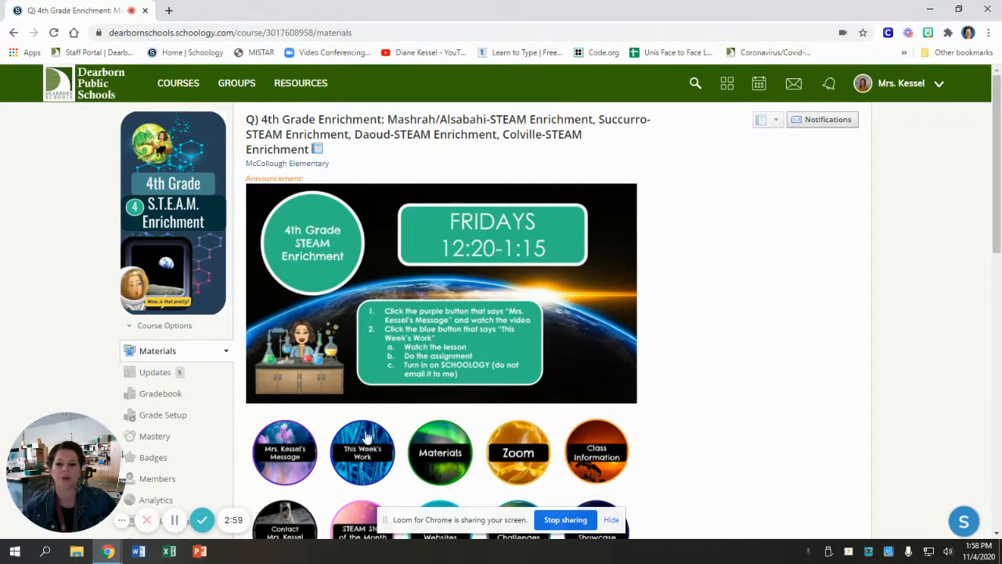
Step: Browse the 4th Grade STEAM Enrichment folders down to Stop Motion Club and back up
scroll(down, 3)
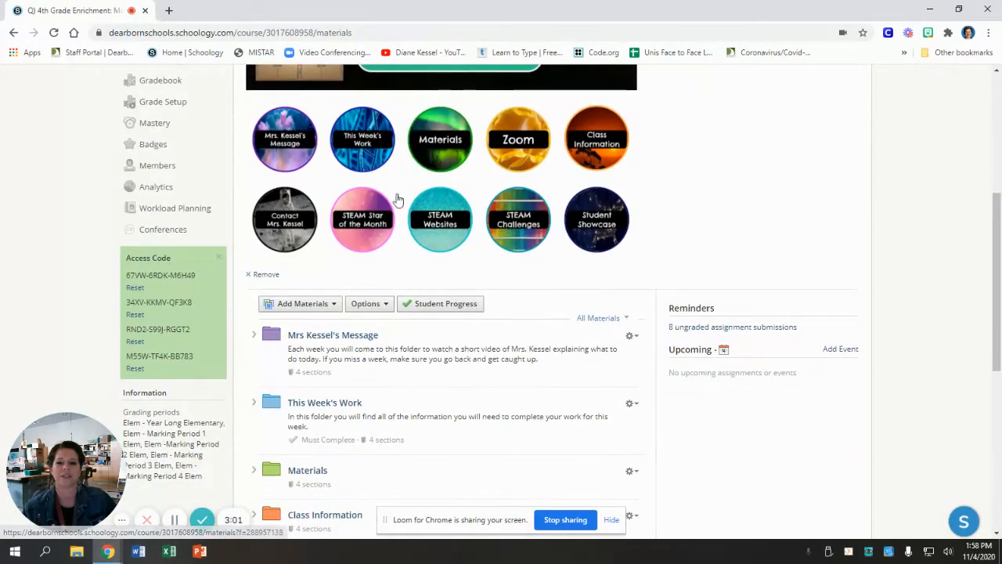
scroll(up, 3)
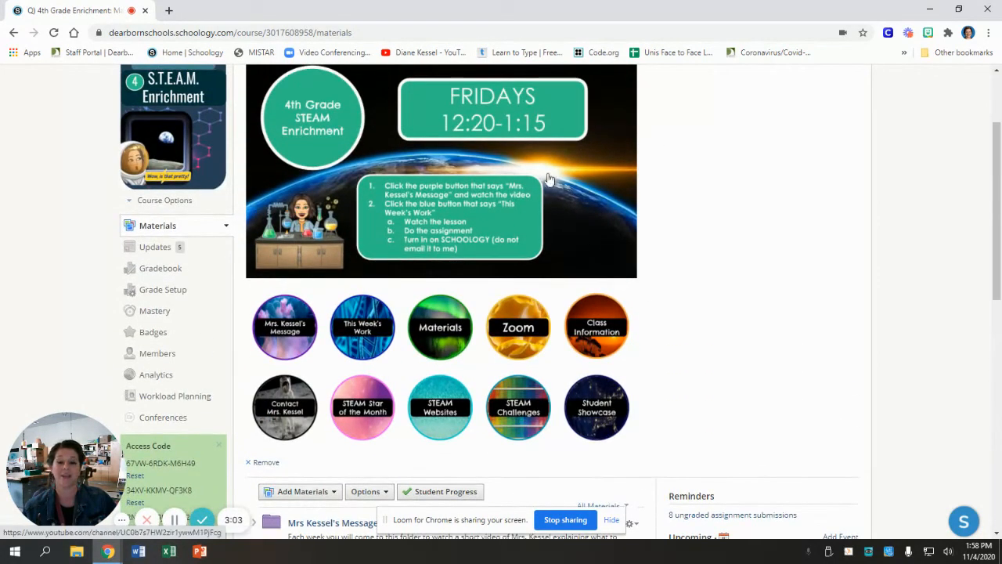
scroll(down, 3)
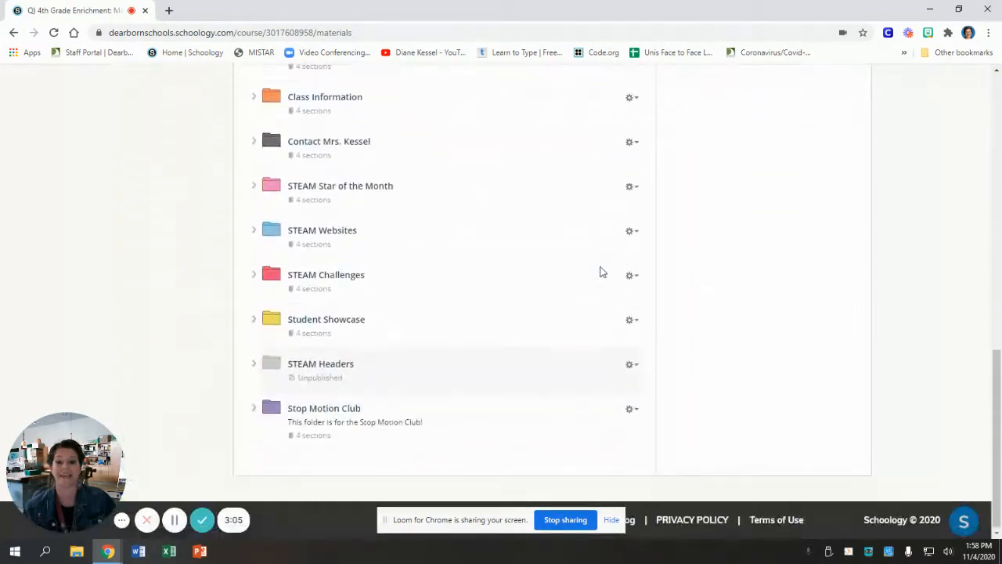
scroll(up, 3)
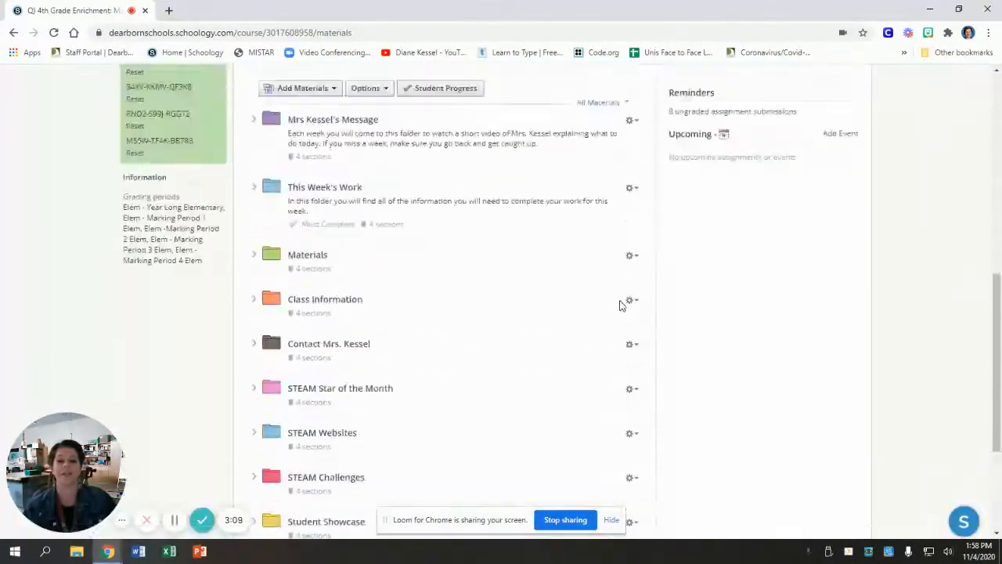
scroll(up, 3)
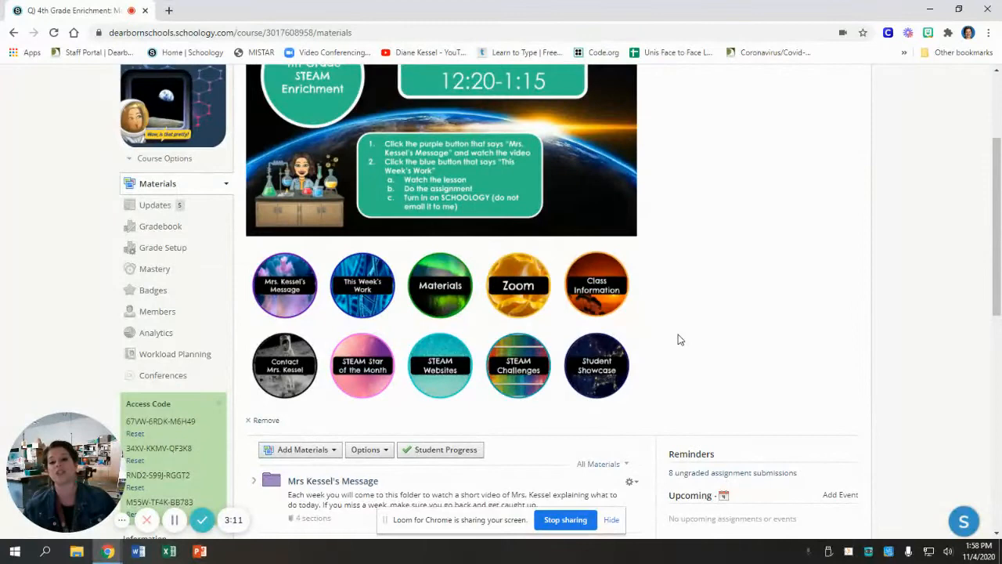
scroll(up, 3)
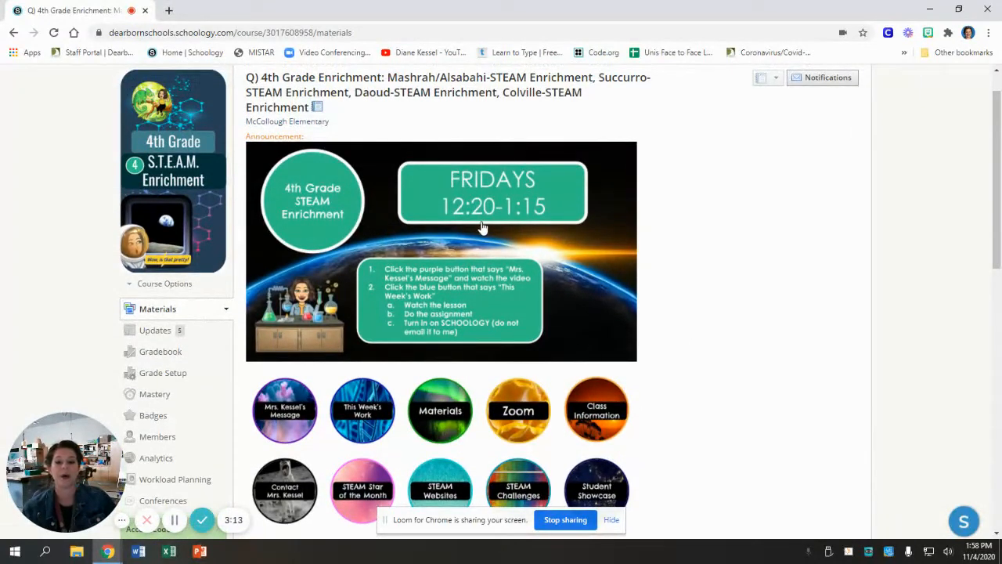
mouse_move(686, 248)
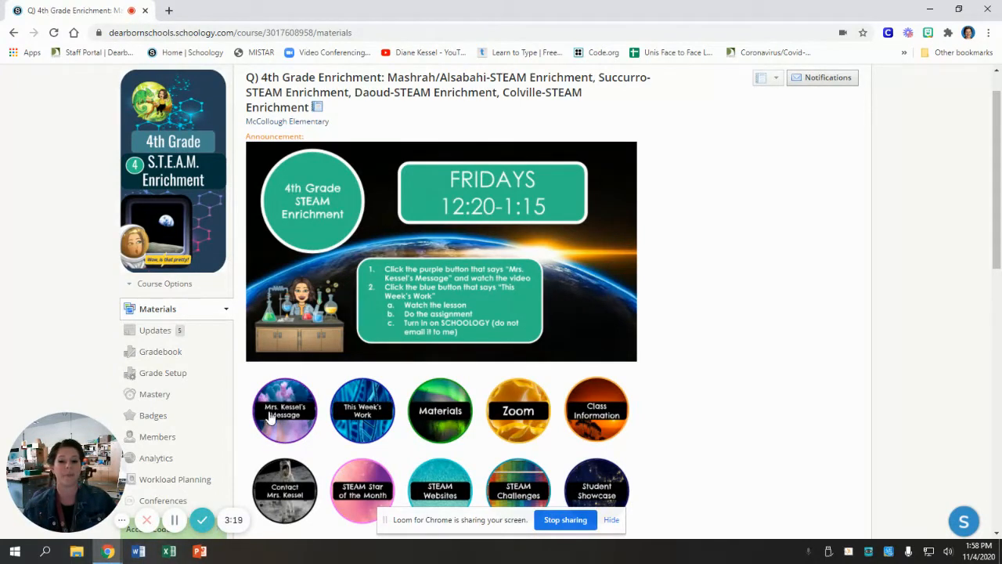
click(284, 410)
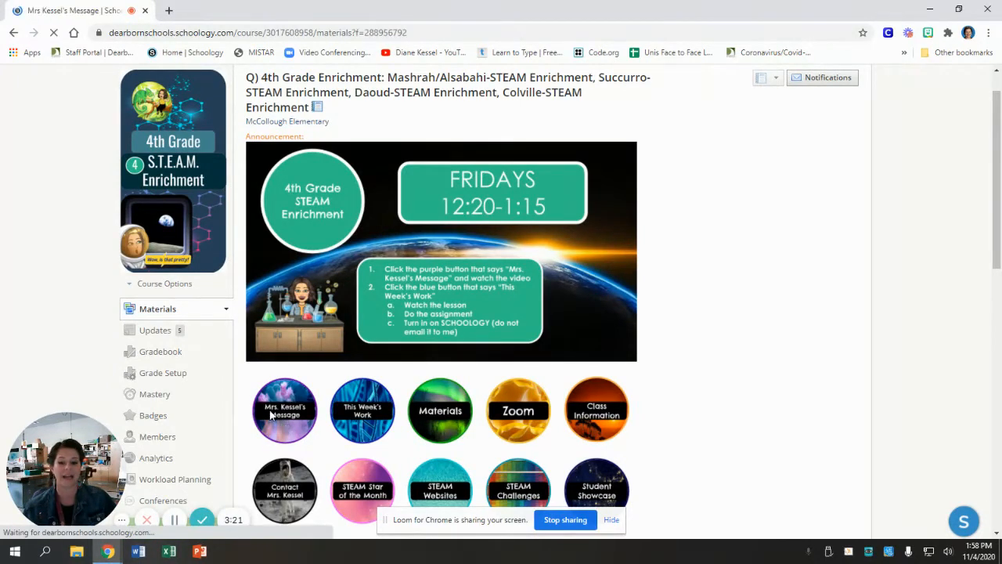
click(285, 410)
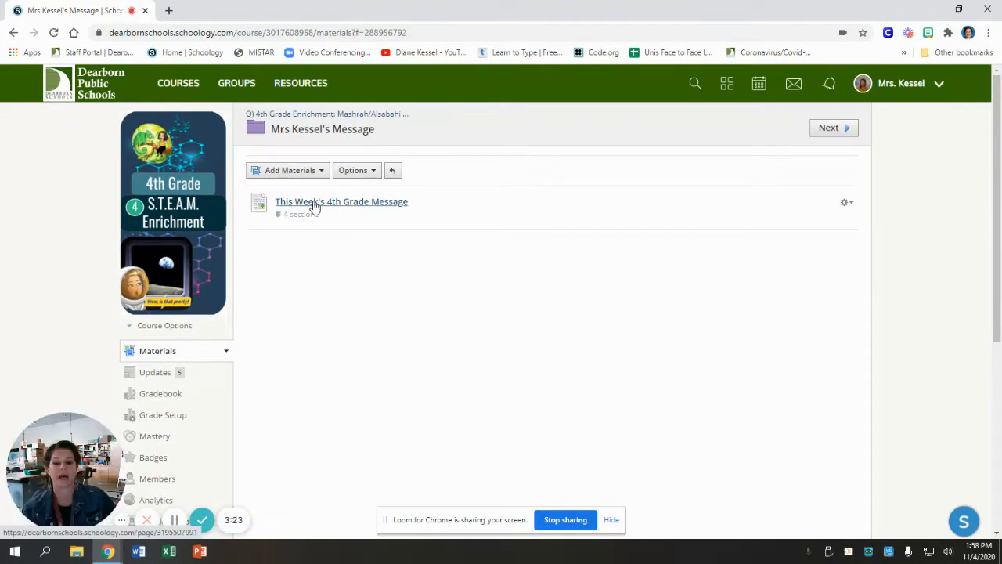
click(341, 202)
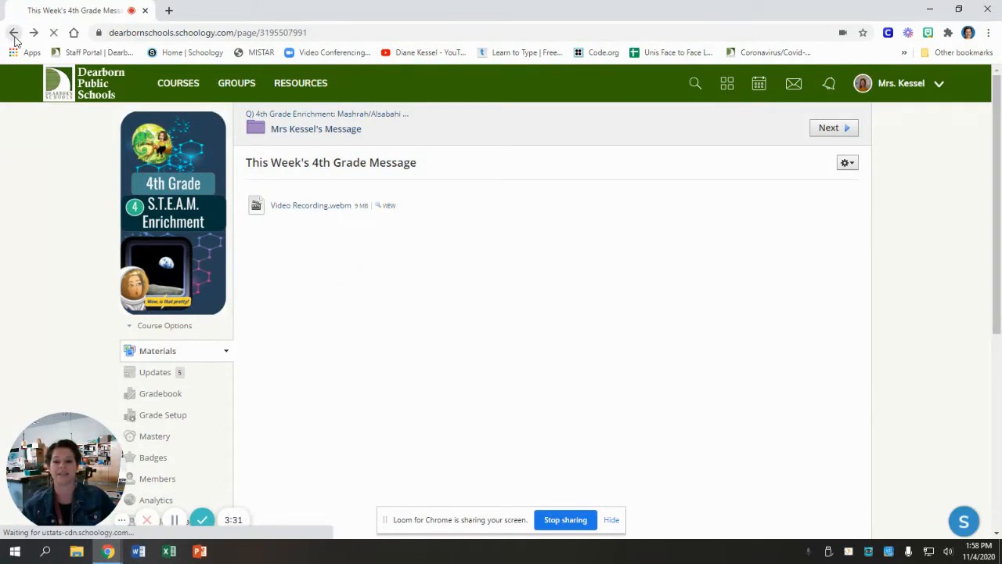
click(13, 32)
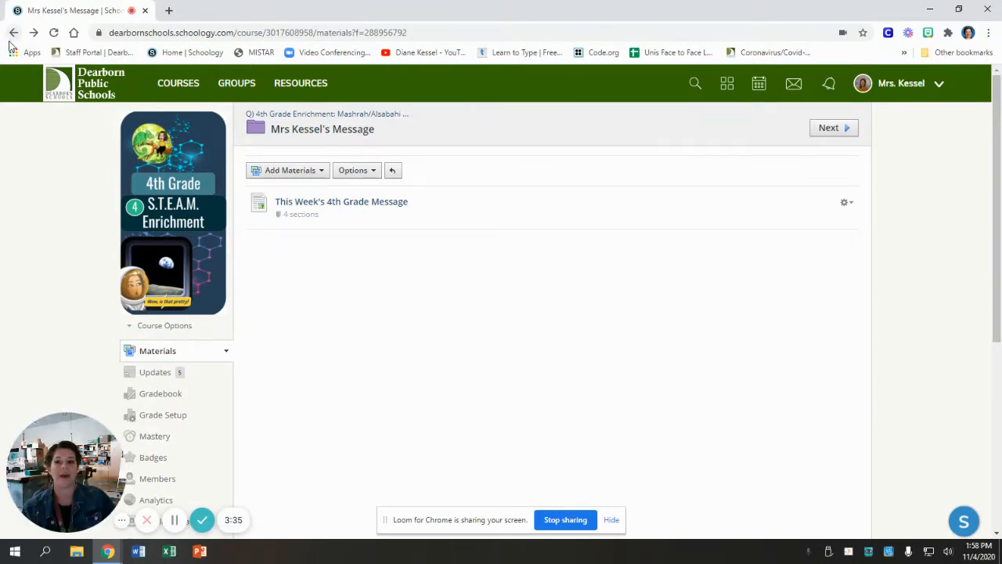
click(13, 32)
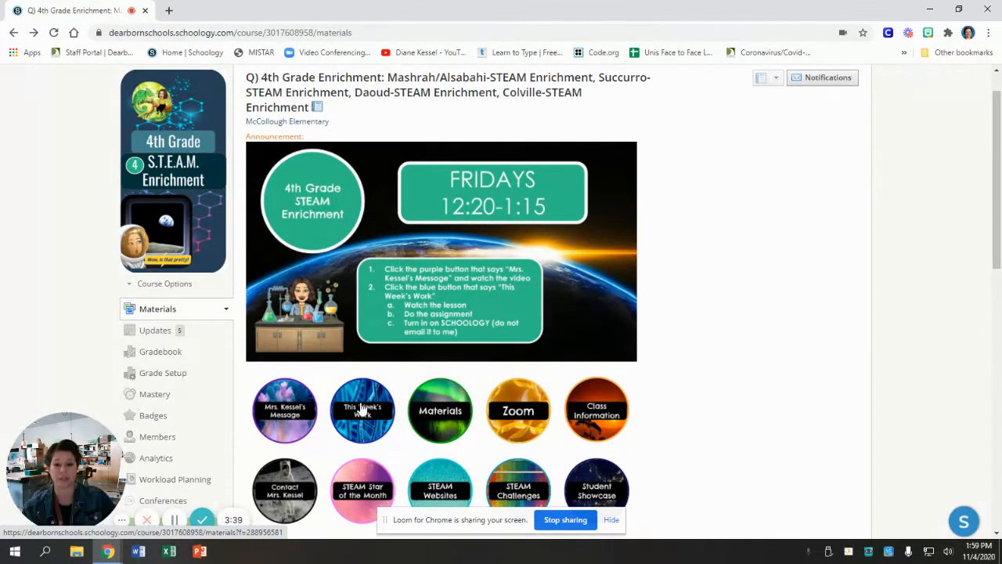
click(363, 410)
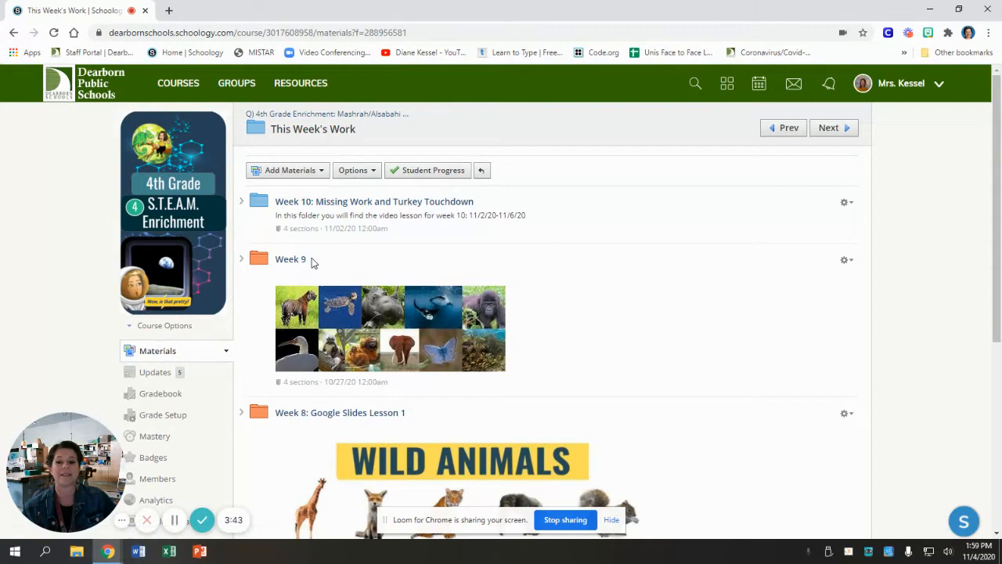
mouse_move(275, 227)
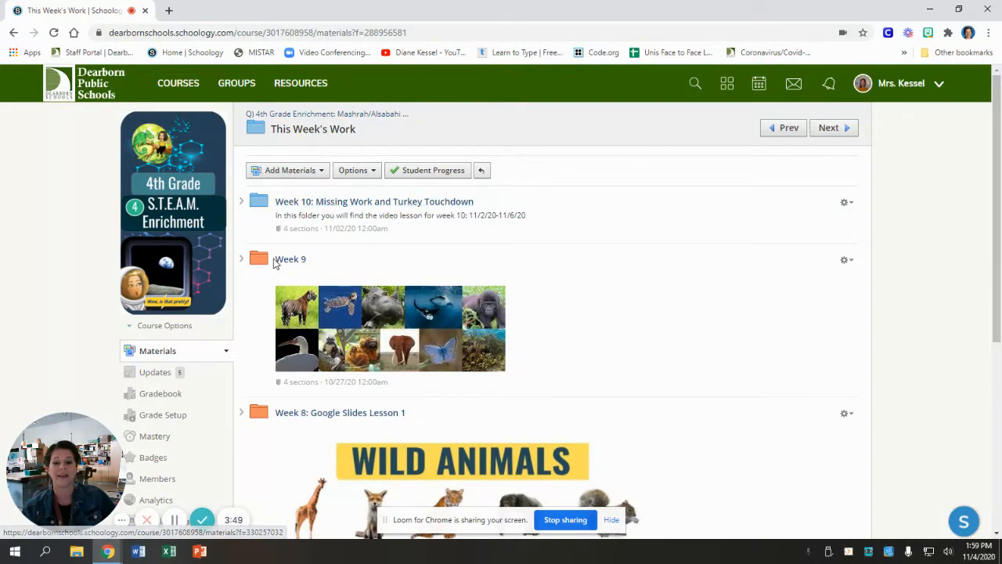
scroll(down, 3)
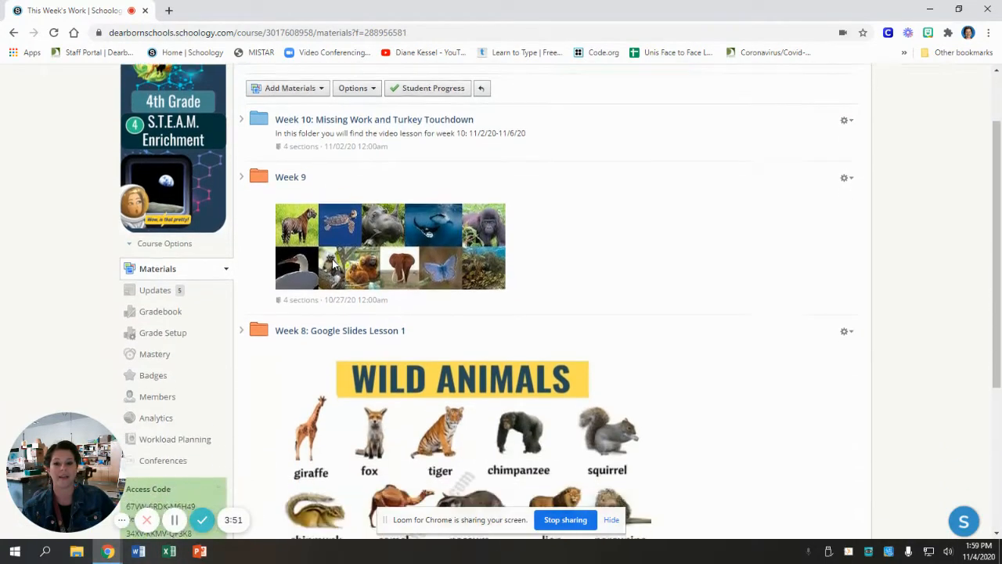
scroll(down, 3)
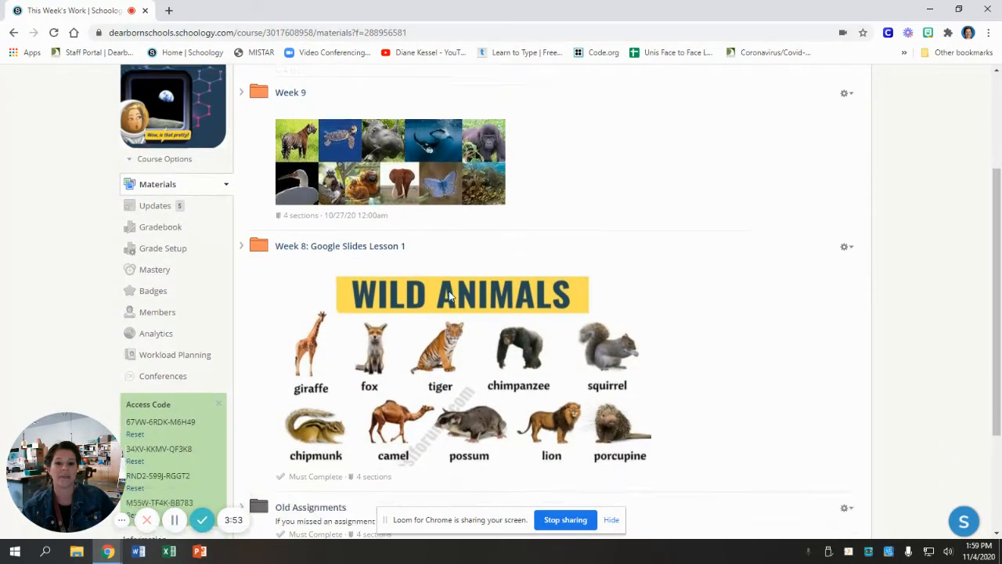
scroll(down, 3)
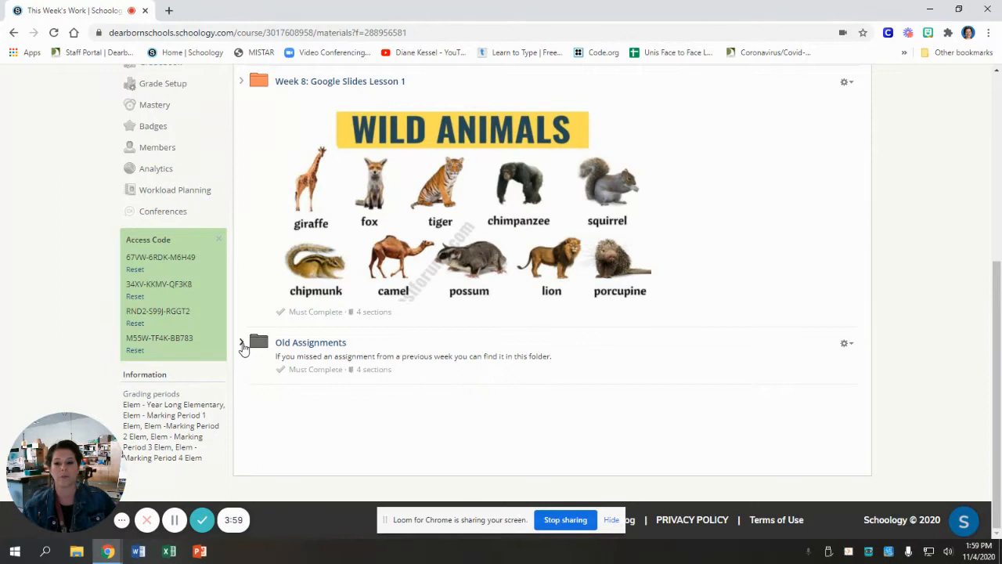
click(242, 344)
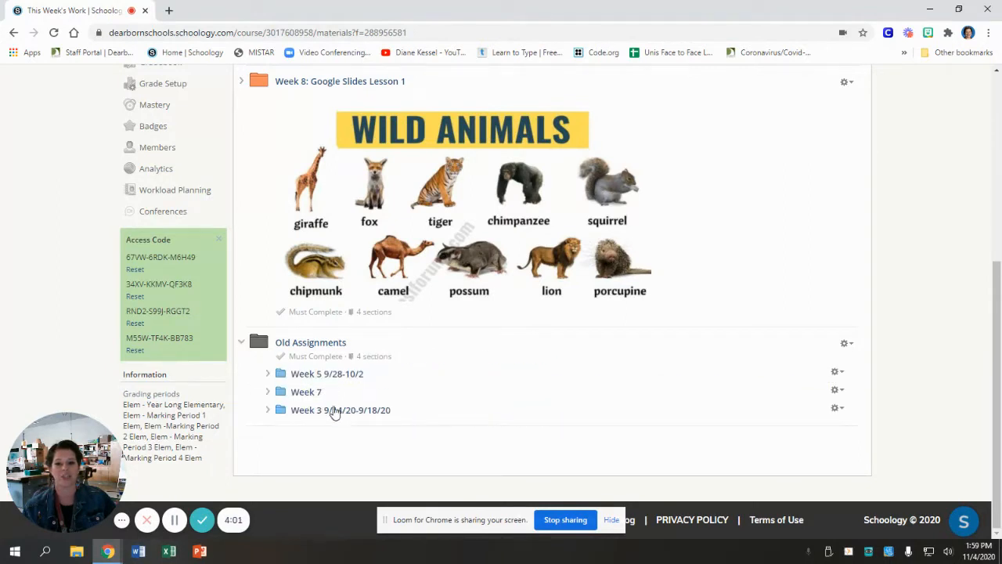
click(241, 342)
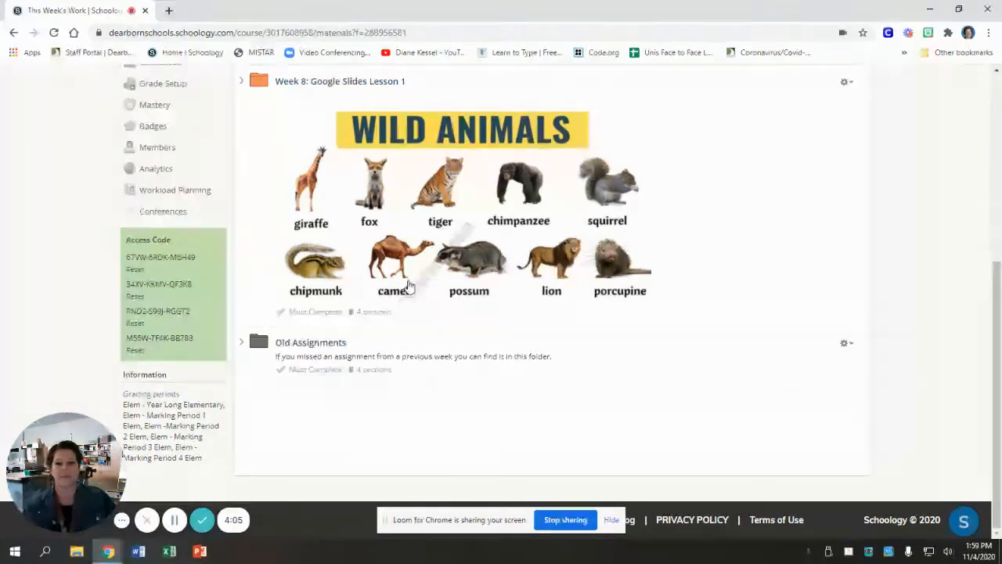
scroll(up, 3)
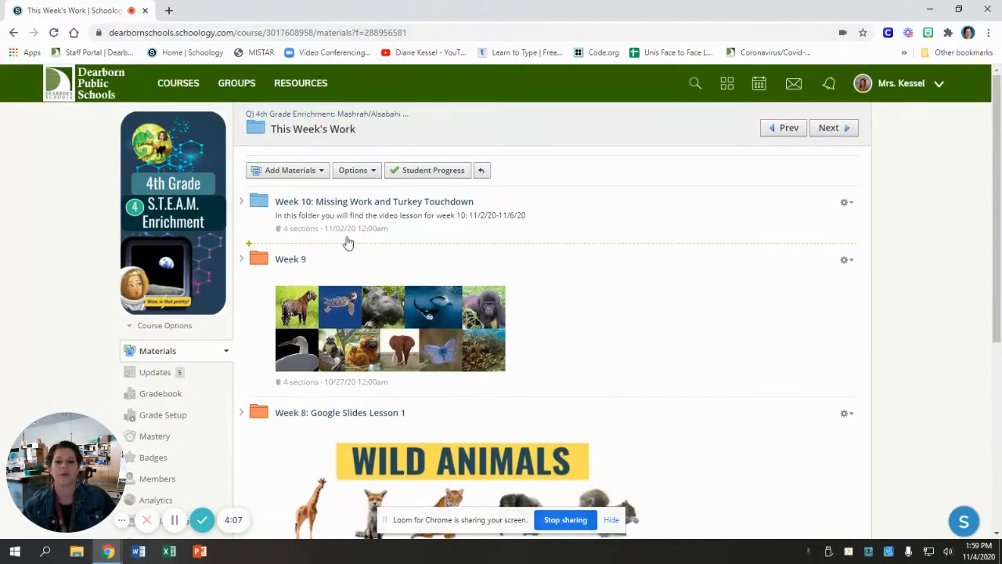
click(374, 201)
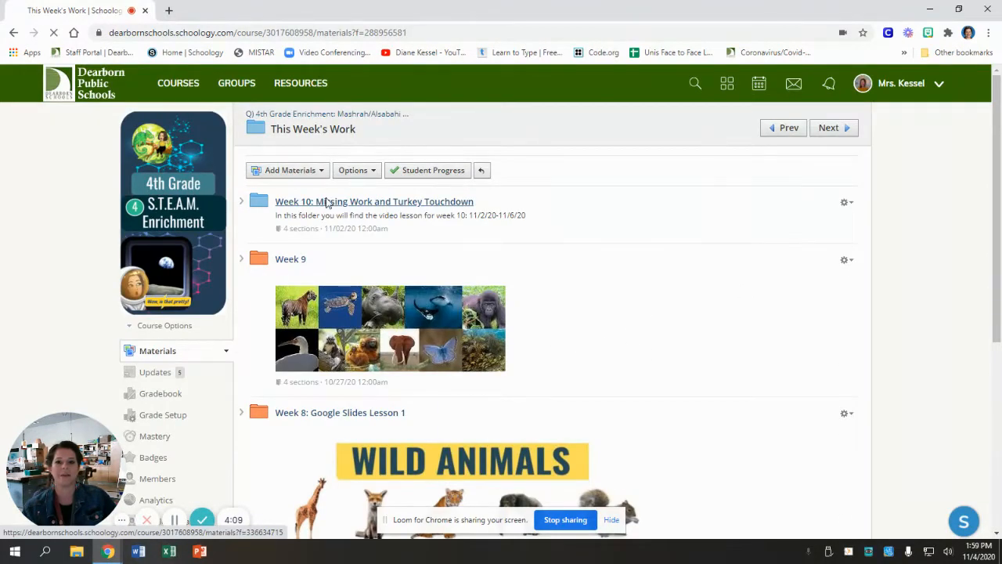
Step: Open Week 10's Missing Work and Turkey Touchdown assignment and review its video lesson
click(374, 201)
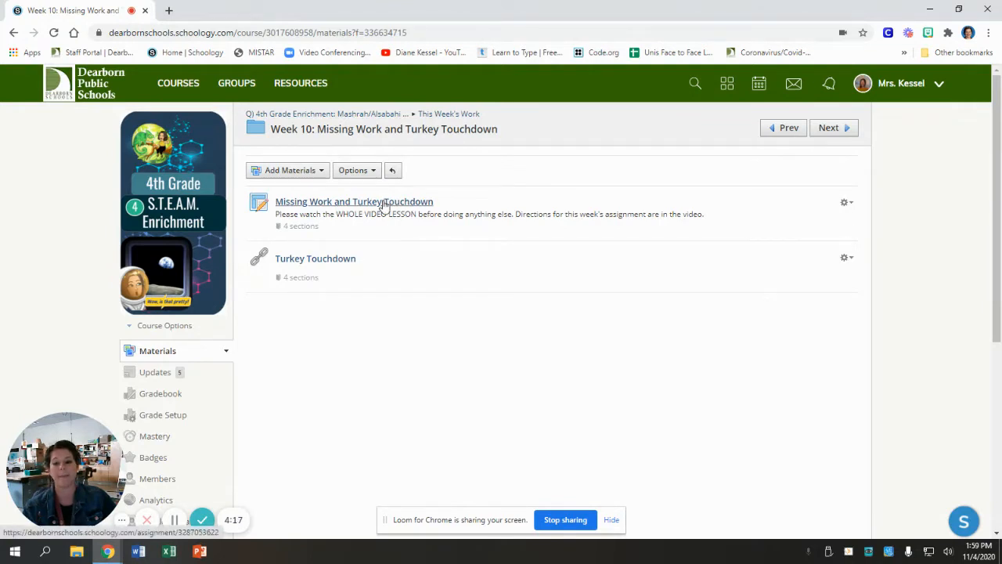
click(354, 201)
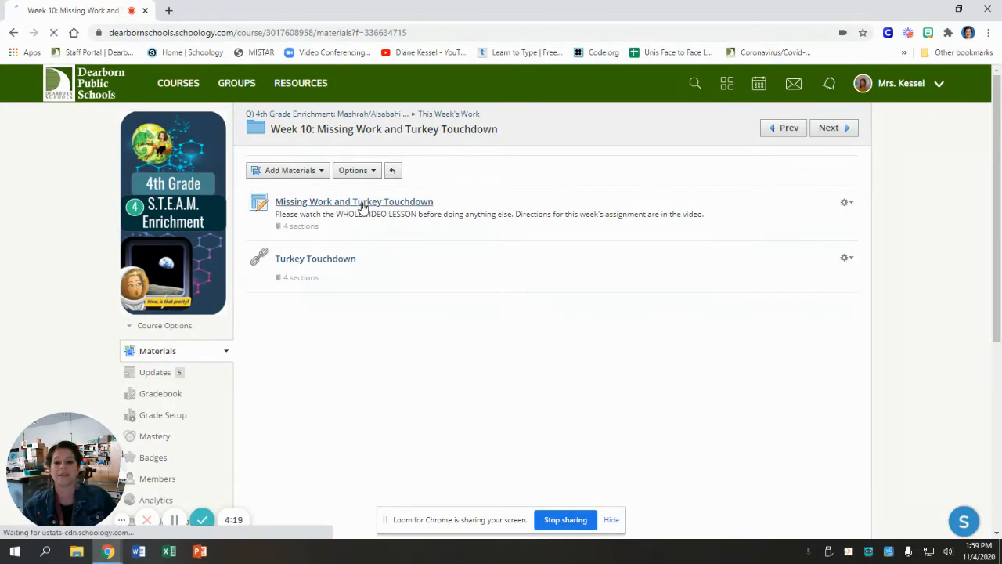
click(354, 201)
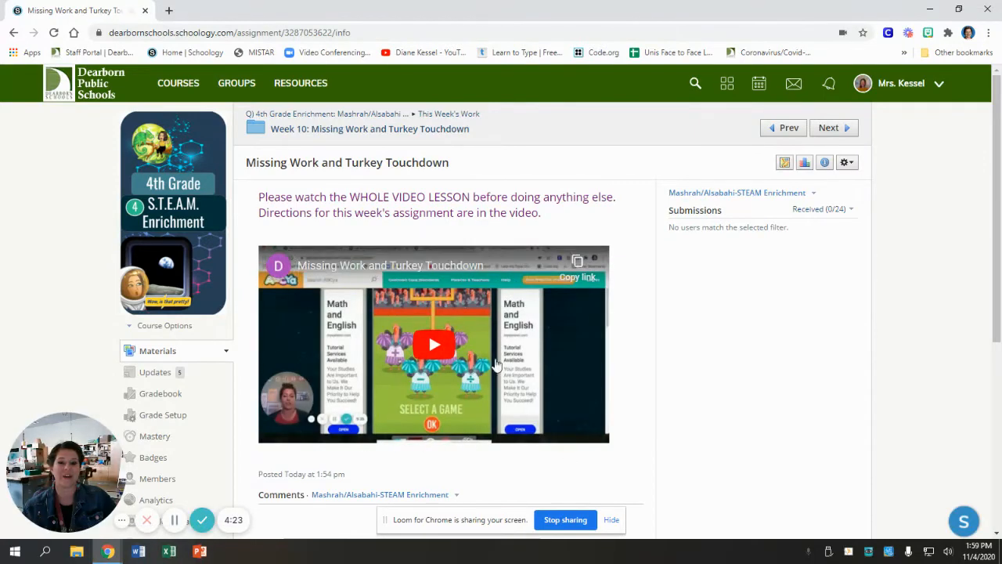
scroll(down, 3)
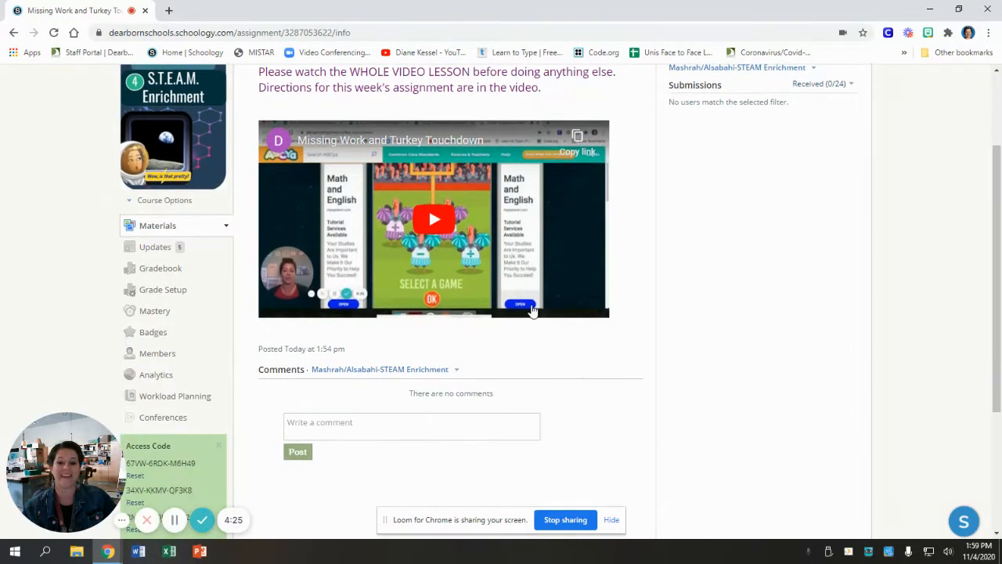
mouse_move(350, 217)
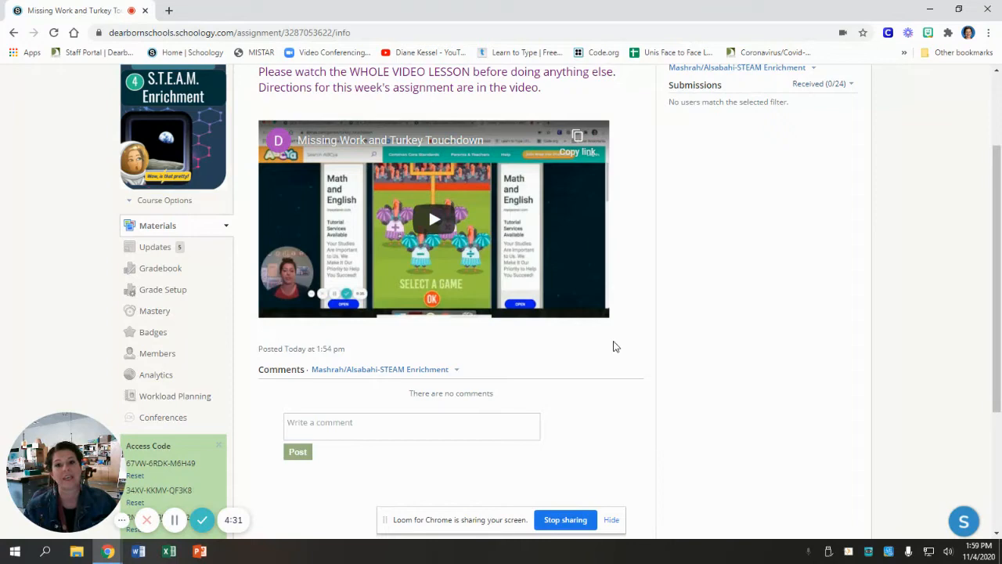
mouse_move(636, 293)
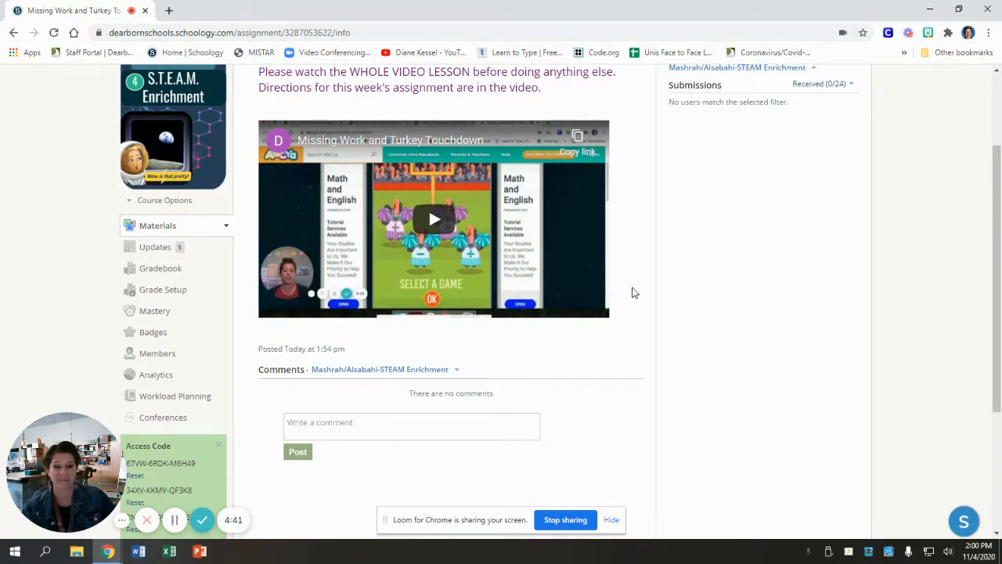
scroll(up, 3)
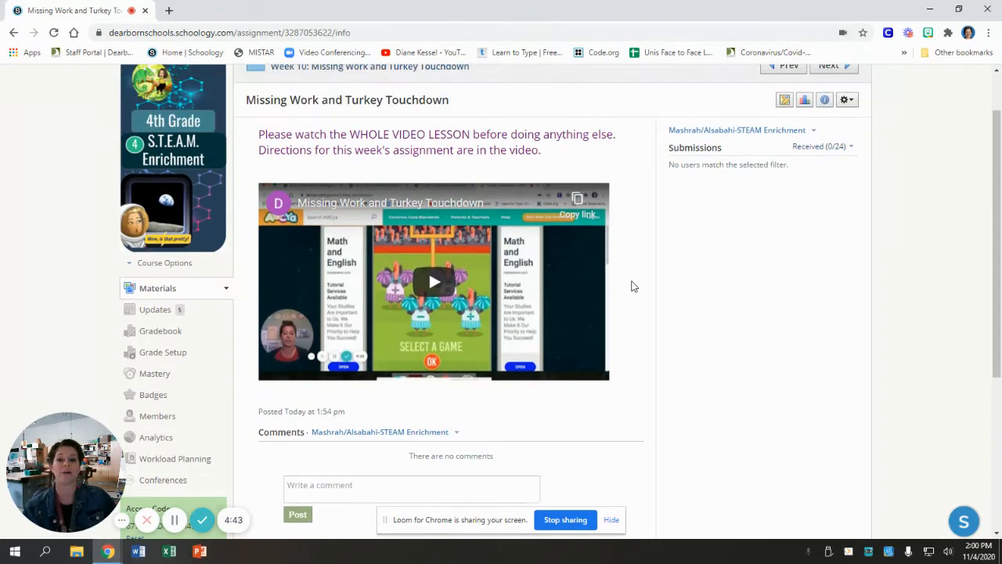
scroll(up, 3)
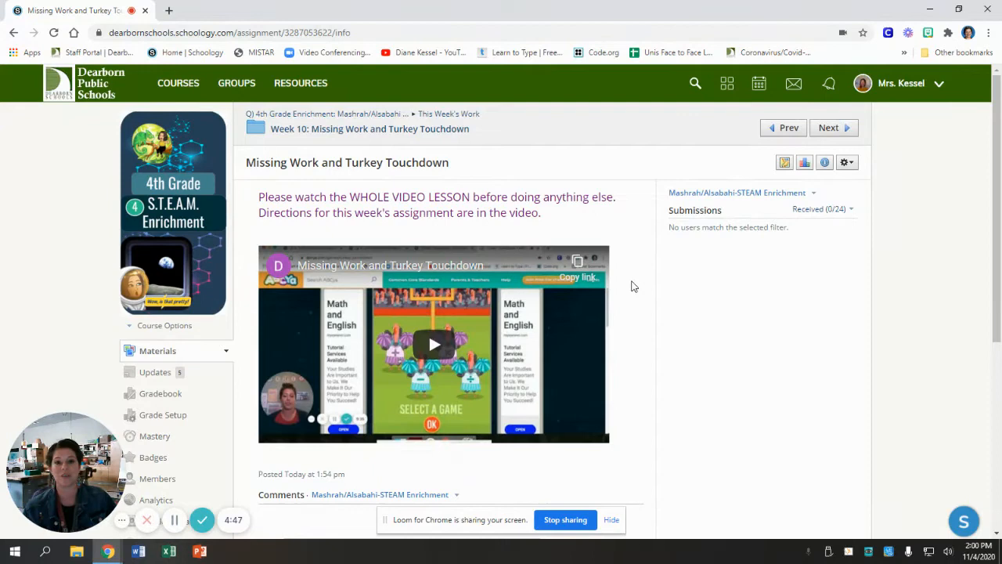
mouse_move(23, 368)
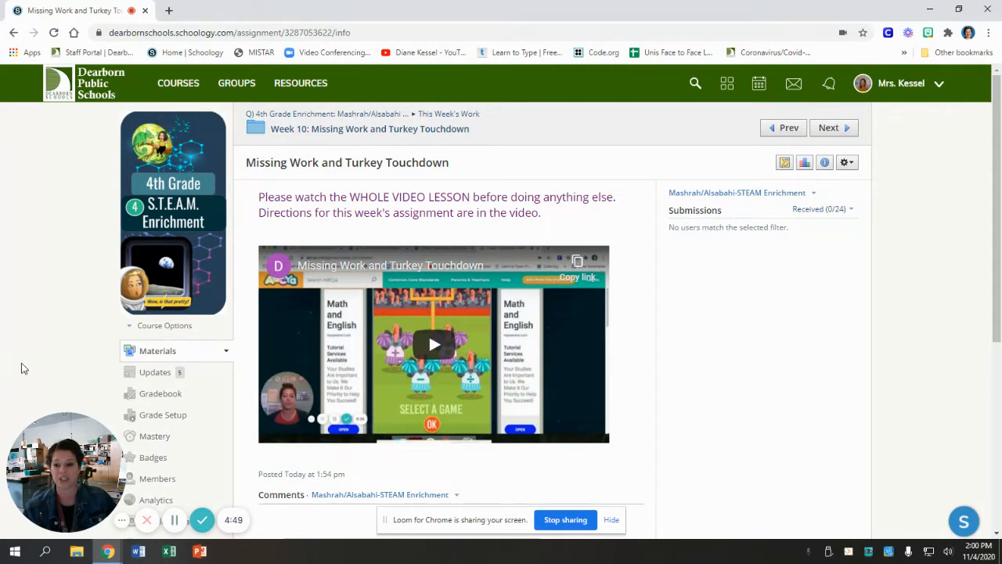
mouse_move(90, 305)
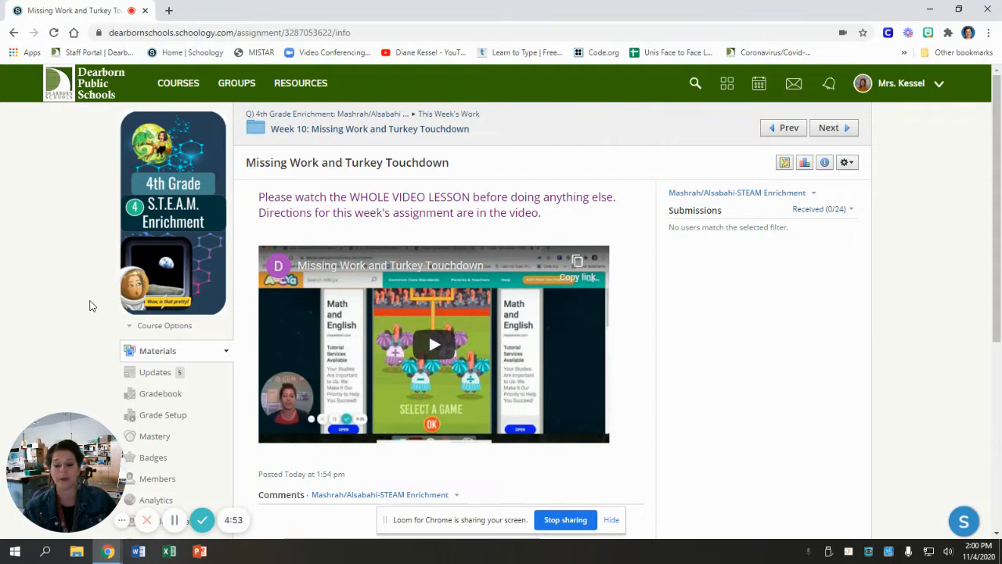
Step: Use View Course As to preview 4th Grade STEAM Enrichment as a chosen student
click(165, 325)
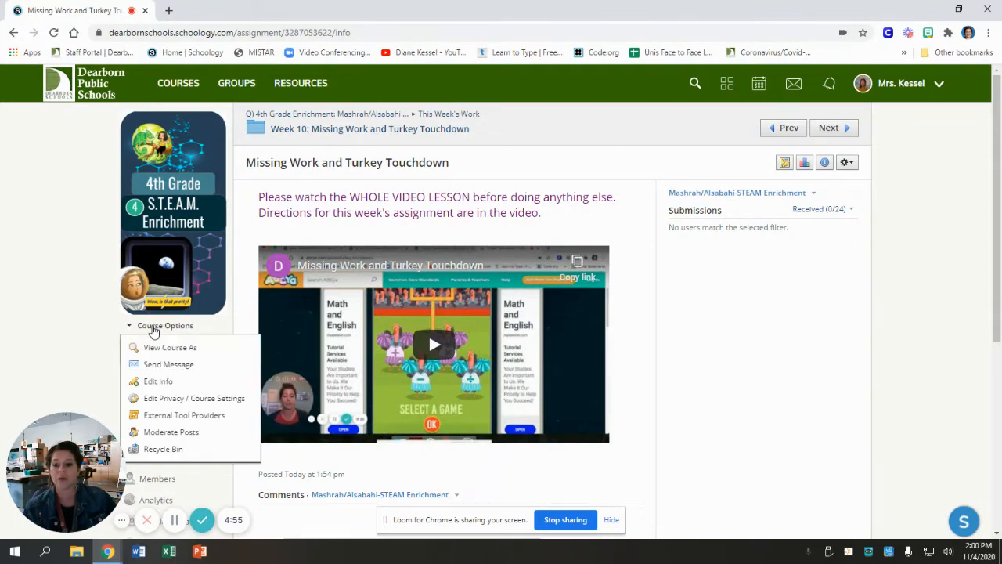
click(170, 347)
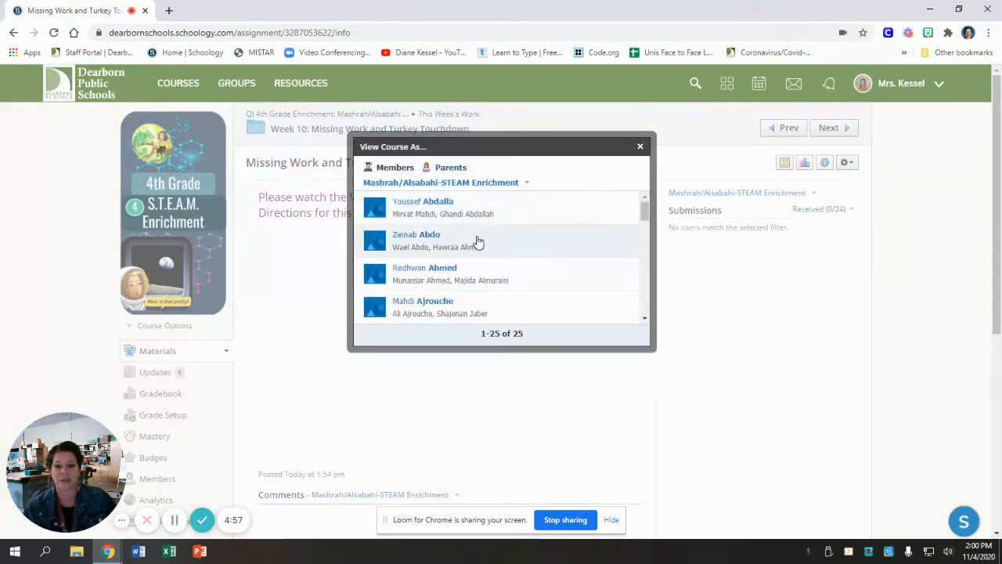
scroll(down, 3)
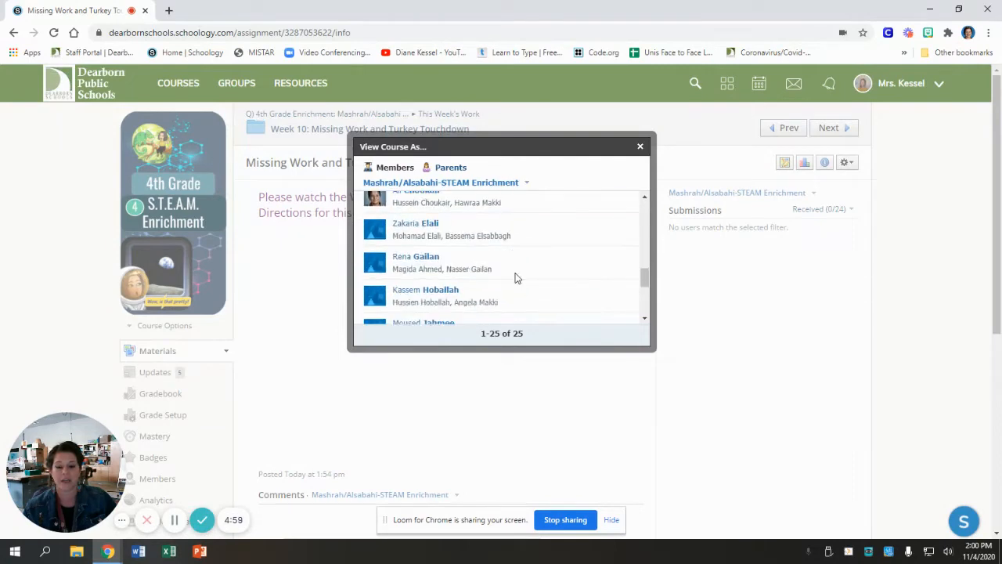
scroll(down, 3)
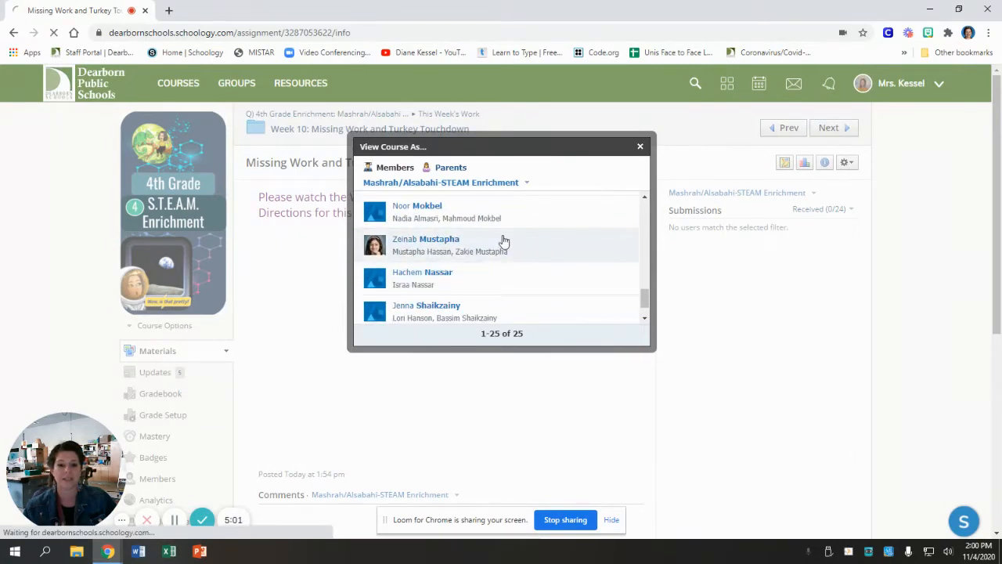
click(426, 243)
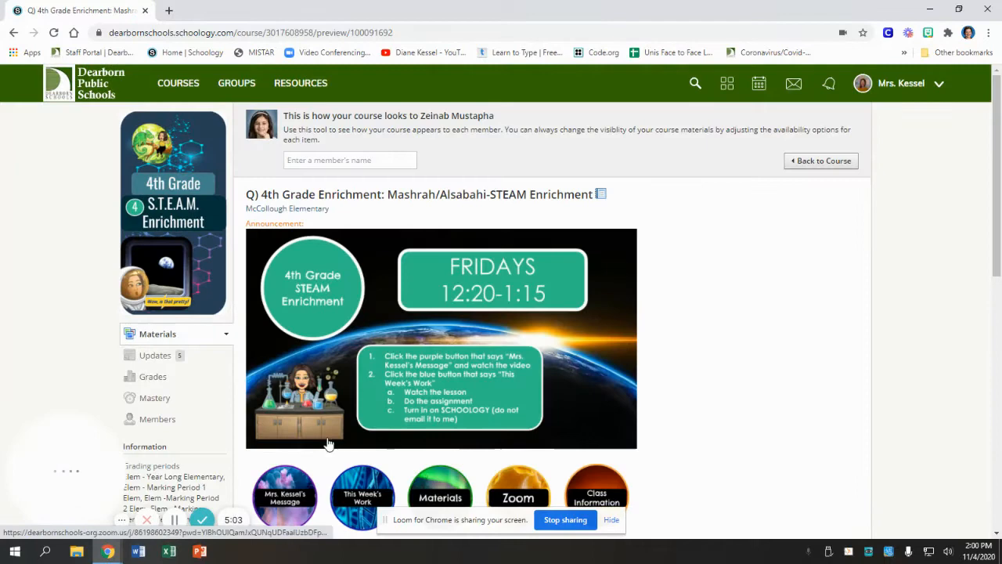
scroll(down, 3)
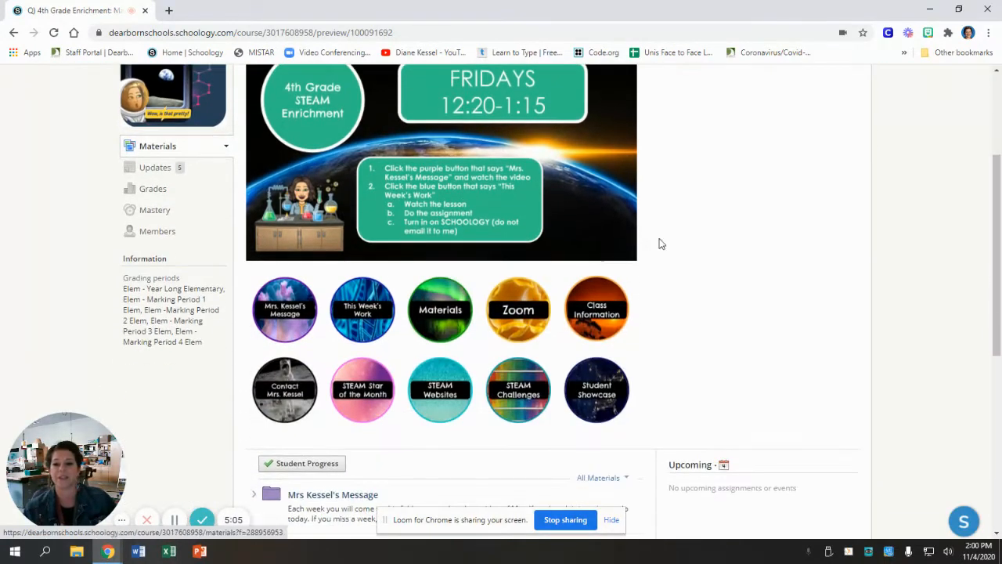
scroll(up, 3)
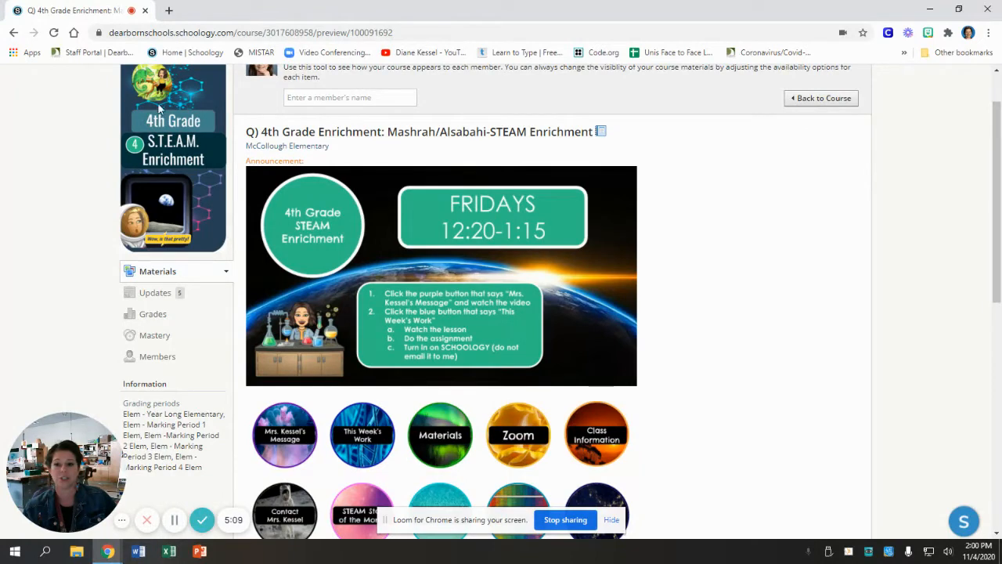
scroll(up, 3)
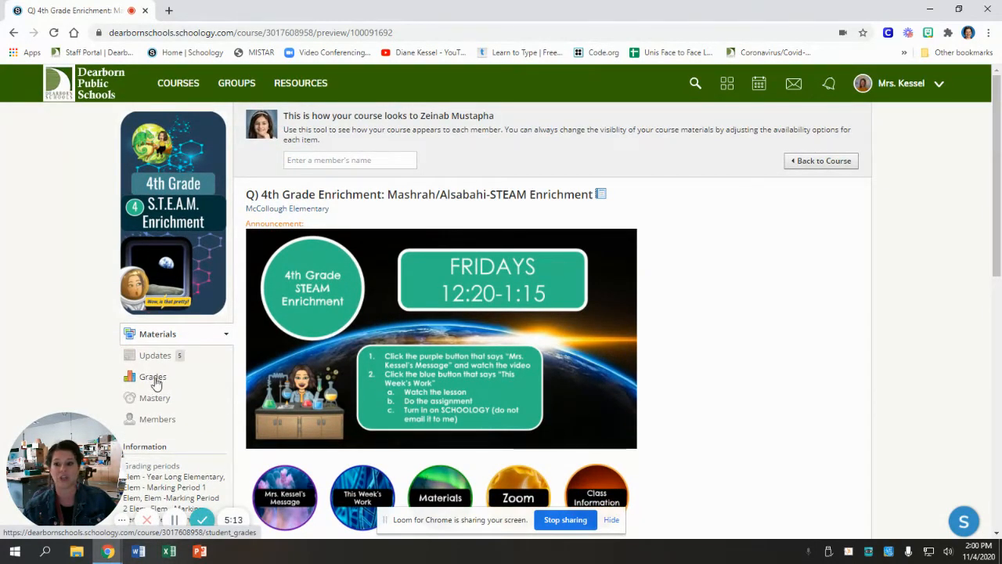
click(152, 377)
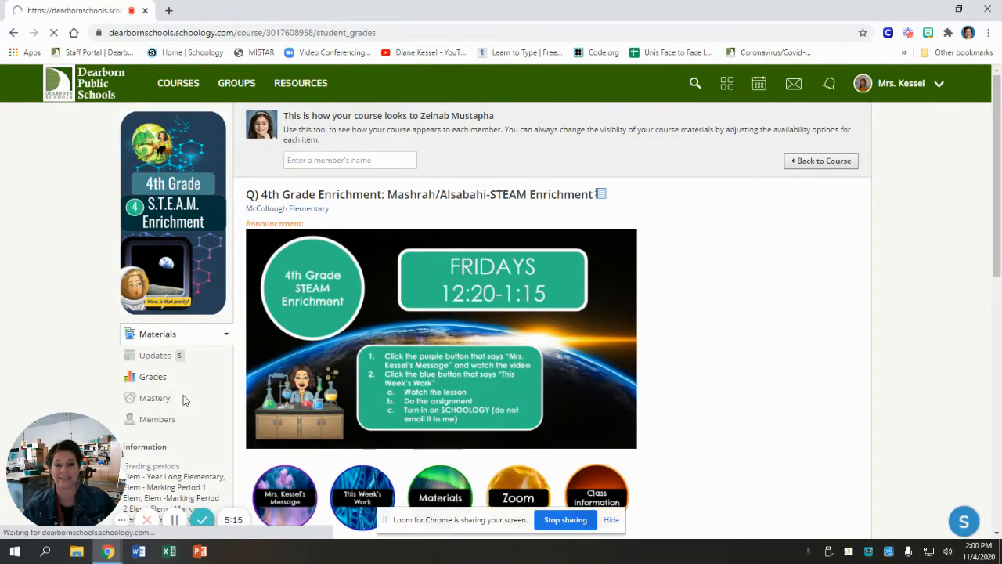
click(152, 377)
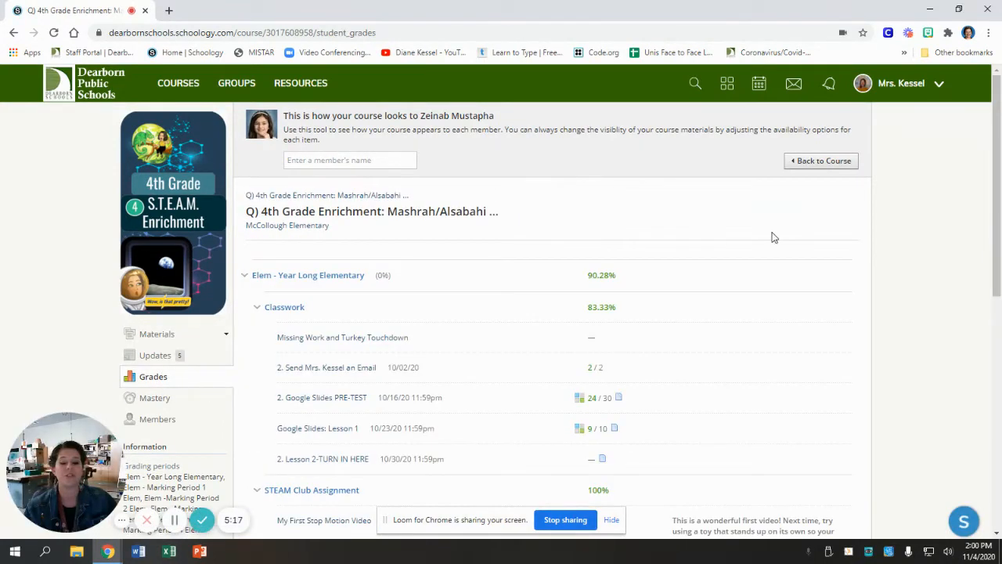
scroll(down, 3)
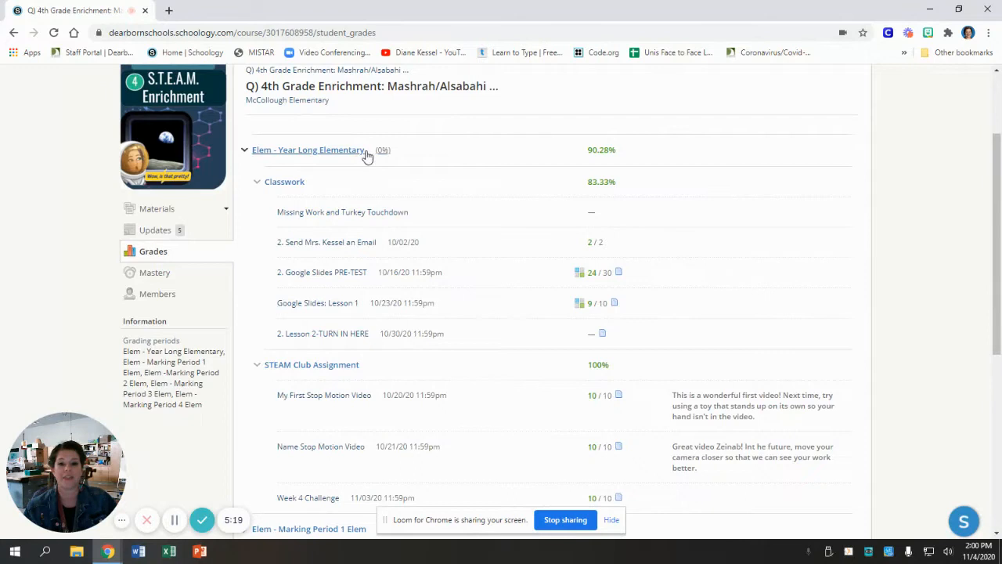
mouse_move(503, 245)
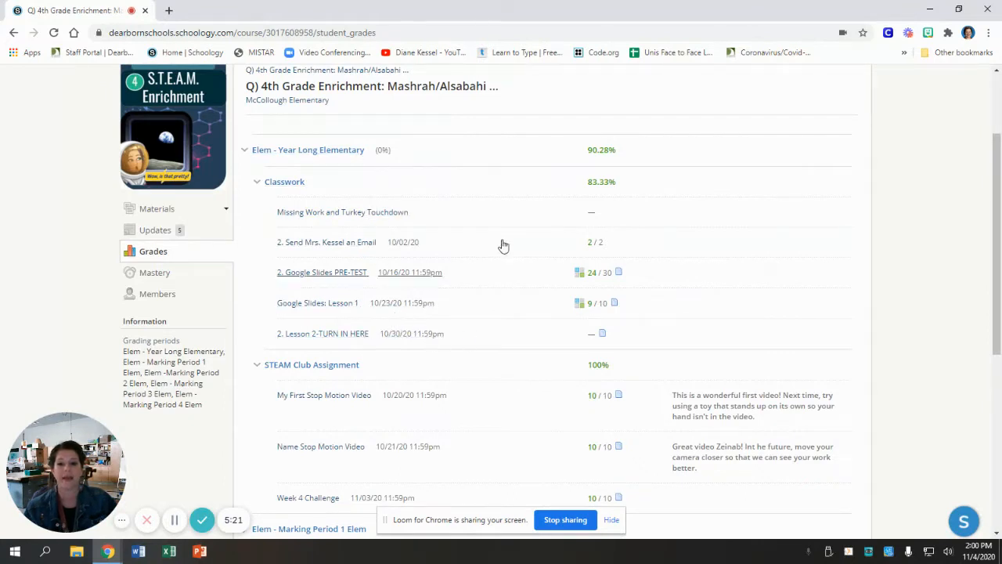
mouse_move(303, 306)
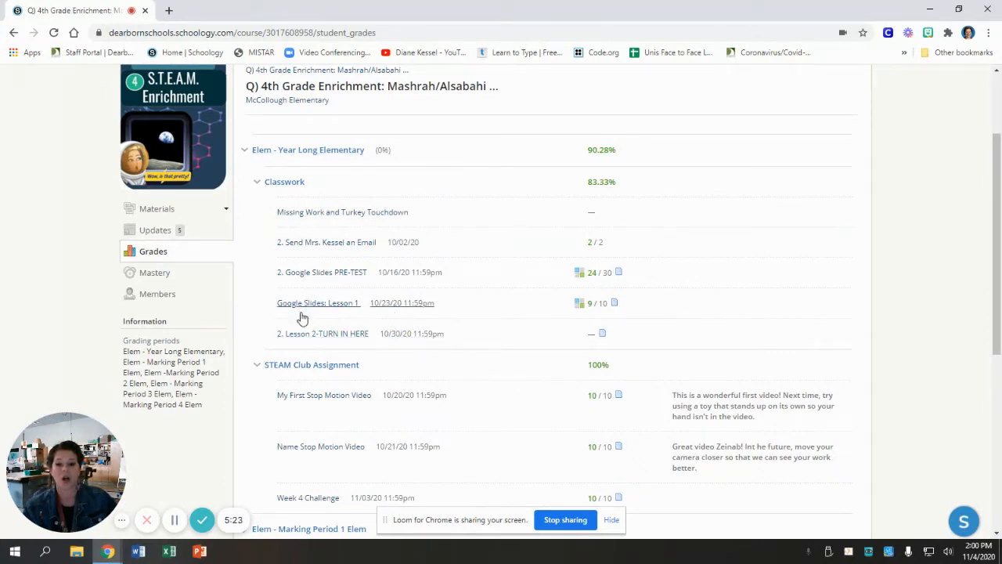
mouse_move(327, 213)
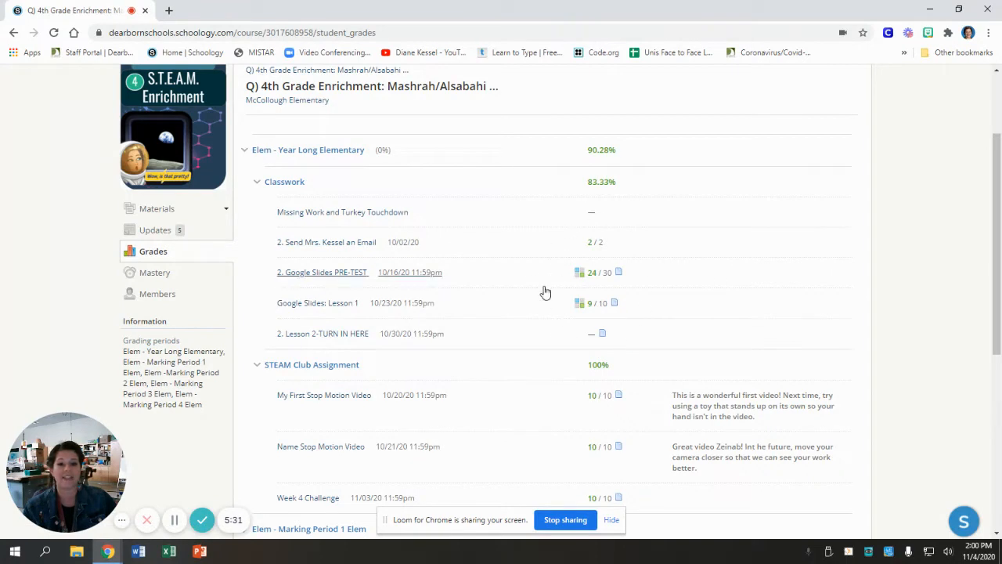
mouse_move(368, 212)
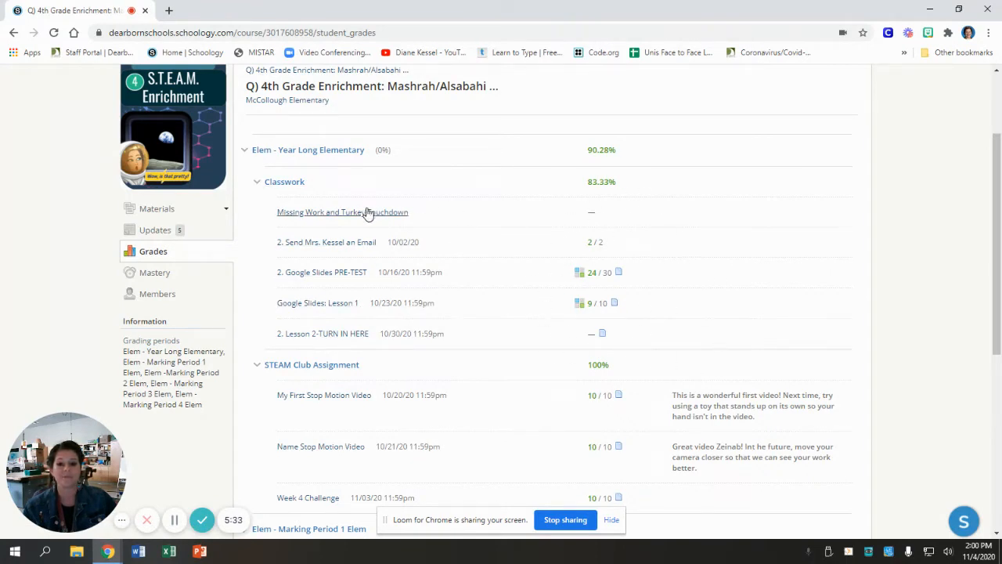
mouse_move(285, 215)
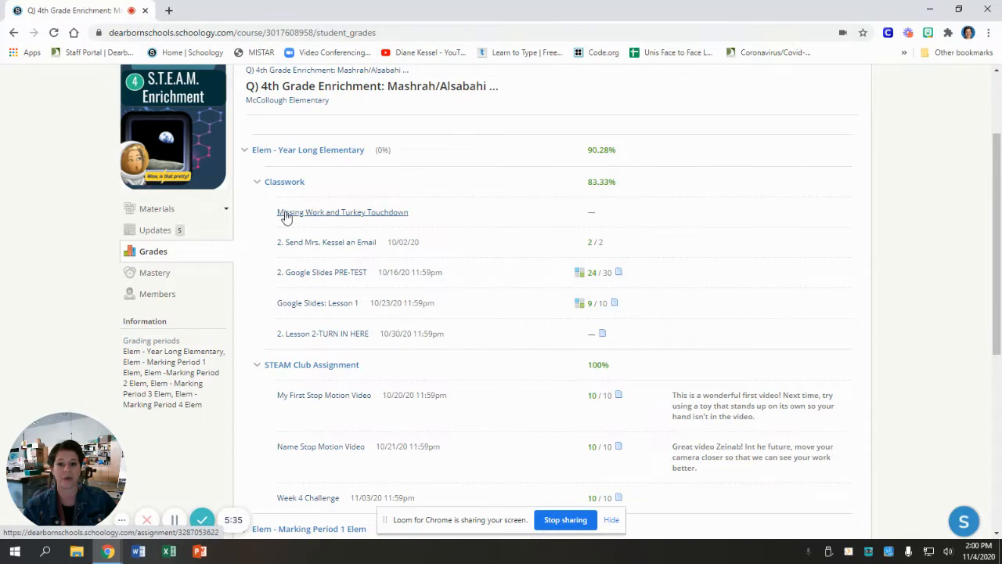
mouse_move(438, 219)
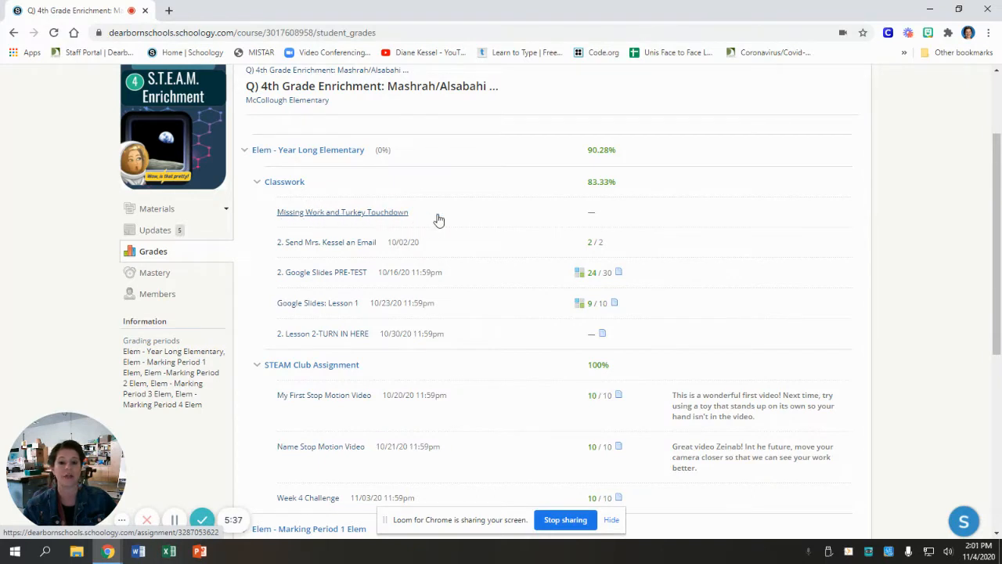
mouse_move(574, 215)
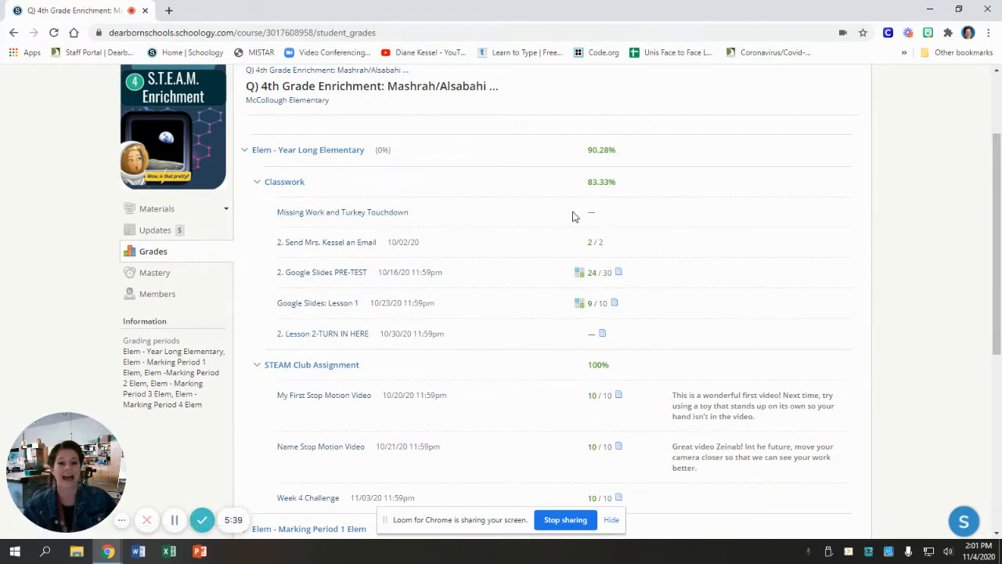
mouse_move(548, 212)
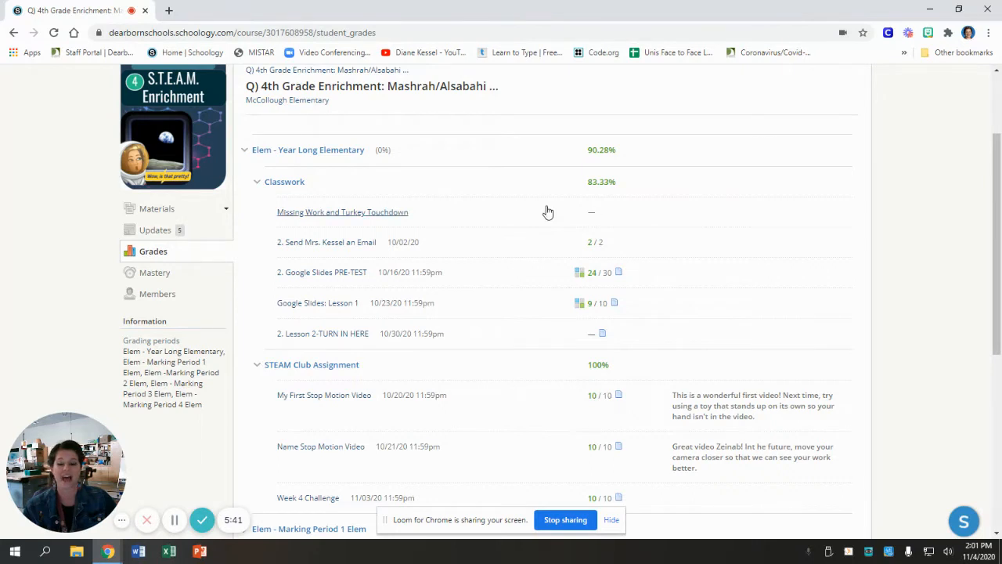
mouse_move(599, 218)
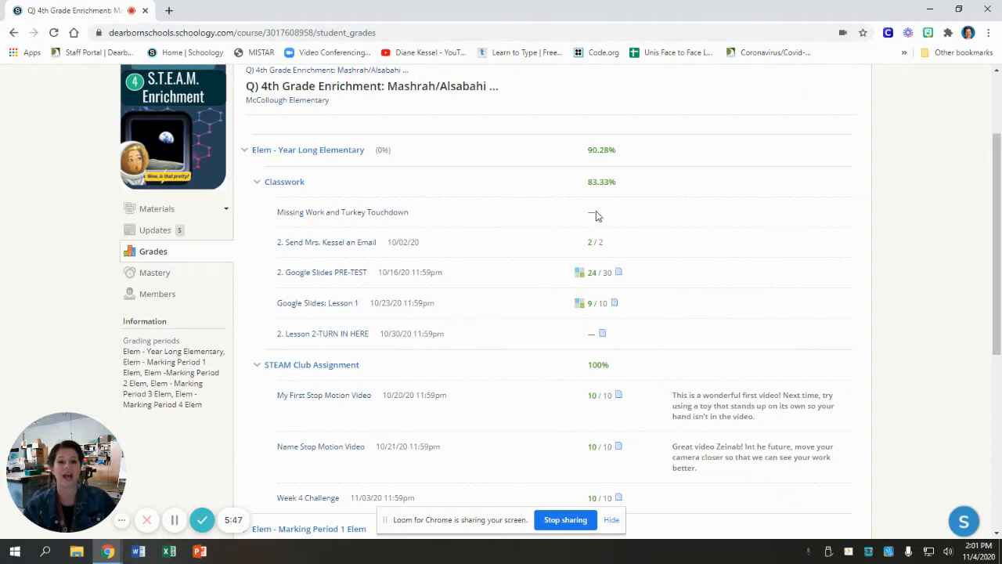
mouse_move(443, 213)
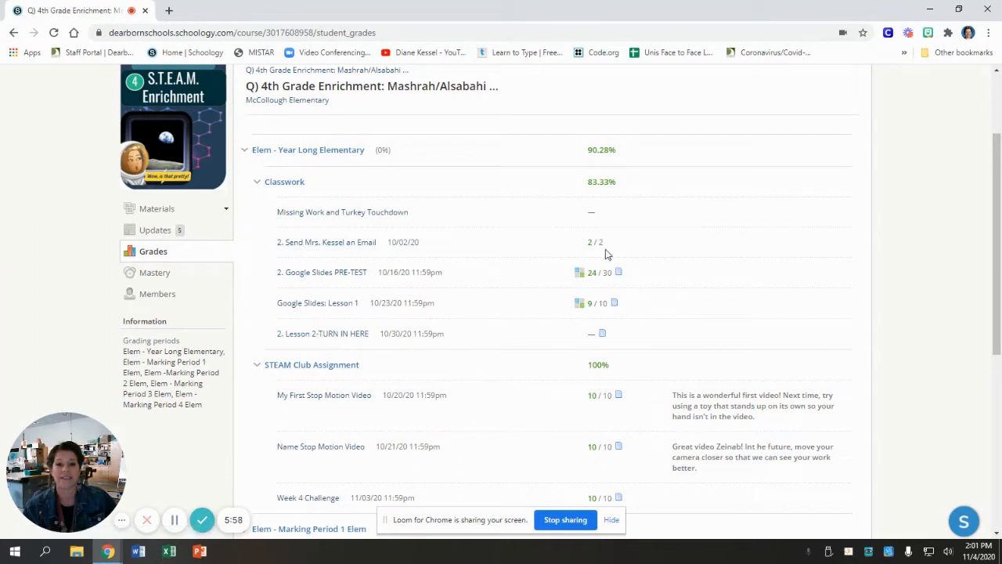
mouse_move(590, 252)
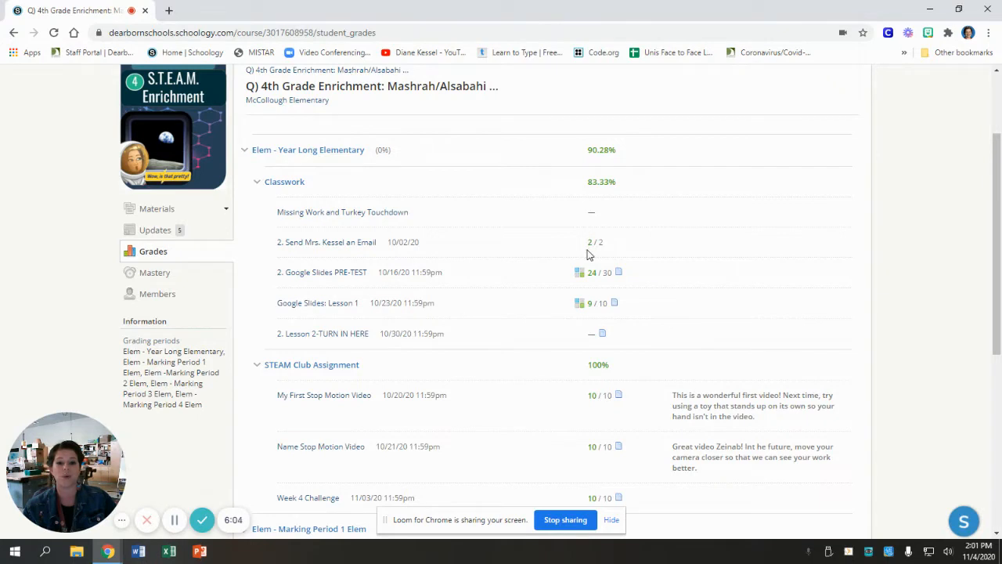
mouse_move(622, 247)
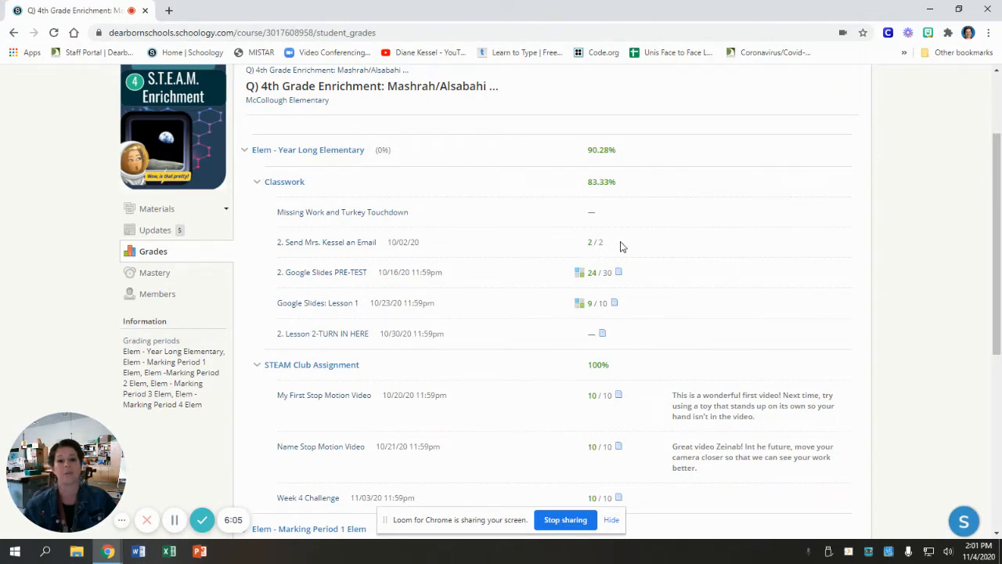
mouse_move(635, 239)
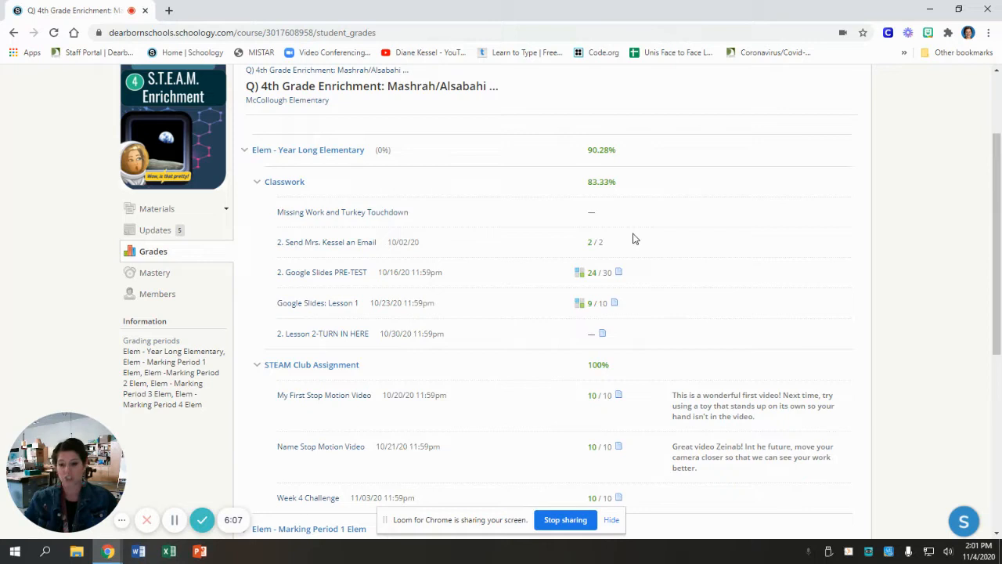
mouse_move(327, 242)
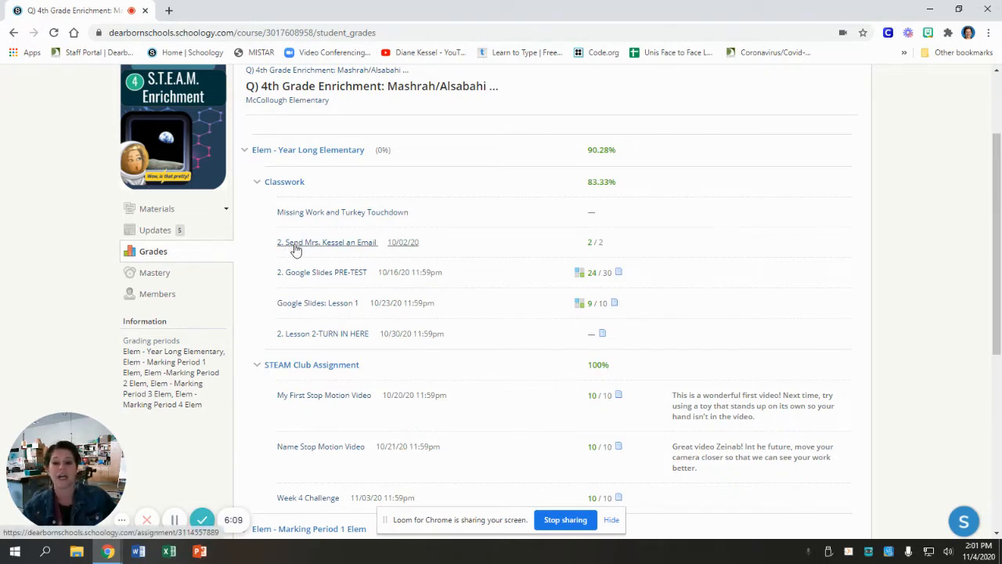
mouse_move(602, 255)
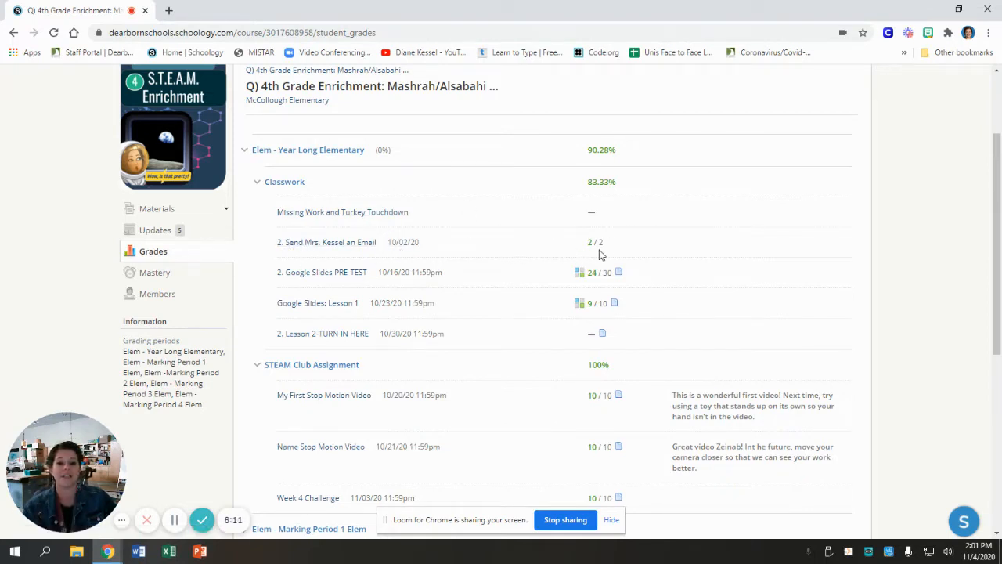
mouse_move(635, 251)
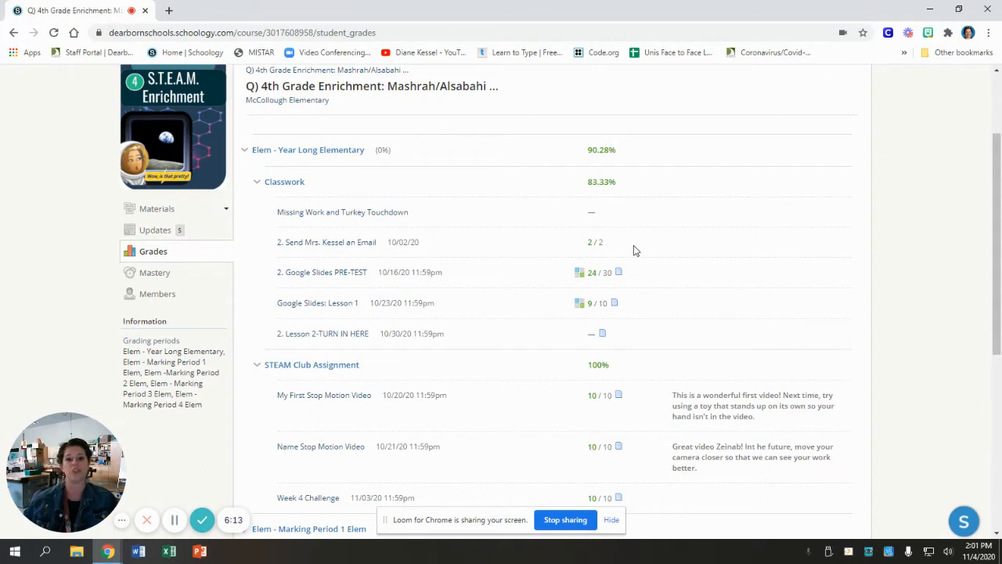
mouse_move(262, 293)
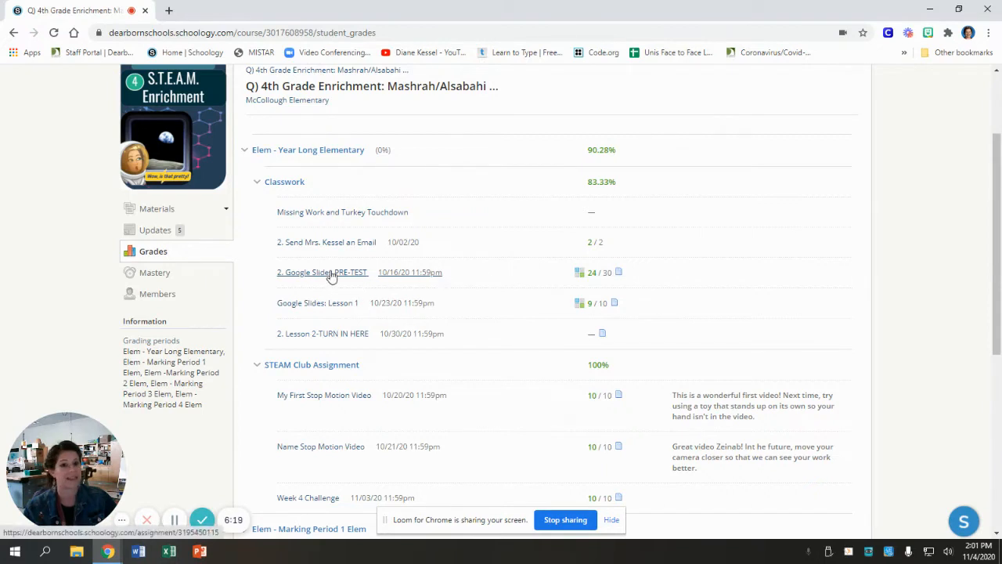
mouse_move(565, 312)
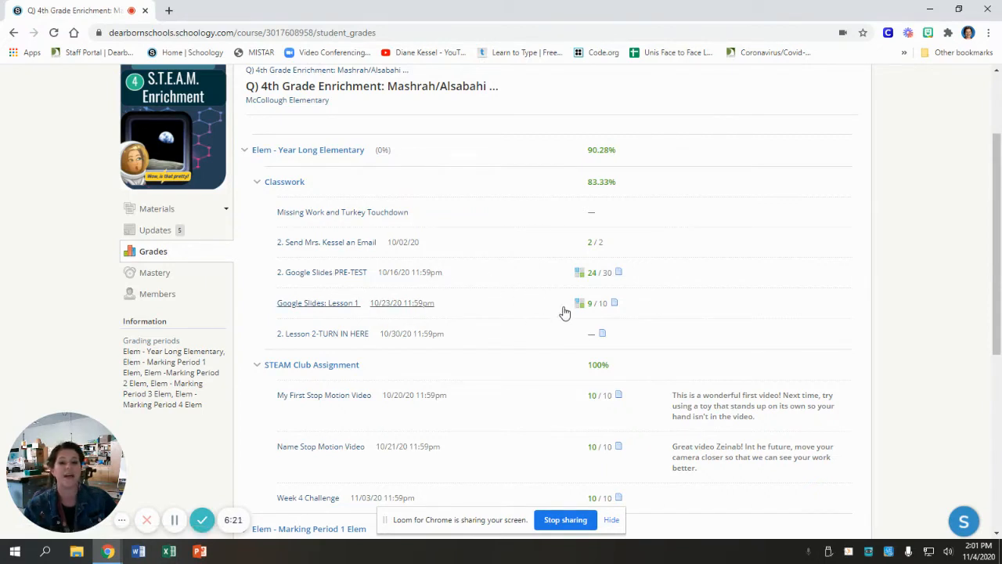
mouse_move(569, 278)
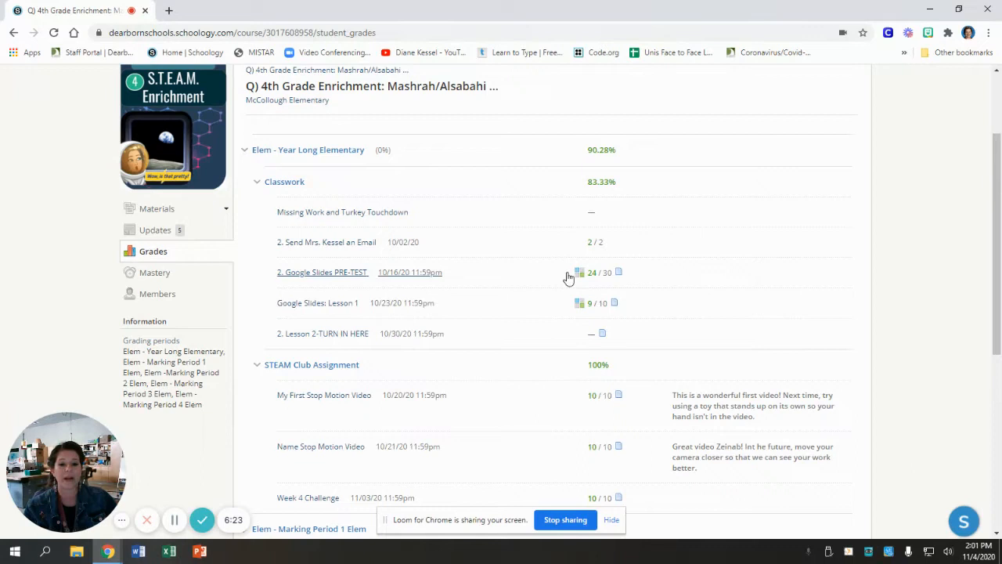
mouse_move(585, 284)
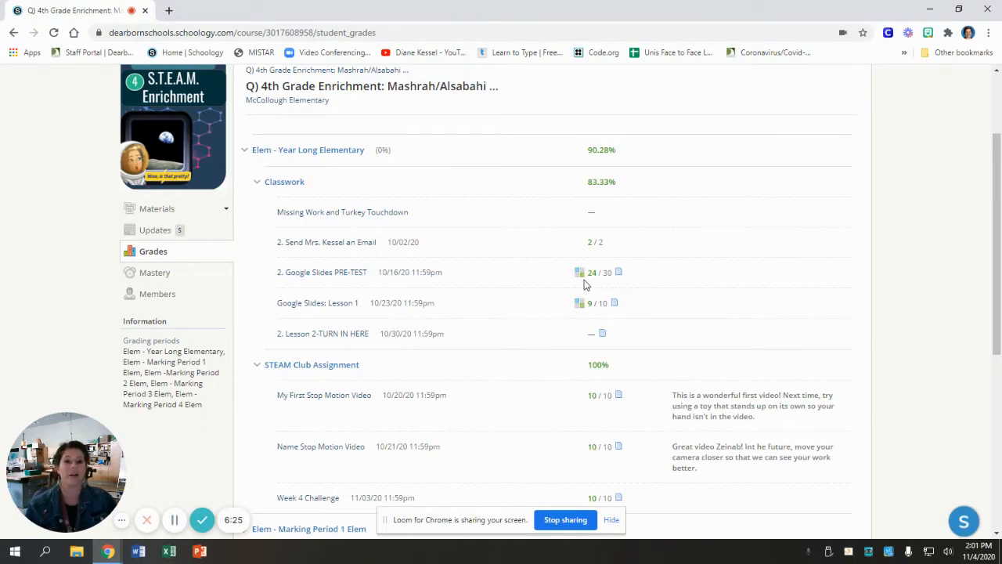
mouse_move(615, 291)
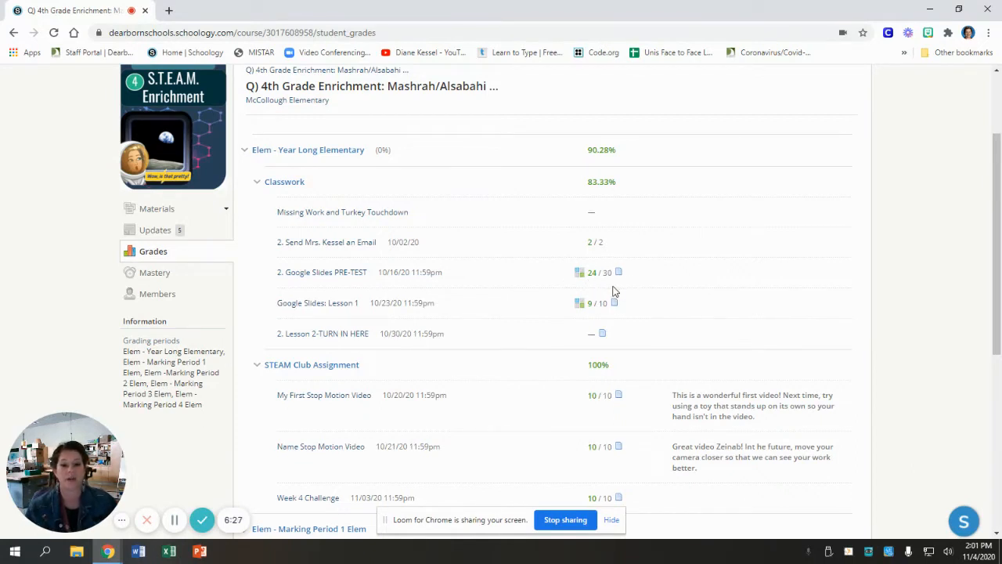
mouse_move(625, 268)
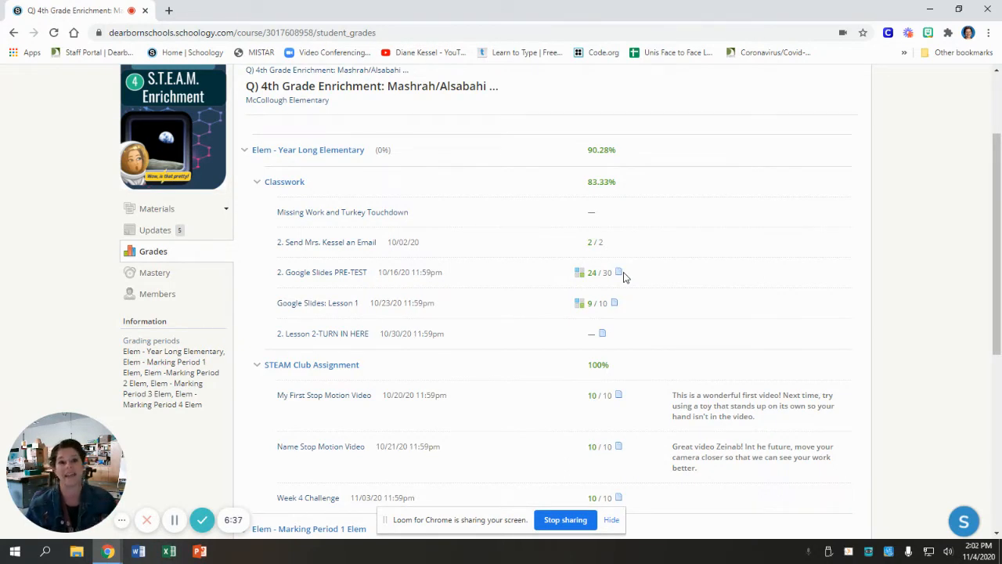
mouse_move(589, 283)
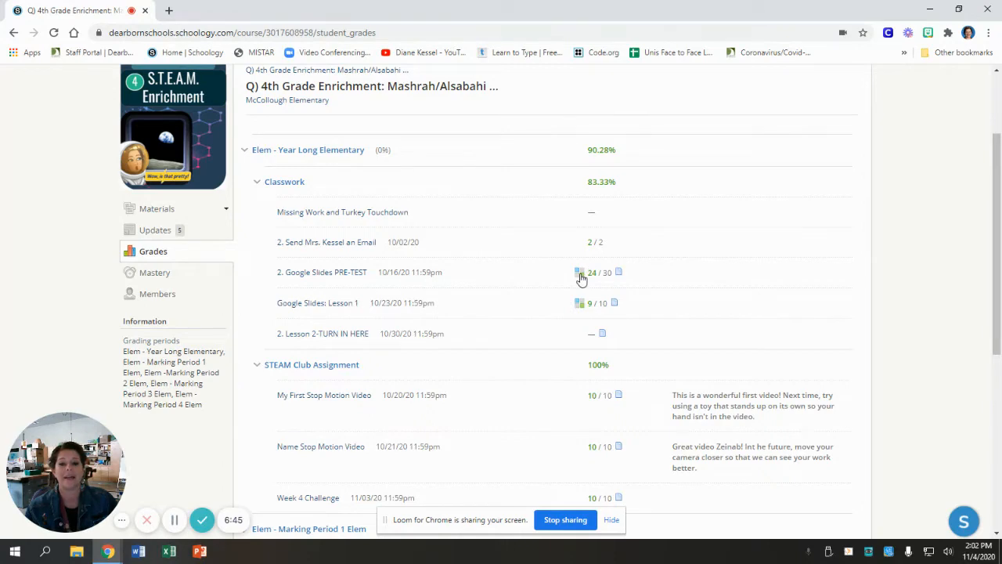
click(580, 272)
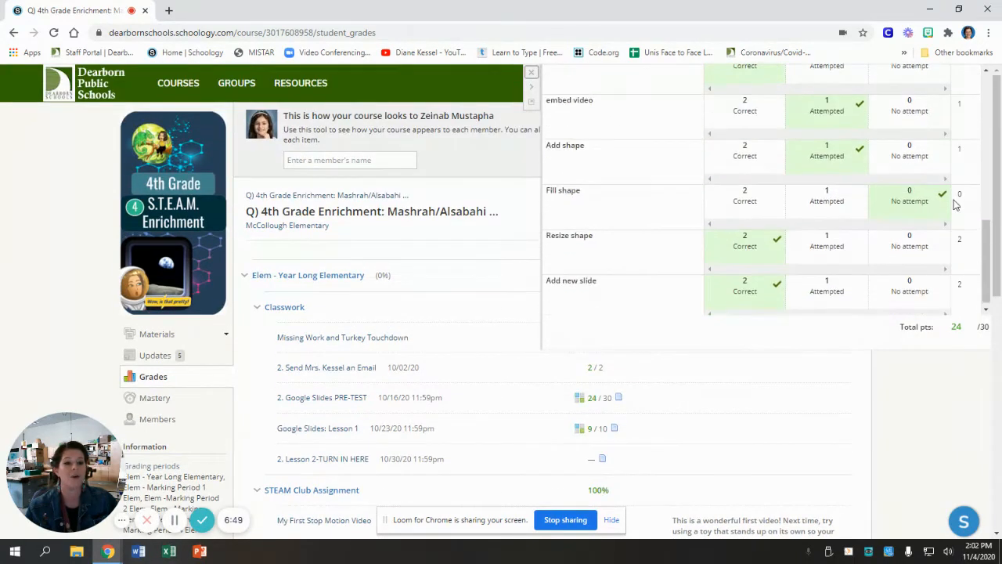
scroll(up, 3)
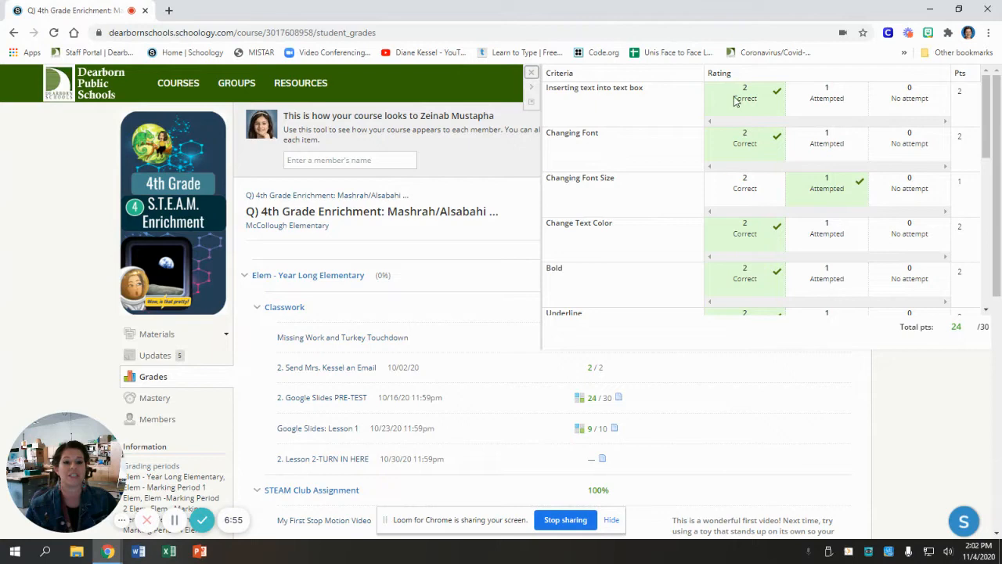
mouse_move(748, 173)
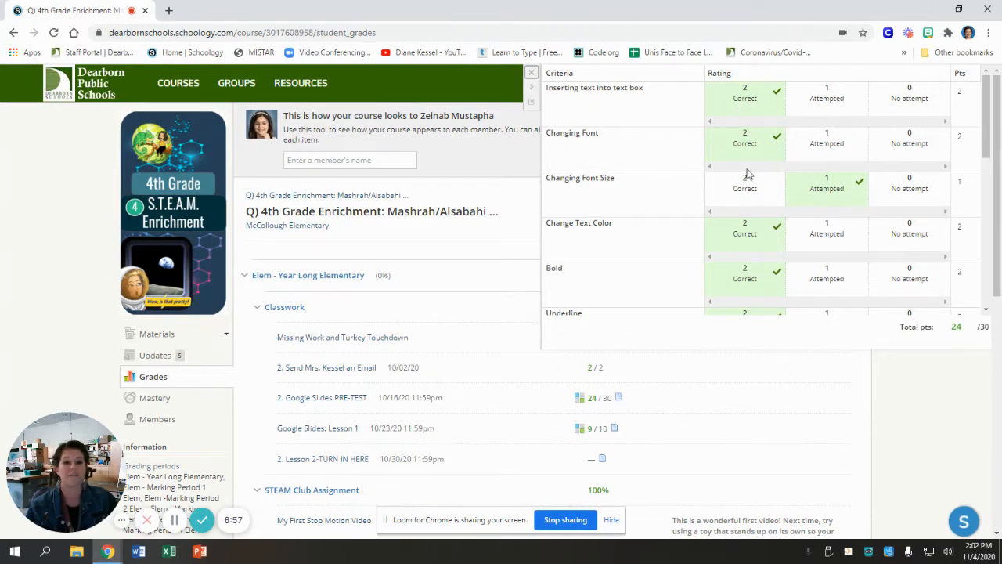
mouse_move(556, 172)
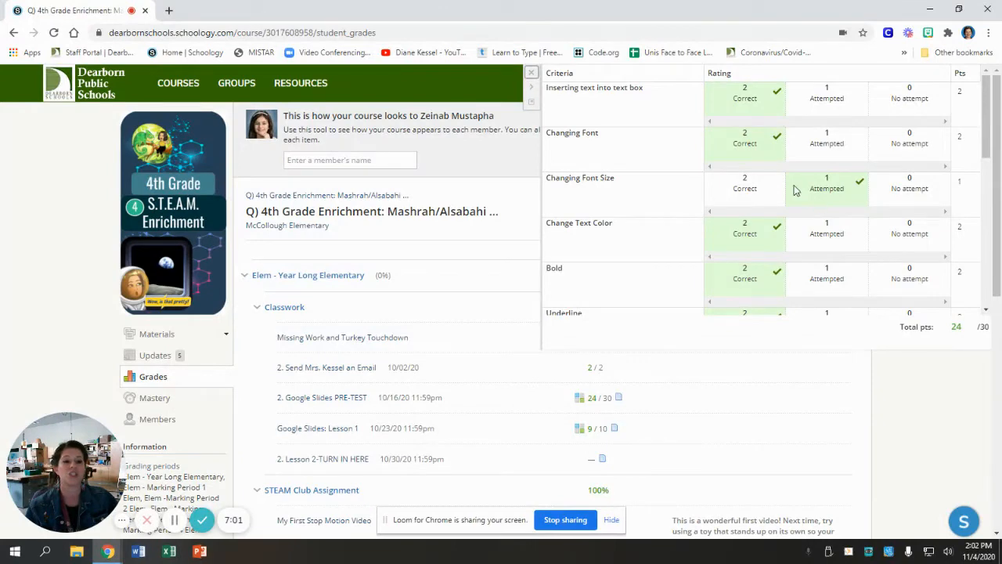
mouse_move(811, 183)
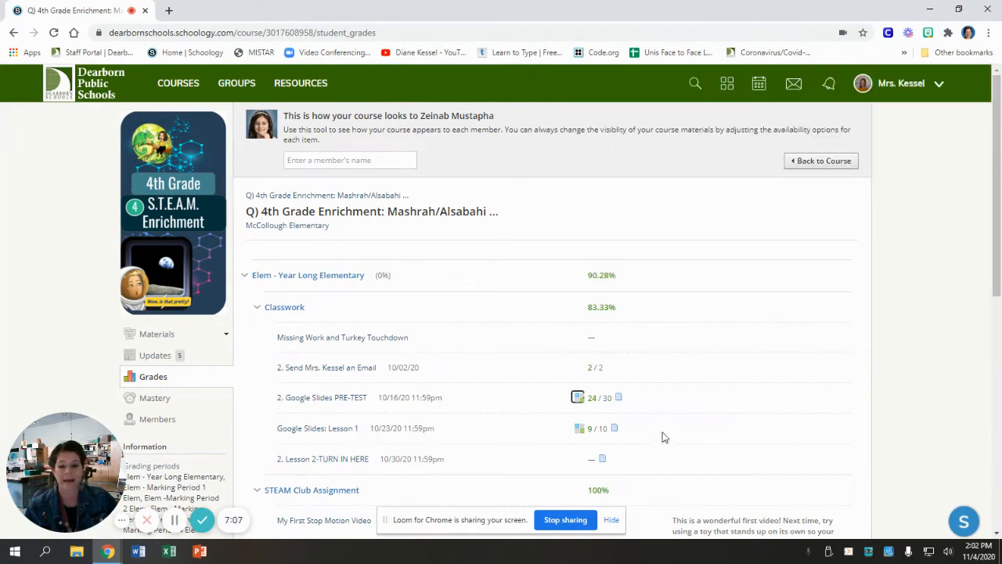
scroll(down, 3)
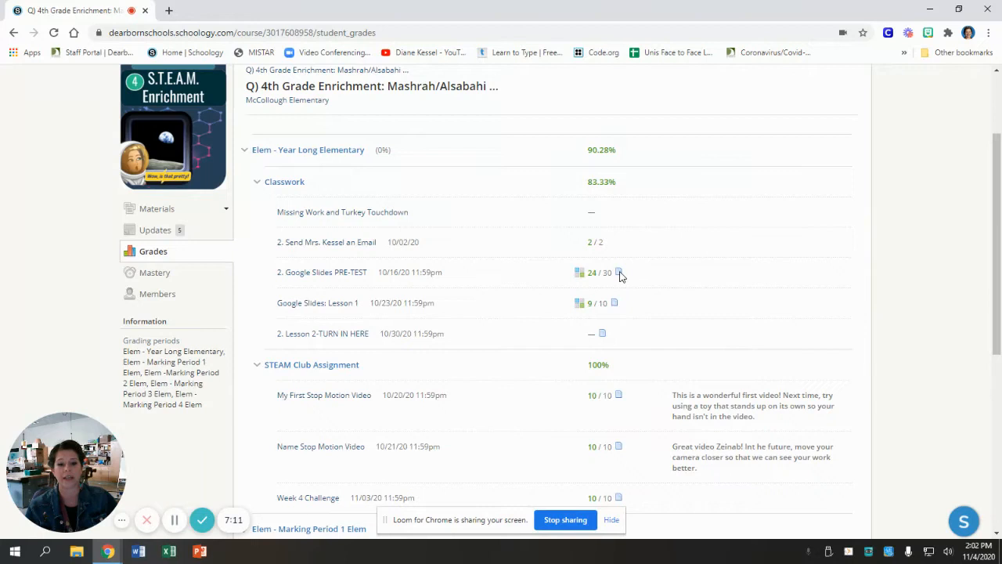
mouse_move(624, 278)
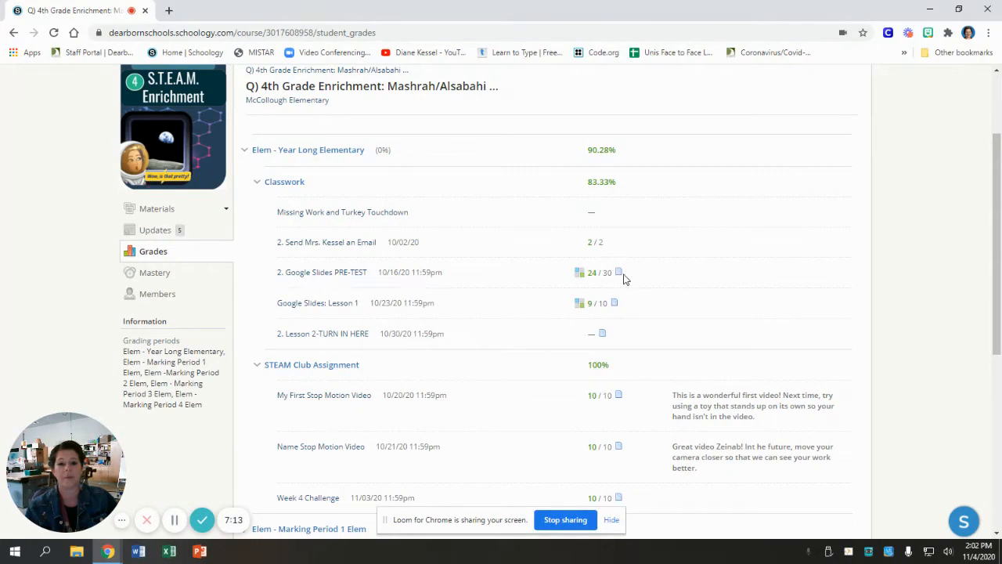
click(322, 271)
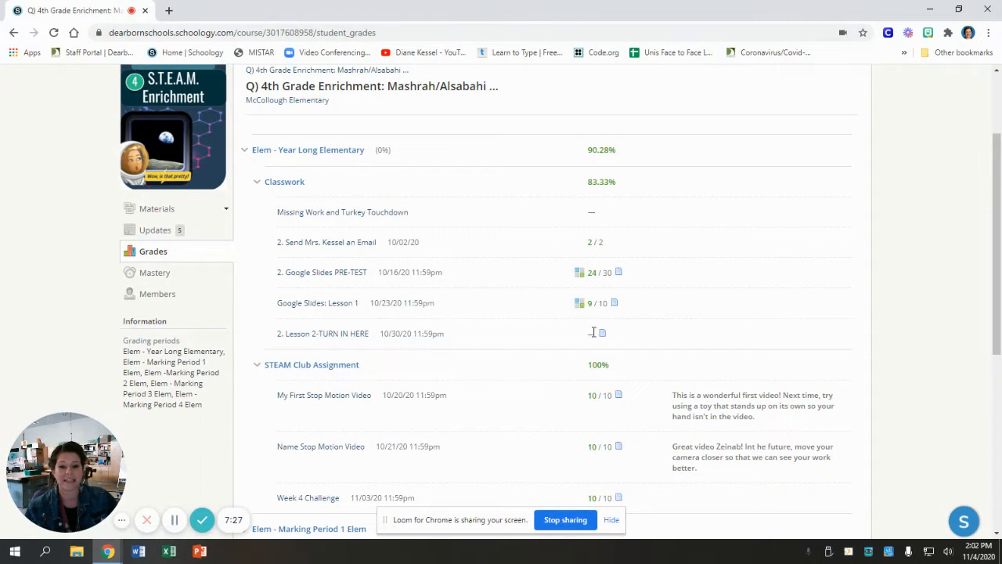
mouse_move(585, 339)
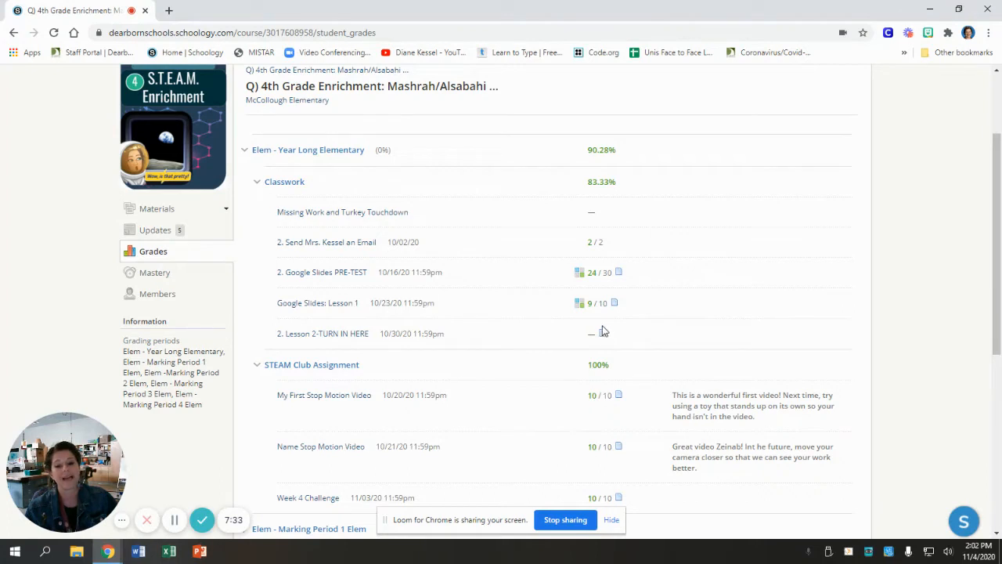
mouse_move(594, 336)
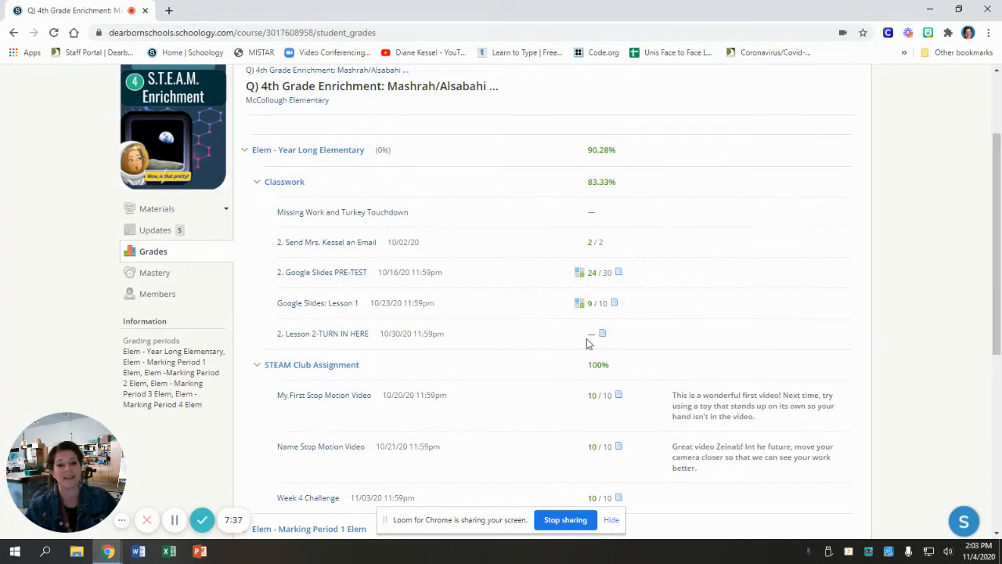
mouse_move(583, 347)
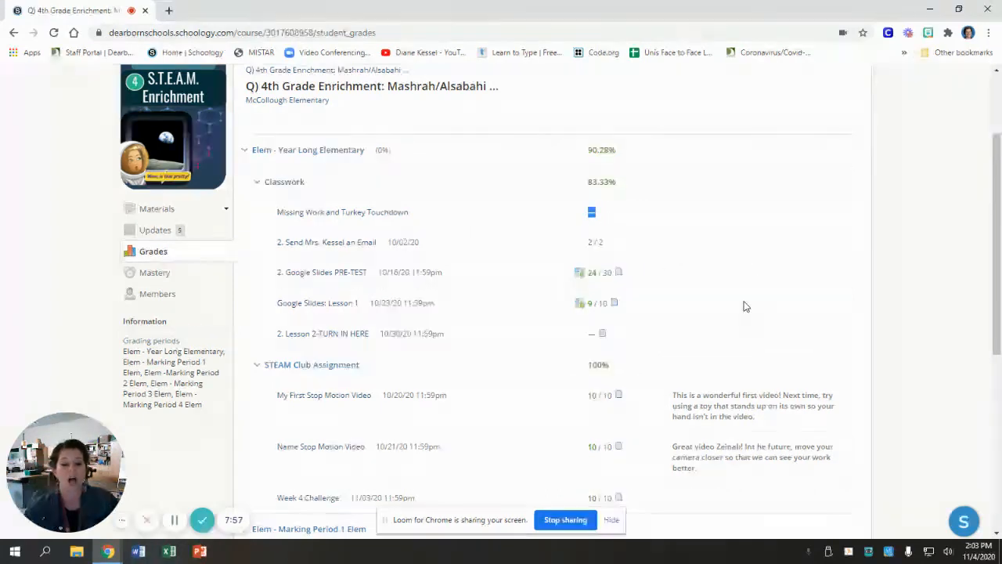
Step: Scroll the Classwork grades and open the Missing Work and Turkey Touchdown assignment
scroll(down, 3)
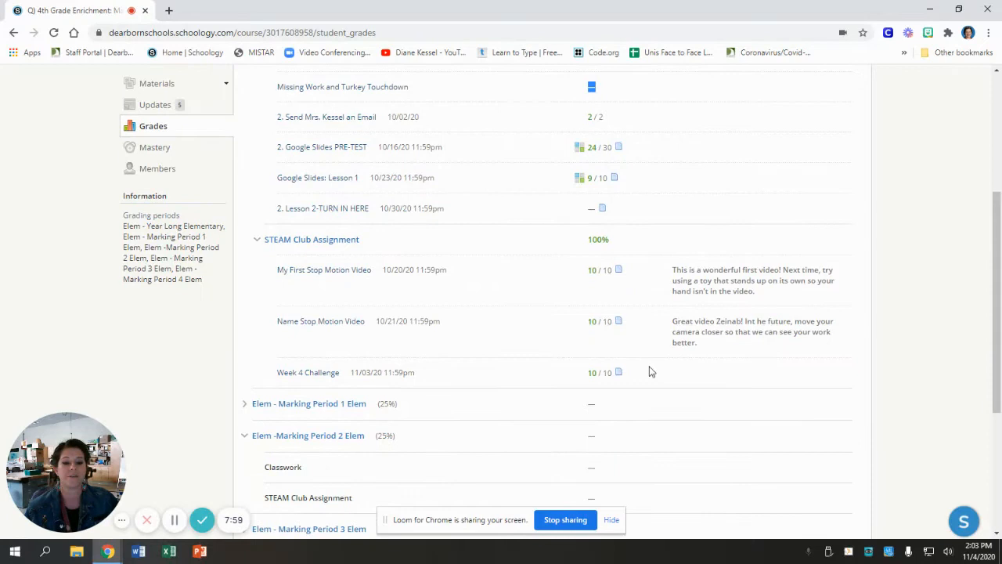
mouse_move(799, 234)
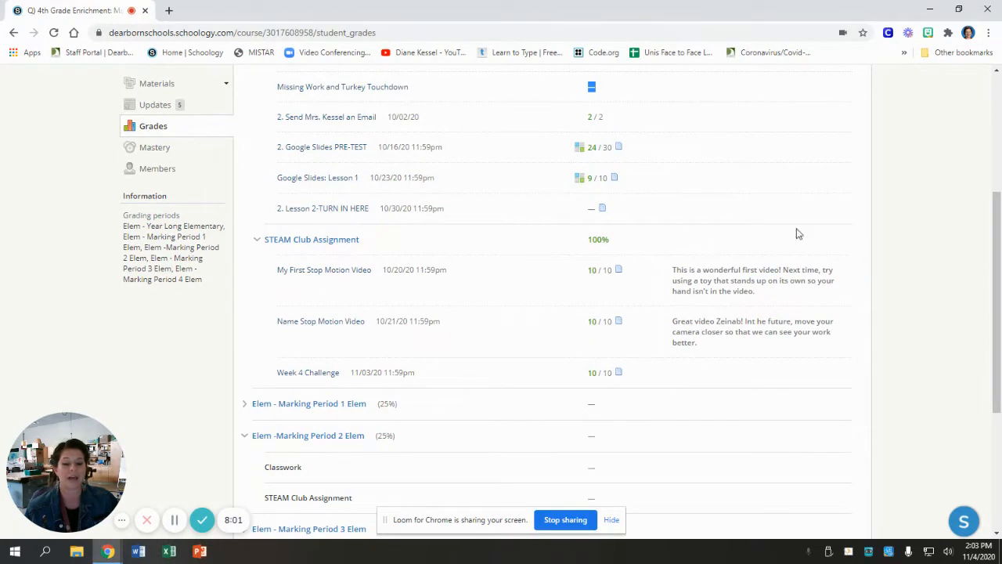
mouse_move(836, 261)
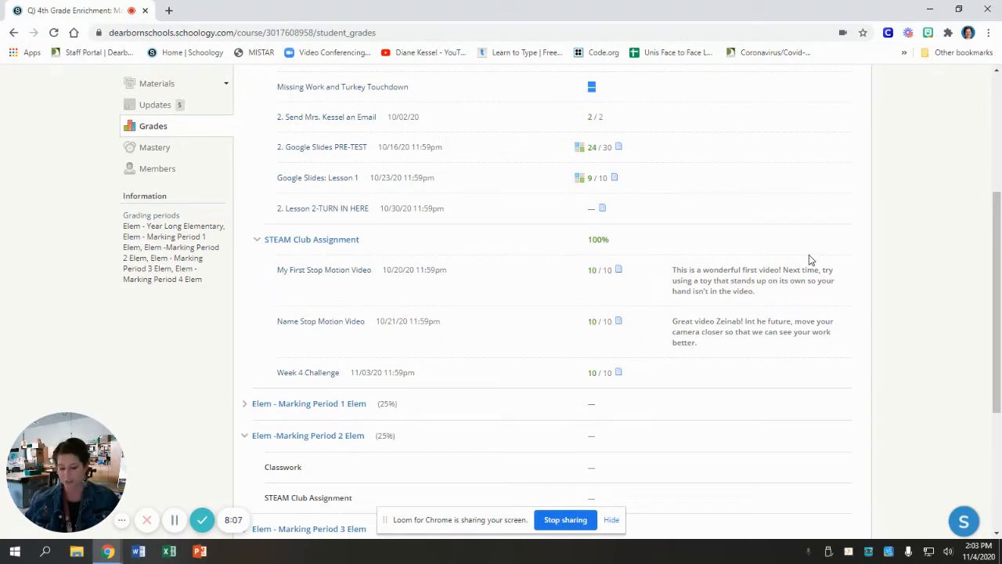
mouse_move(148, 137)
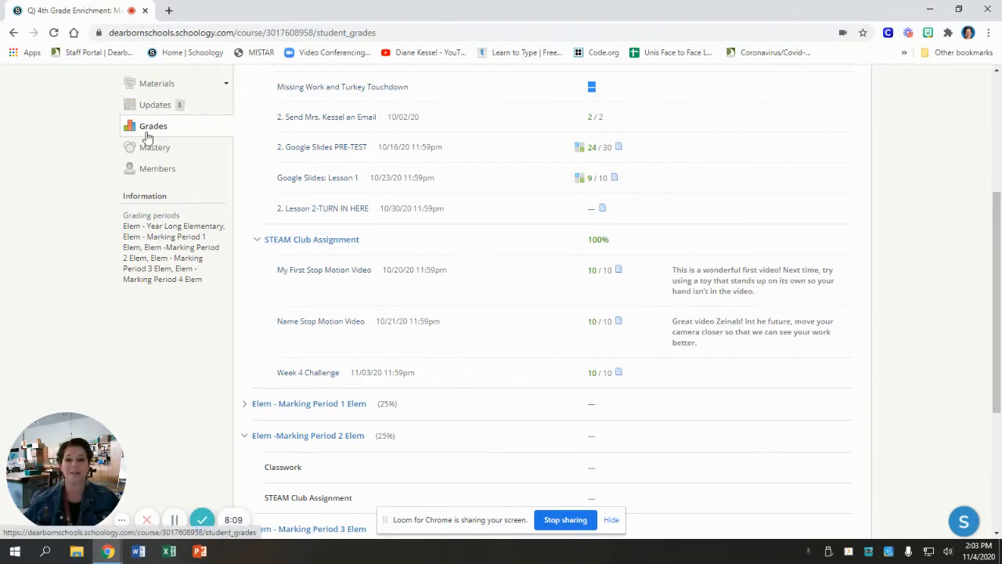
mouse_move(749, 377)
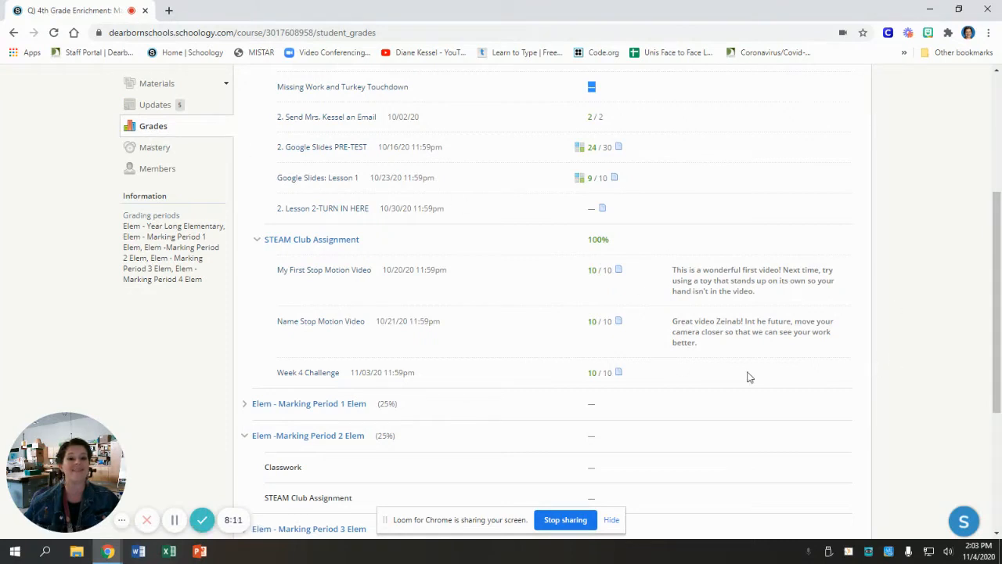
mouse_move(824, 250)
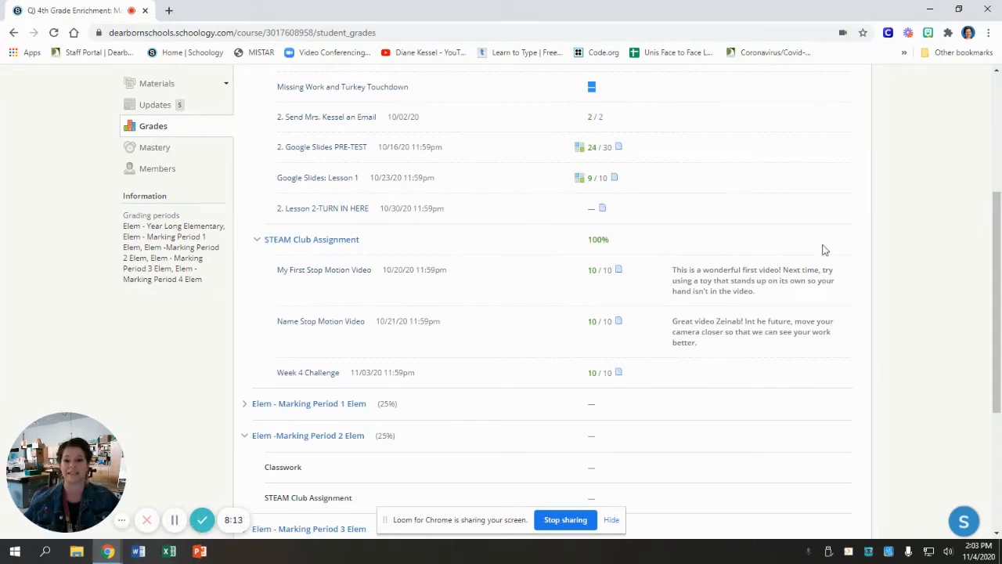
mouse_move(814, 229)
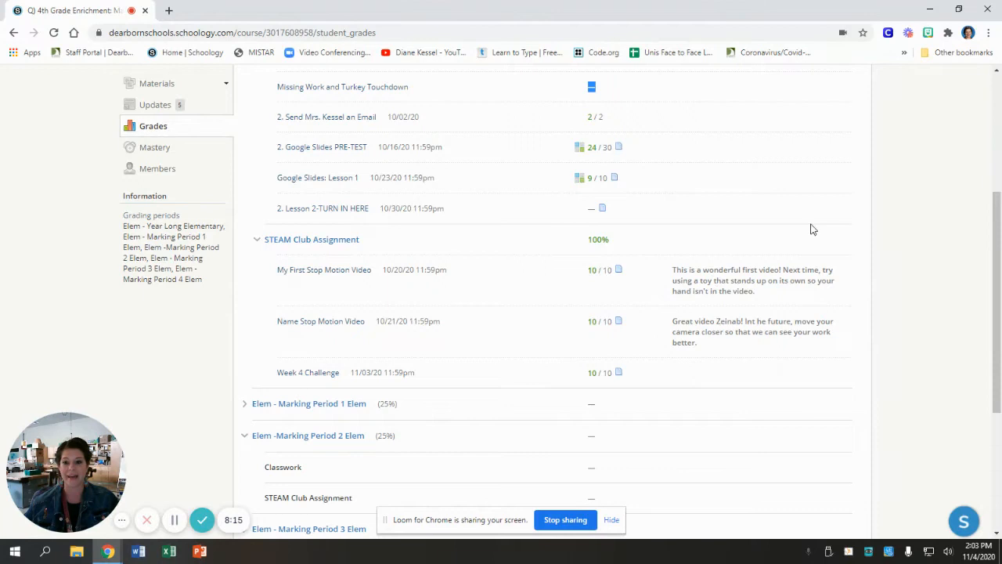
scroll(up, 3)
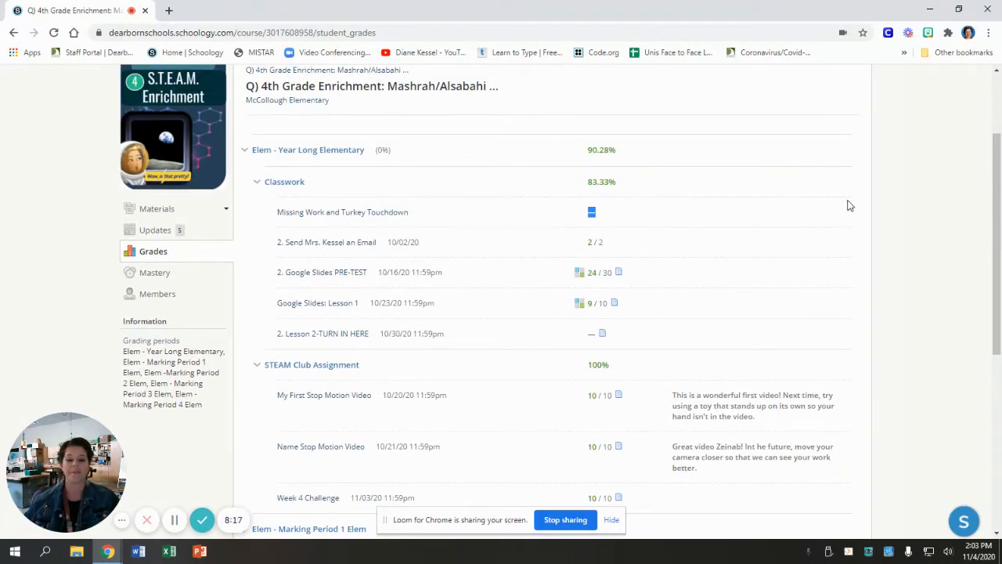
mouse_move(342, 323)
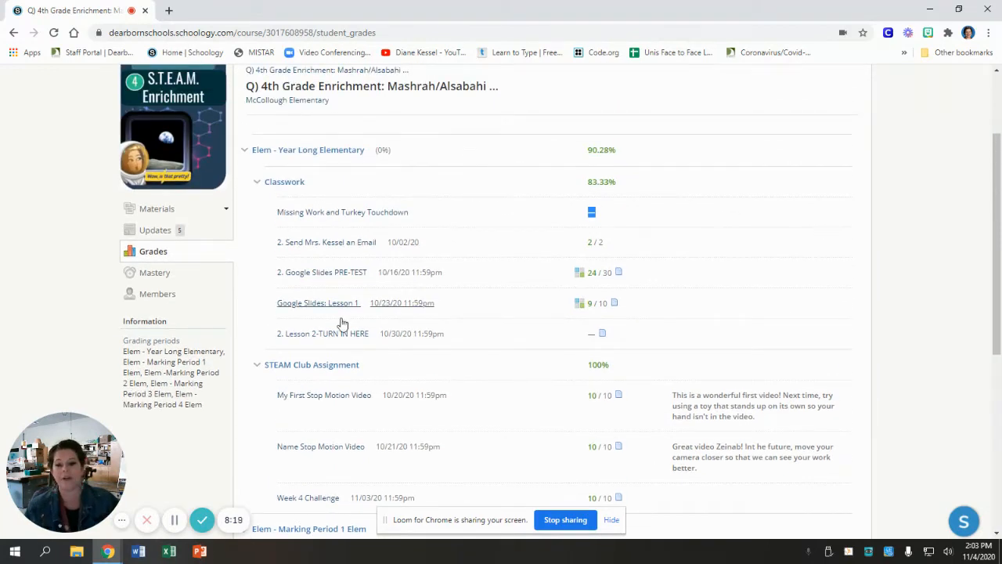
mouse_move(323, 332)
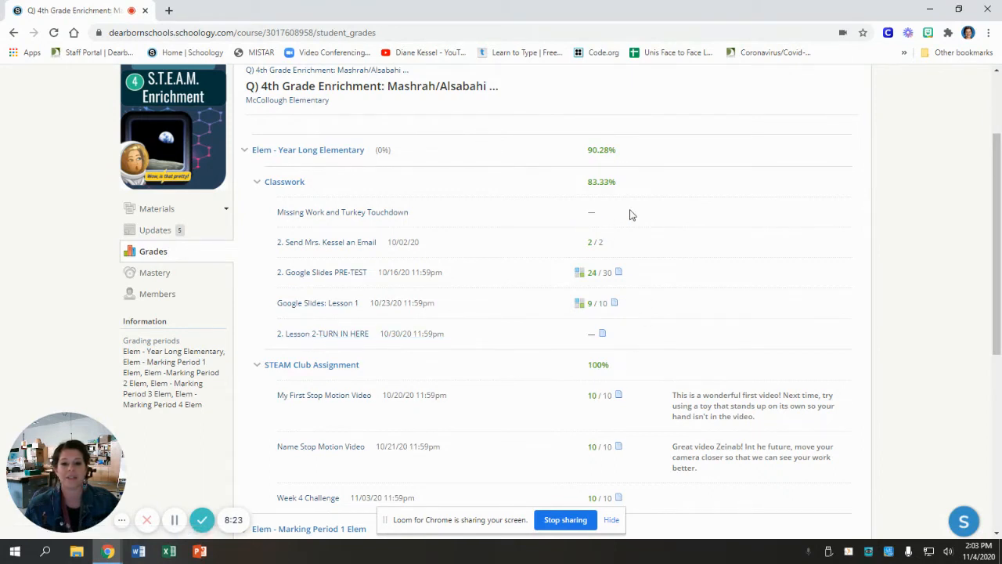
mouse_move(305, 215)
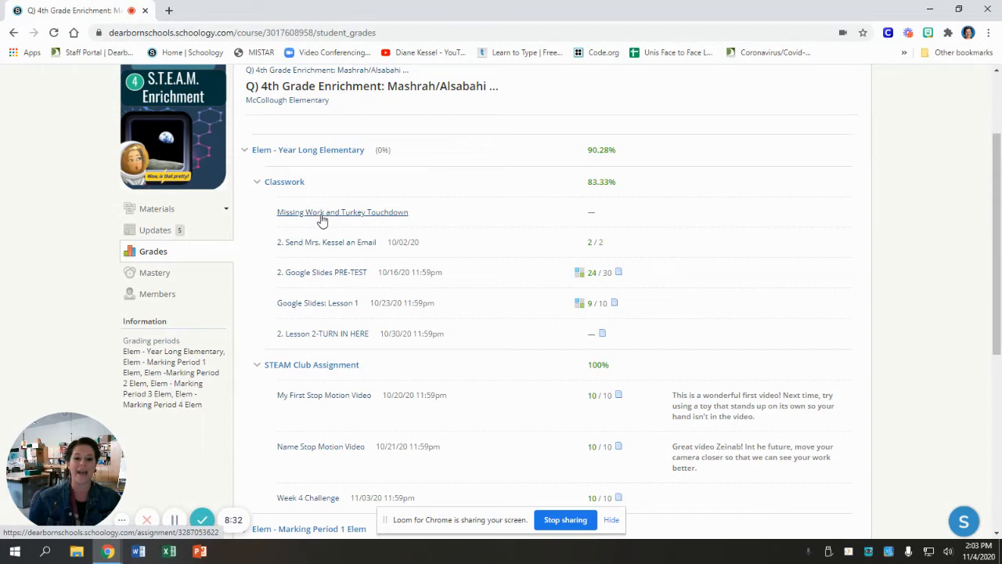
mouse_move(342, 222)
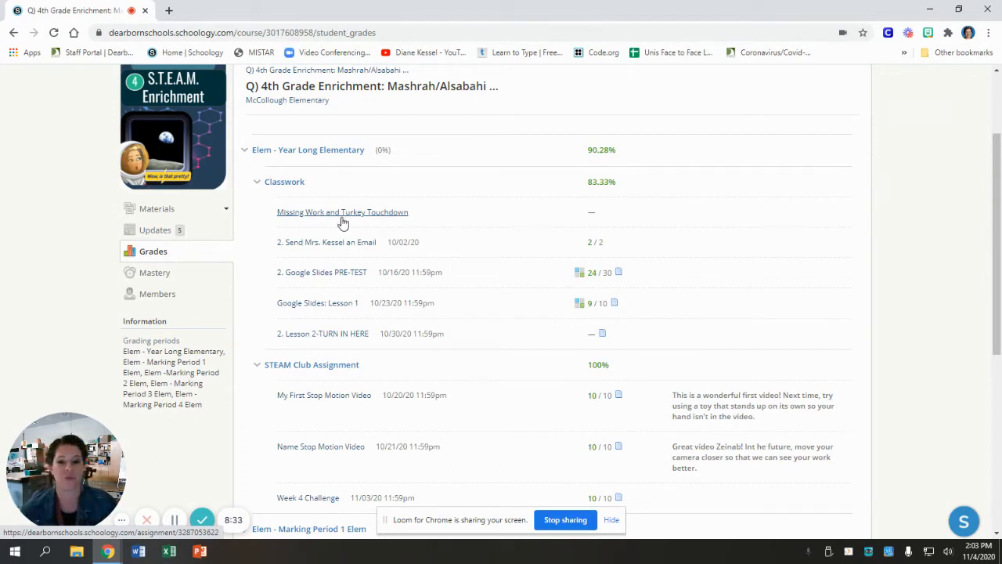
mouse_move(312, 208)
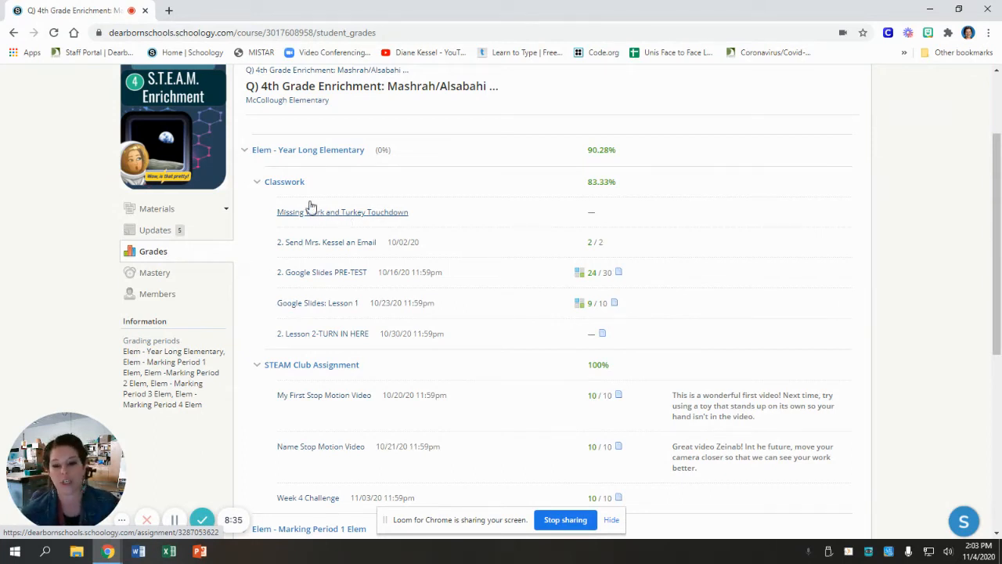
mouse_move(325, 231)
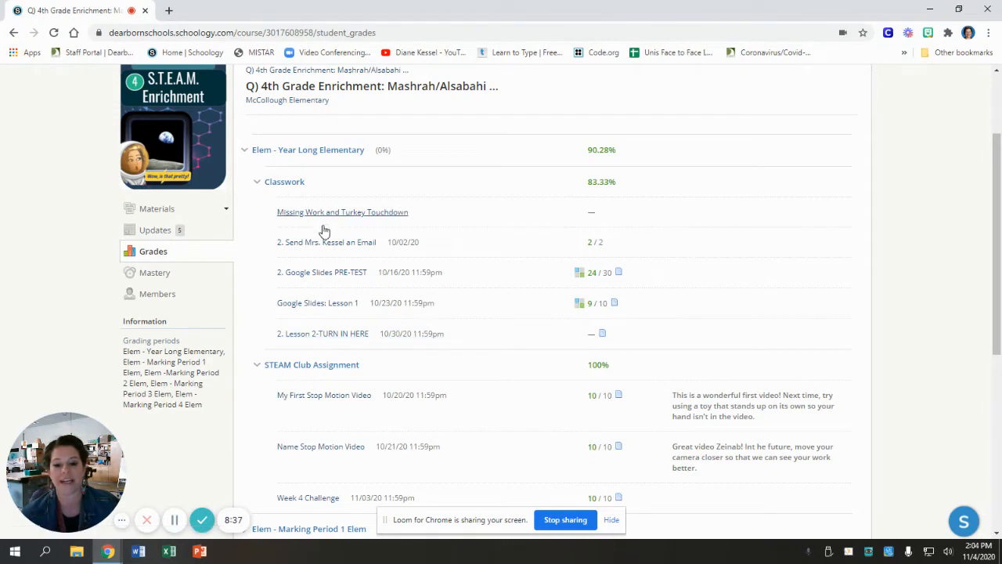
mouse_move(332, 333)
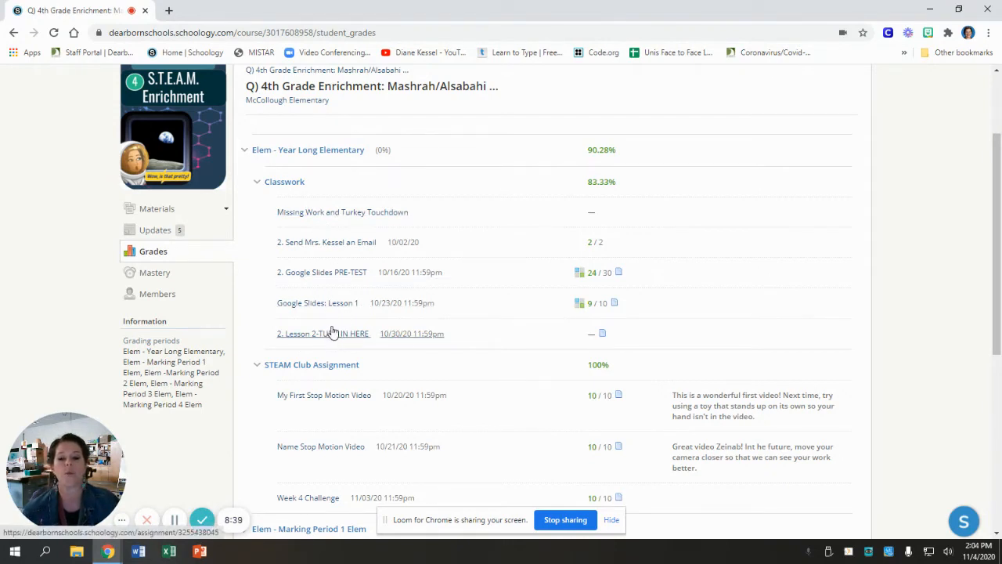
mouse_move(349, 213)
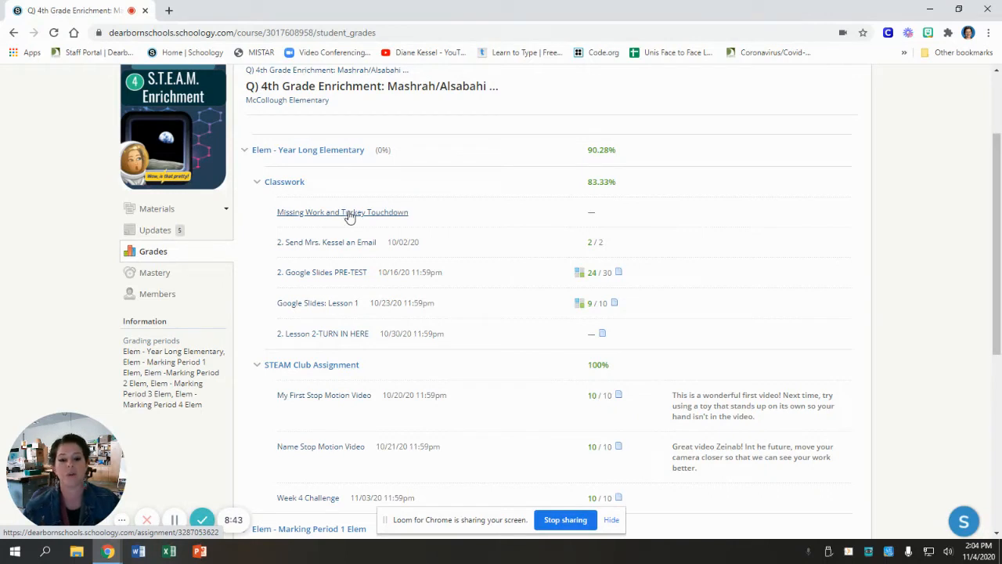
mouse_move(583, 217)
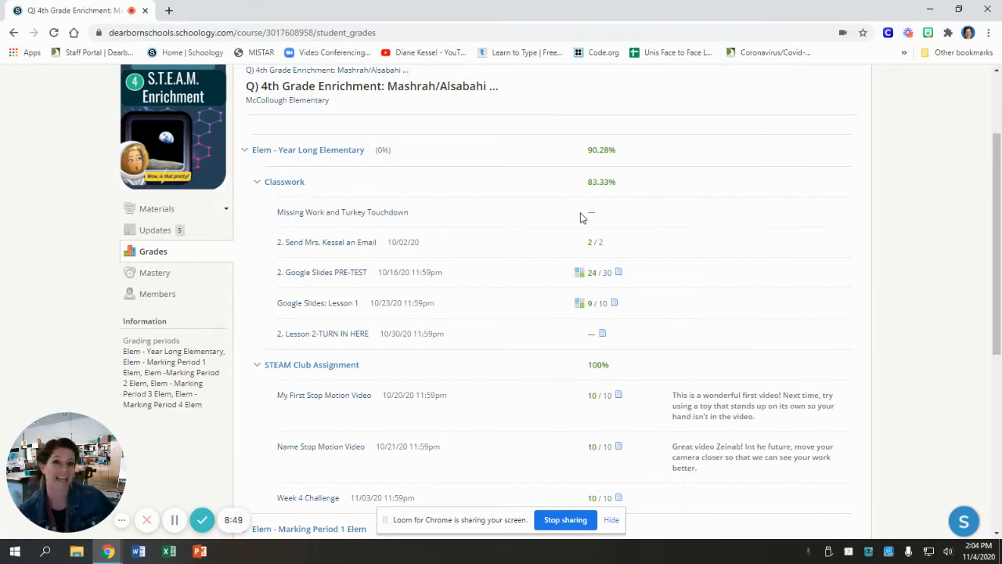
mouse_move(489, 298)
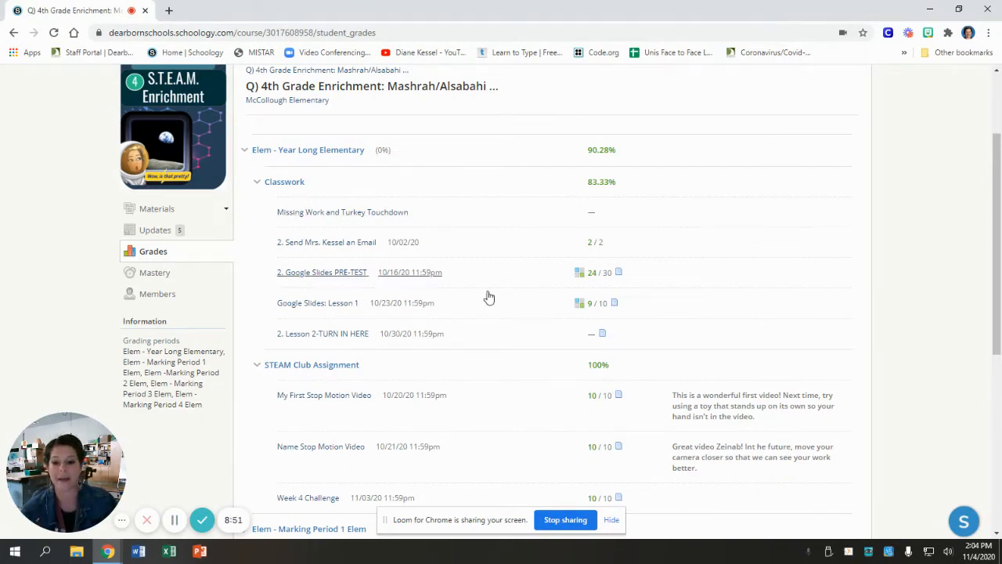
mouse_move(306, 292)
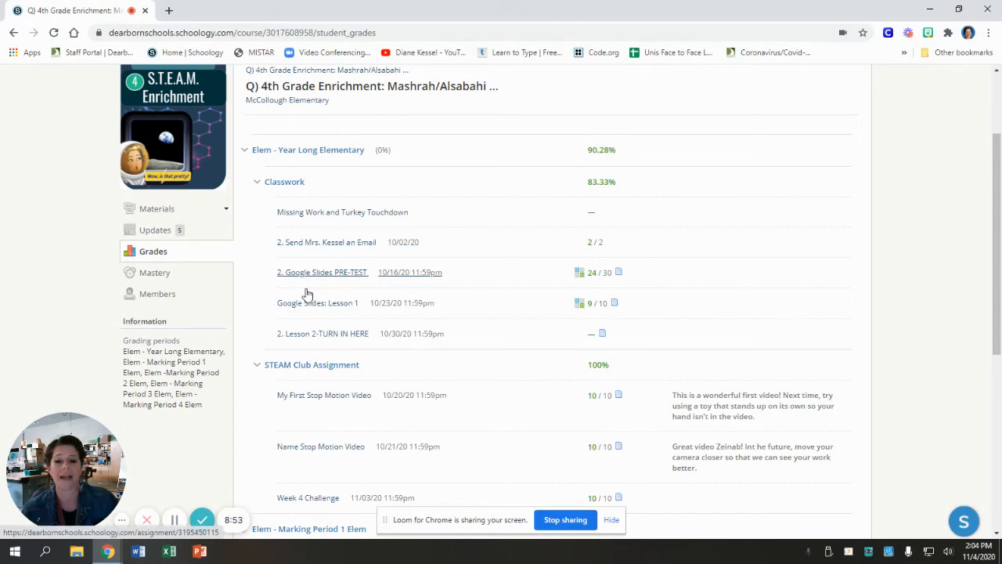
mouse_move(319, 281)
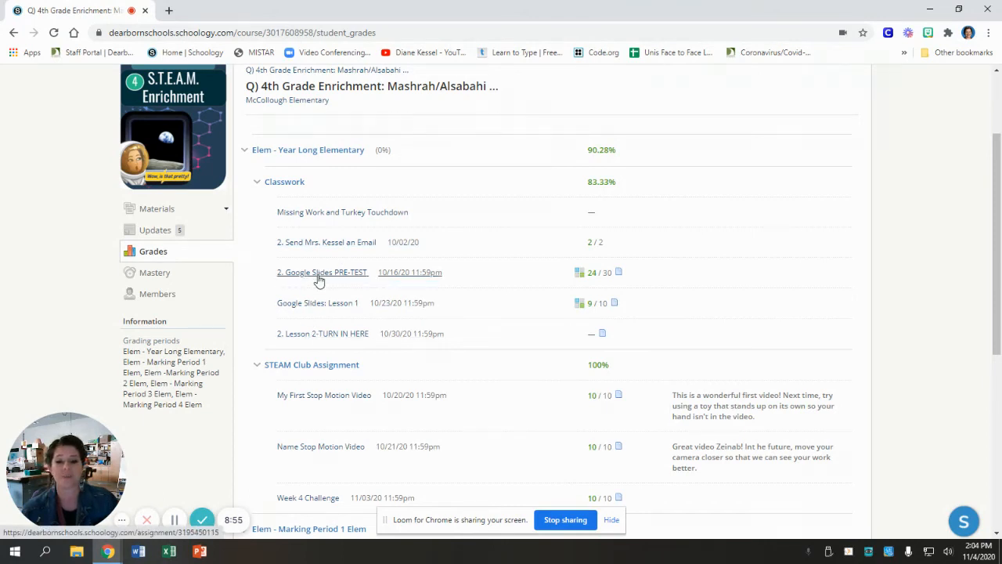
mouse_move(319, 333)
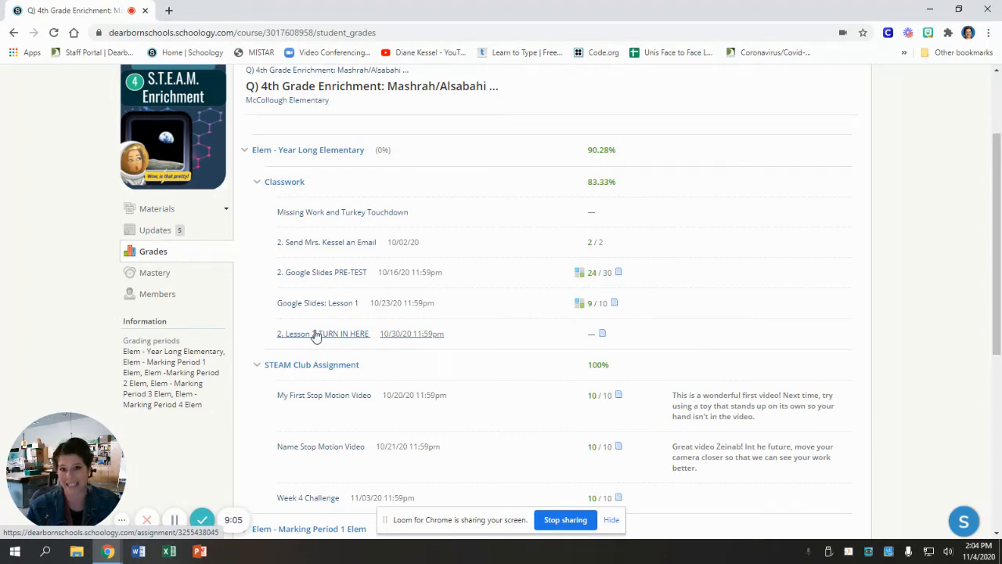
mouse_move(370, 217)
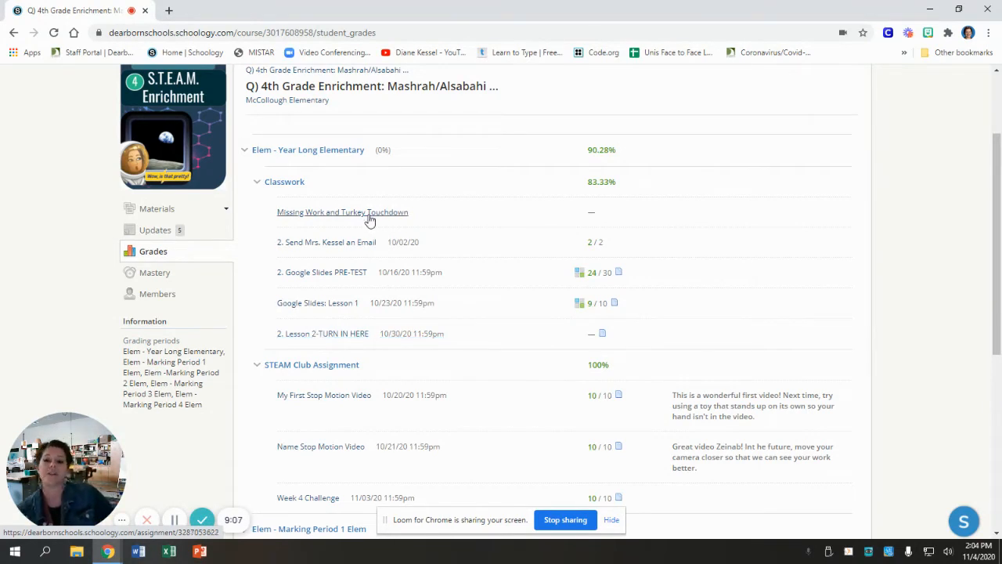
click(342, 211)
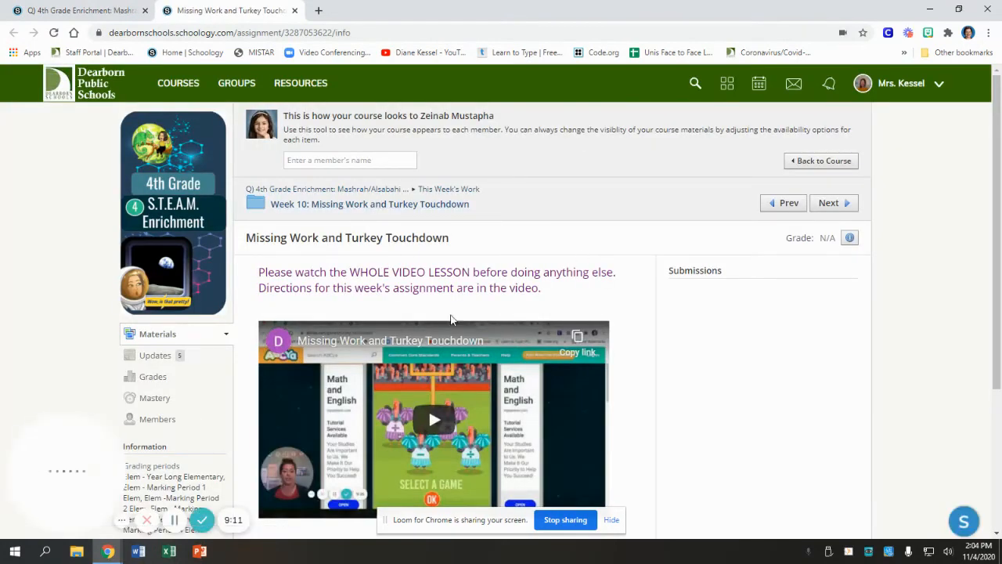
Step: Review the Turkey Touchdown page, then exit the preview to the STEAM Enrichment course home
scroll(down, 3)
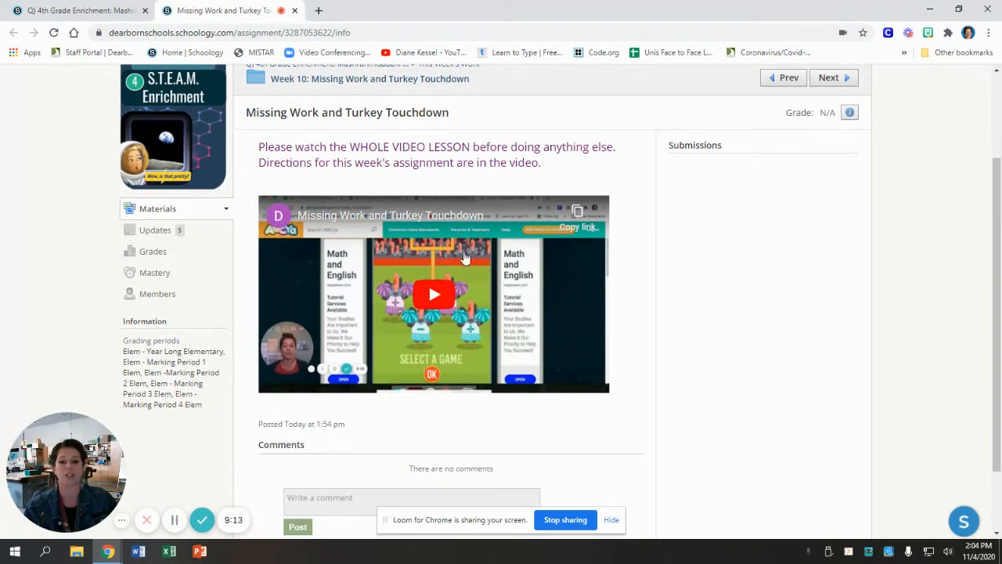
scroll(down, 3)
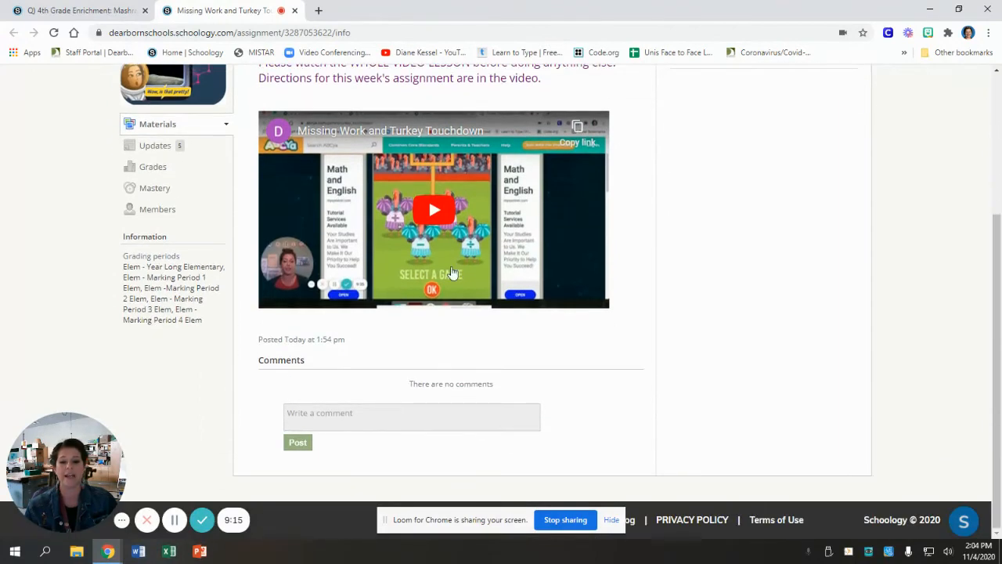
mouse_move(509, 275)
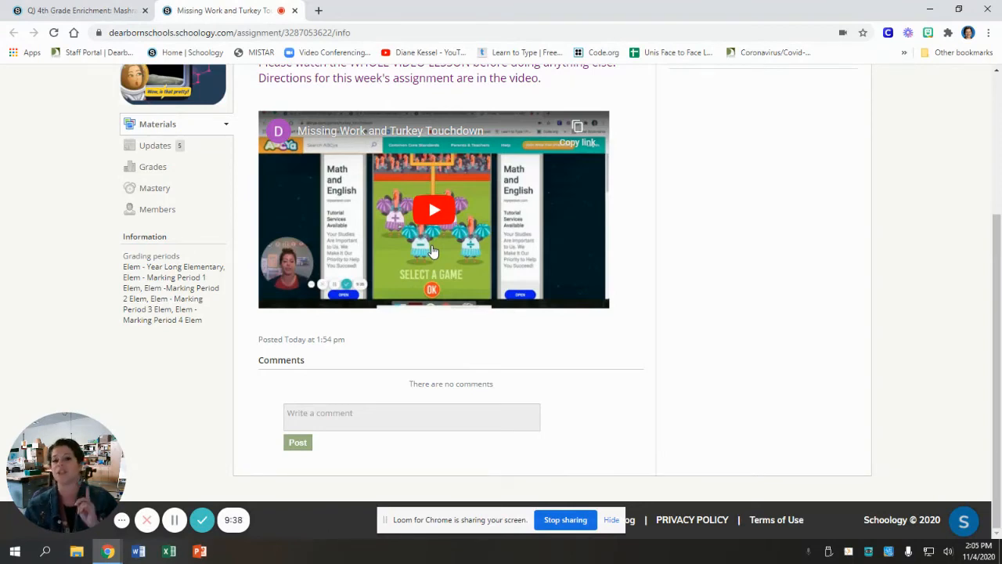
mouse_move(450, 257)
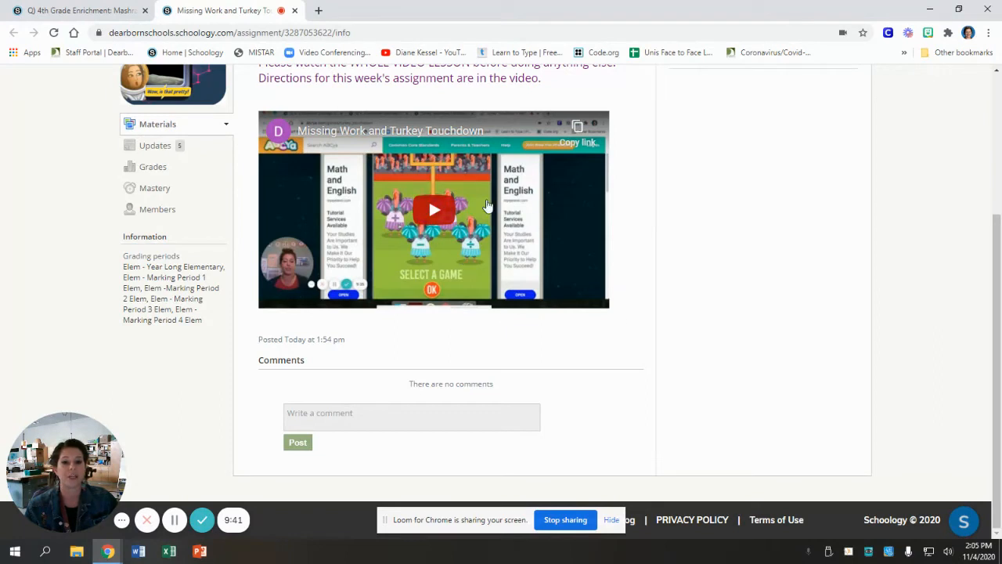
mouse_move(654, 333)
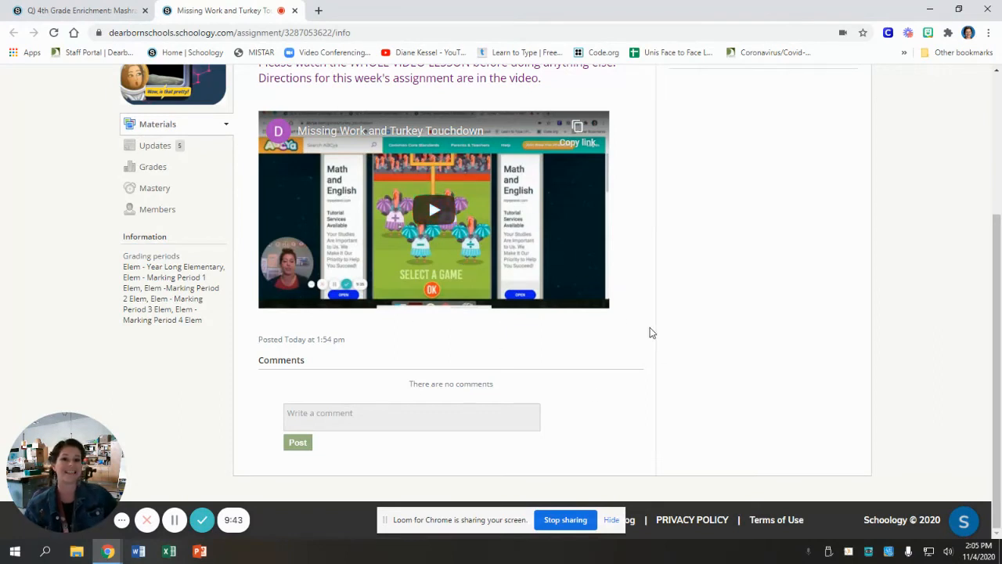
mouse_move(651, 321)
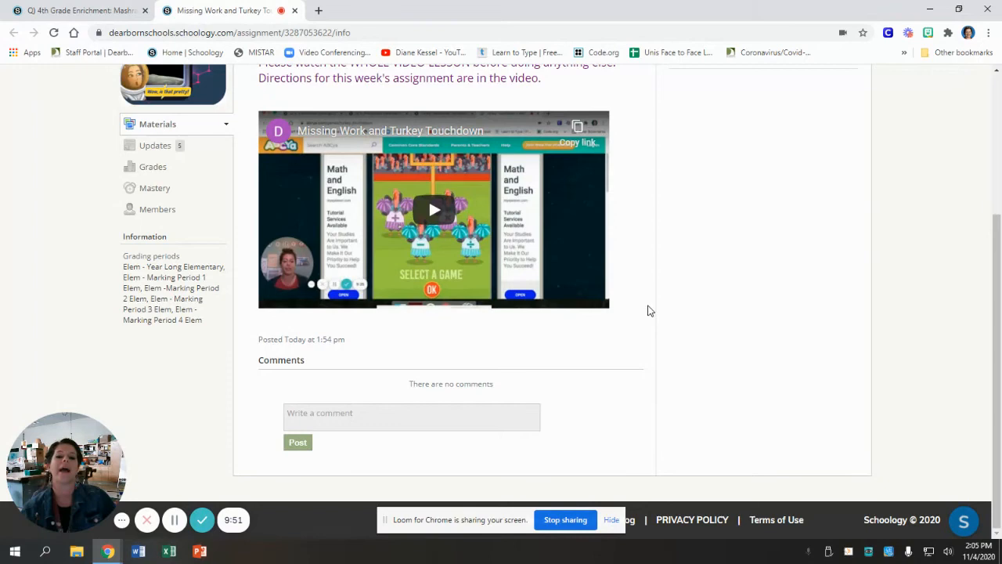
scroll(up, 3)
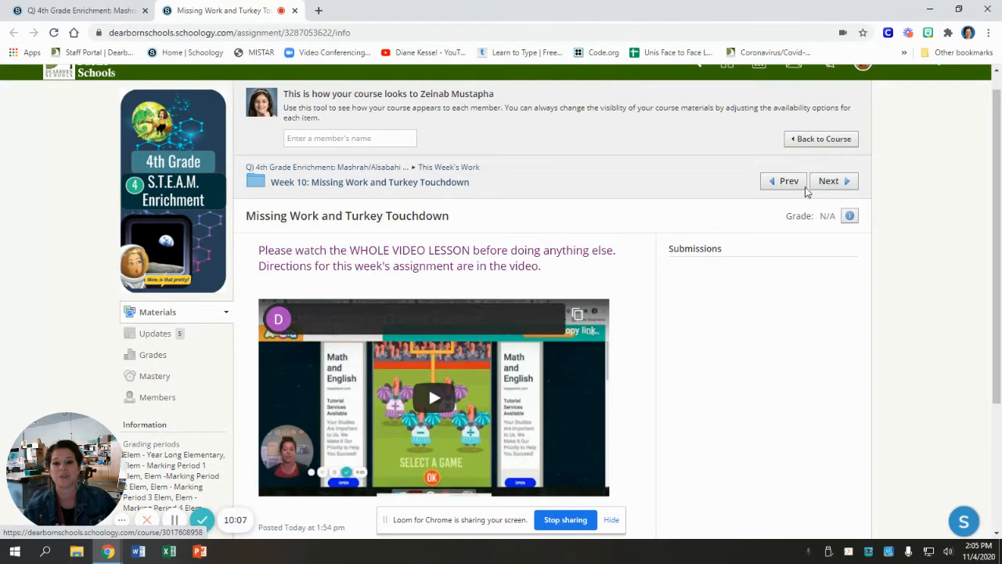
click(820, 138)
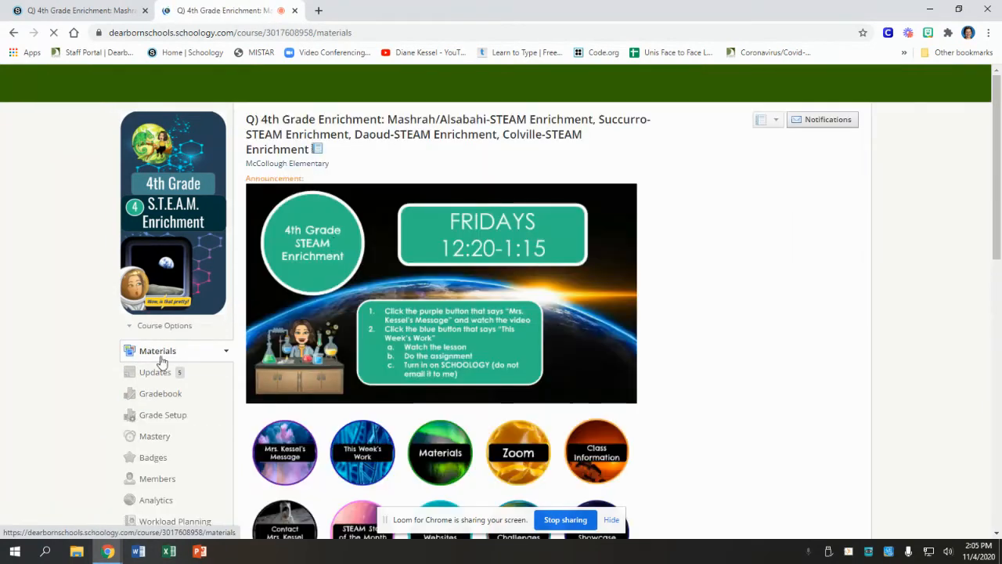
Step: Use Course Options > View Course As to preview as another member student
click(165, 325)
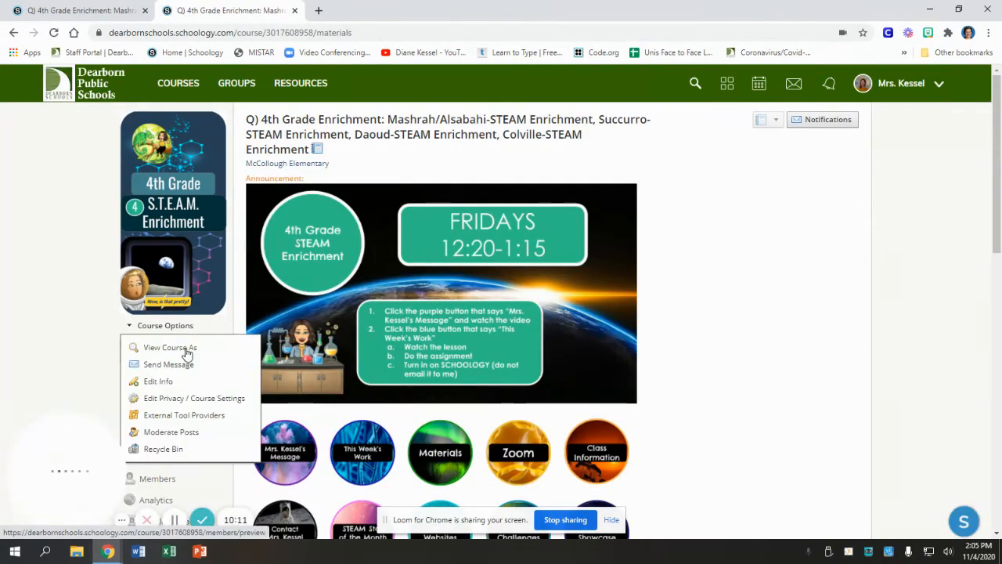
click(170, 347)
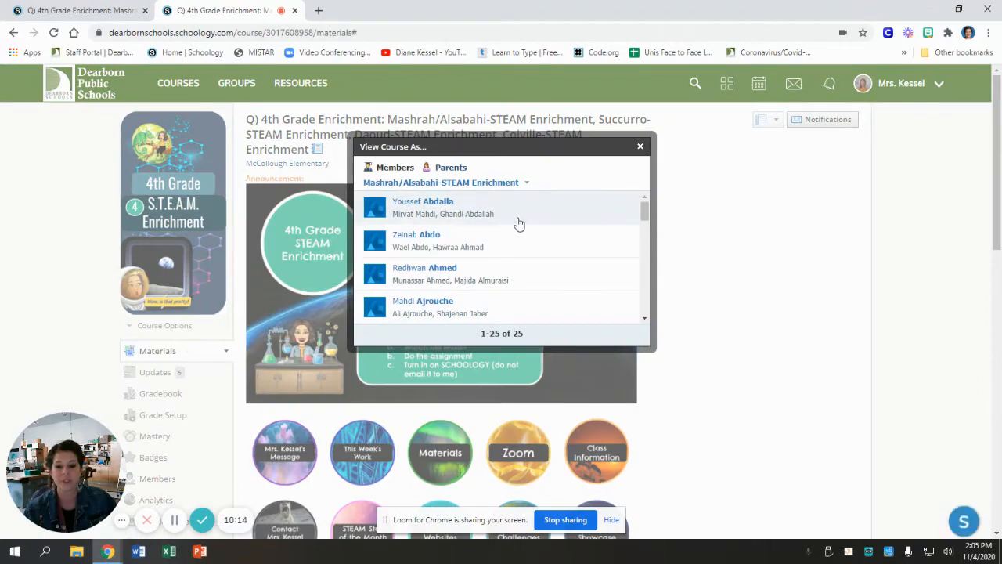
scroll(down, 3)
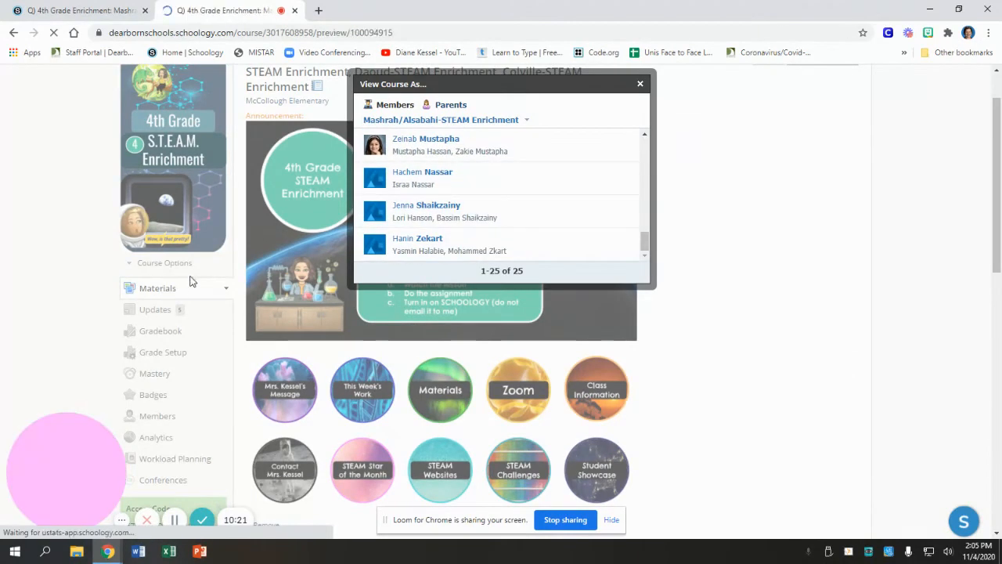
click(426, 205)
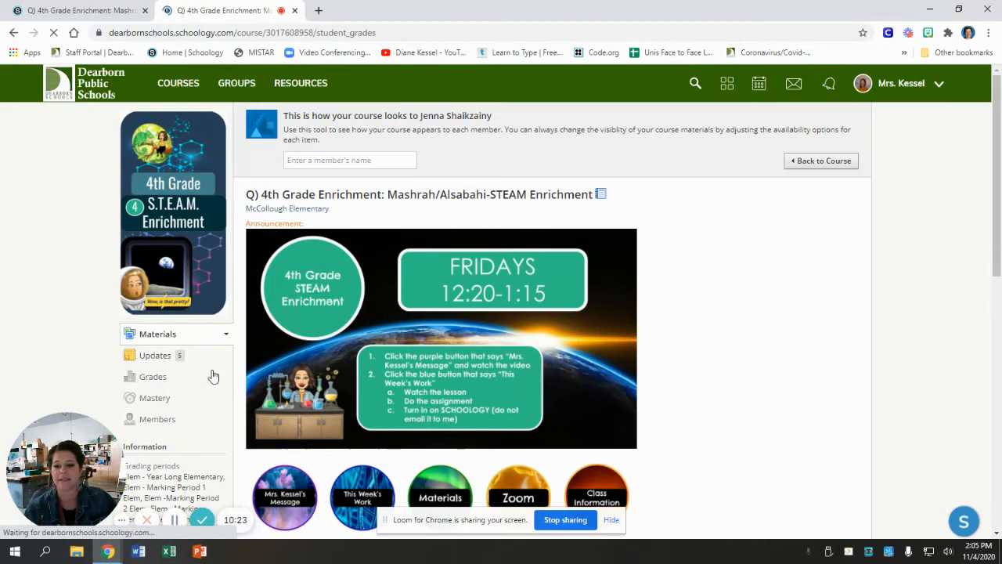
Step: Review Jenna's grades, including the missing Google Slides: Lesson 1, then exit the preview
click(154, 377)
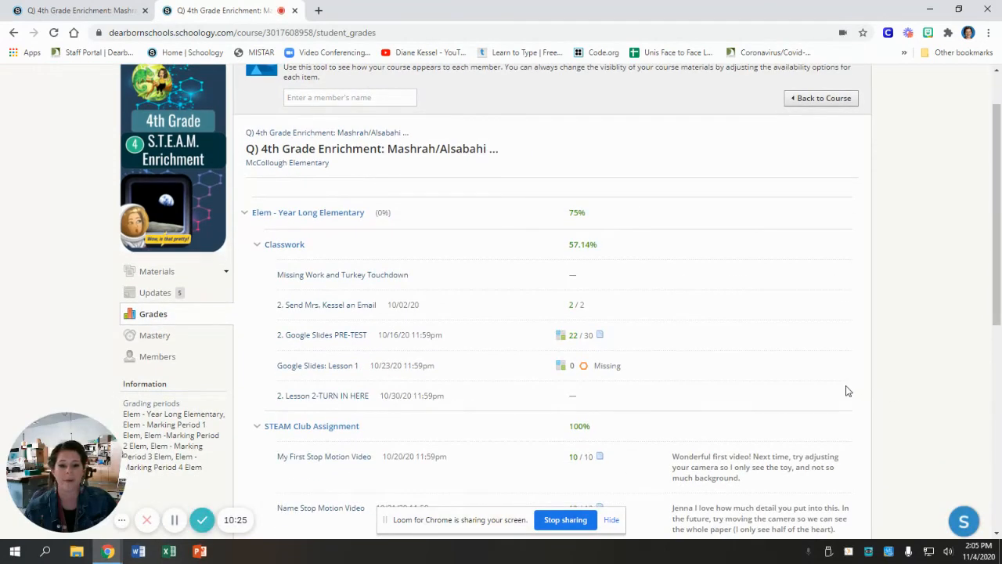
mouse_move(593, 338)
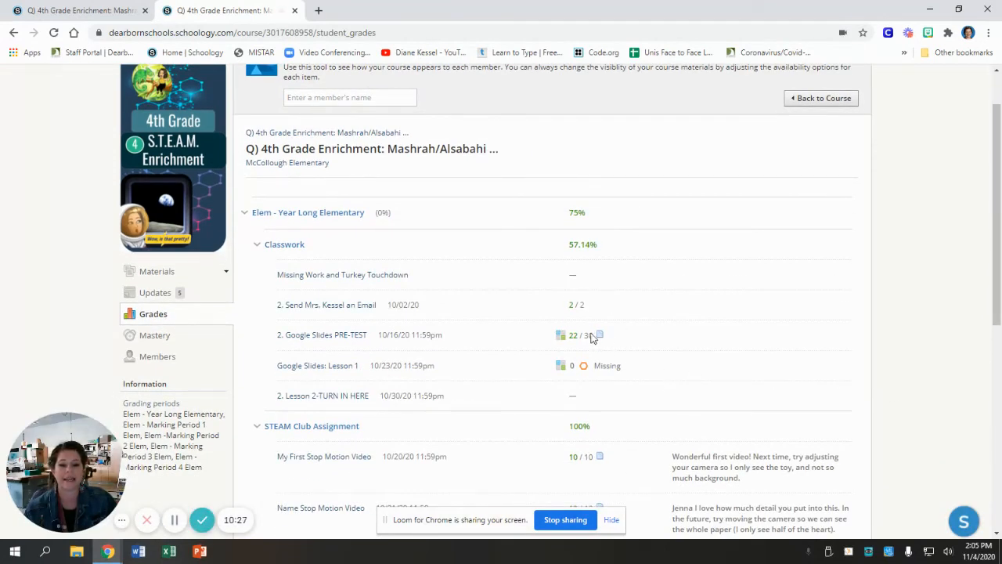
mouse_move(581, 302)
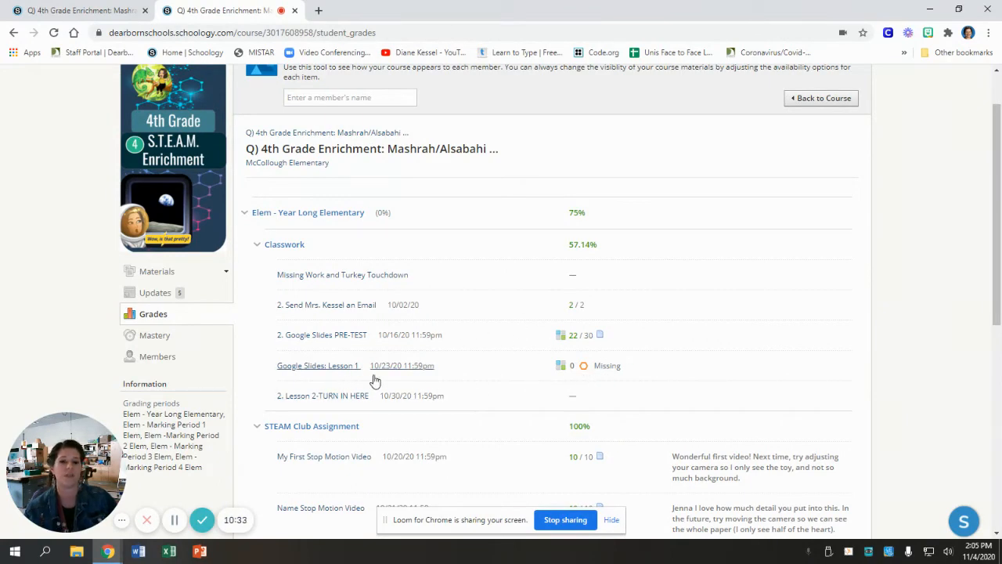
scroll(down, 3)
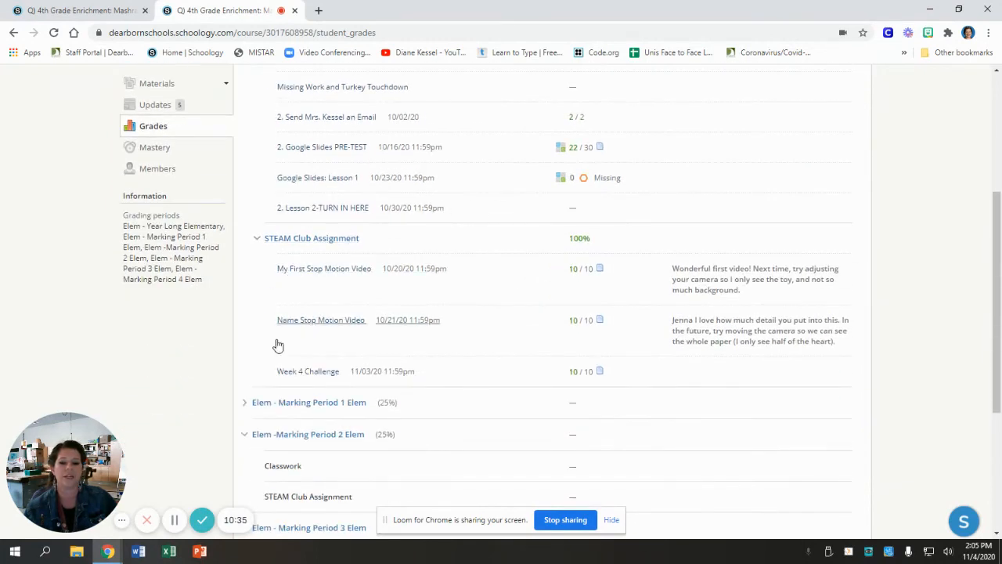
mouse_move(724, 356)
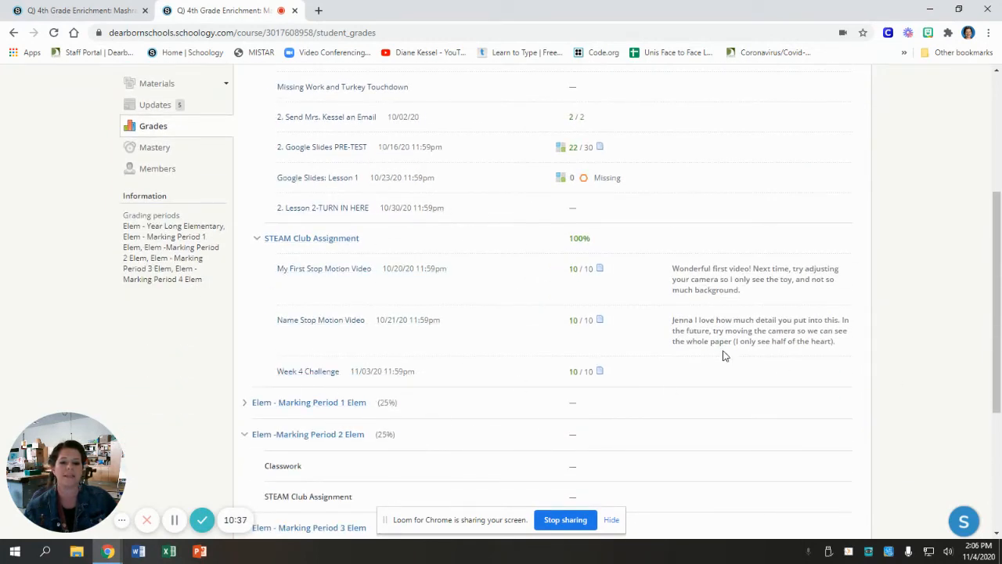
mouse_move(571, 278)
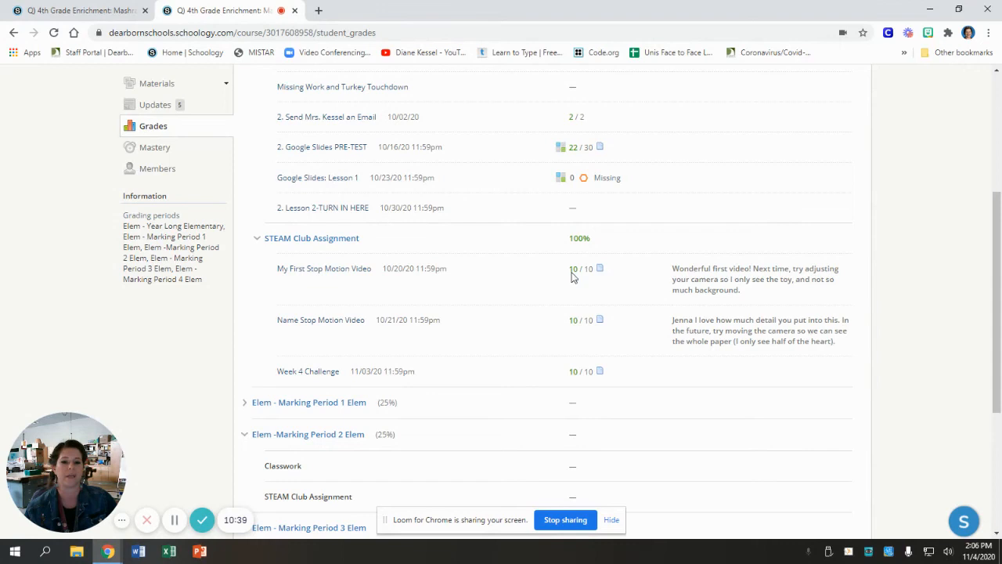
mouse_move(611, 244)
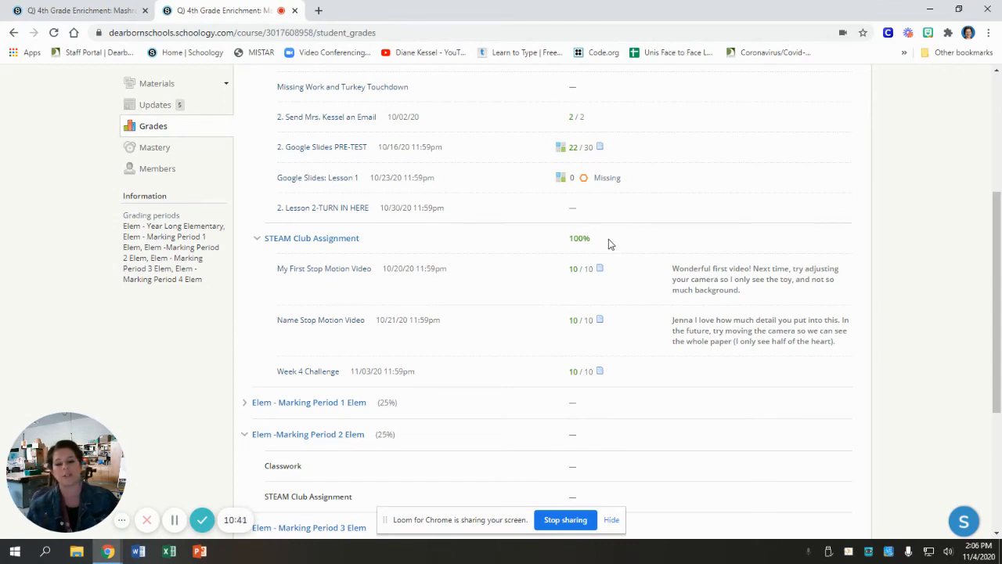
scroll(up, 3)
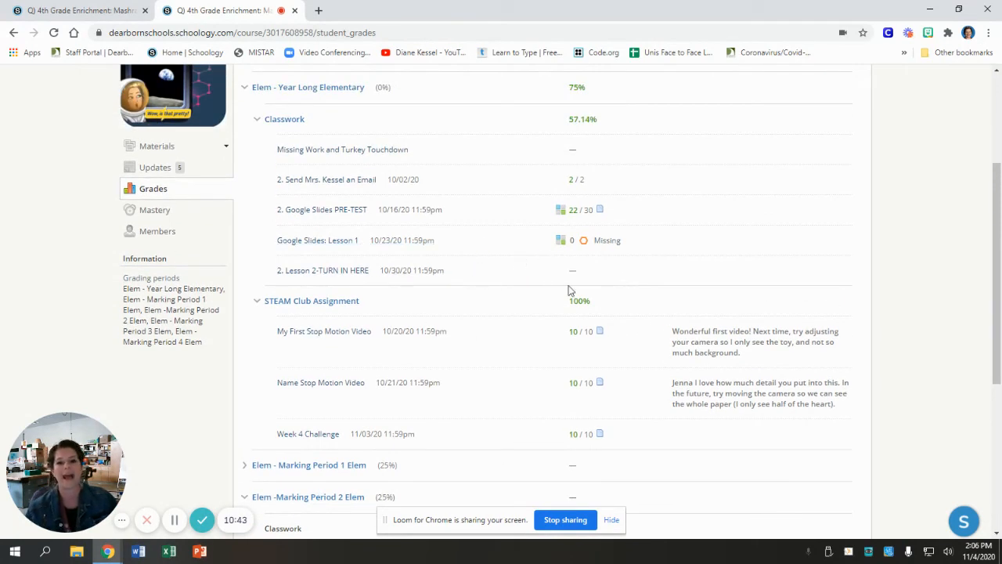
scroll(down, 3)
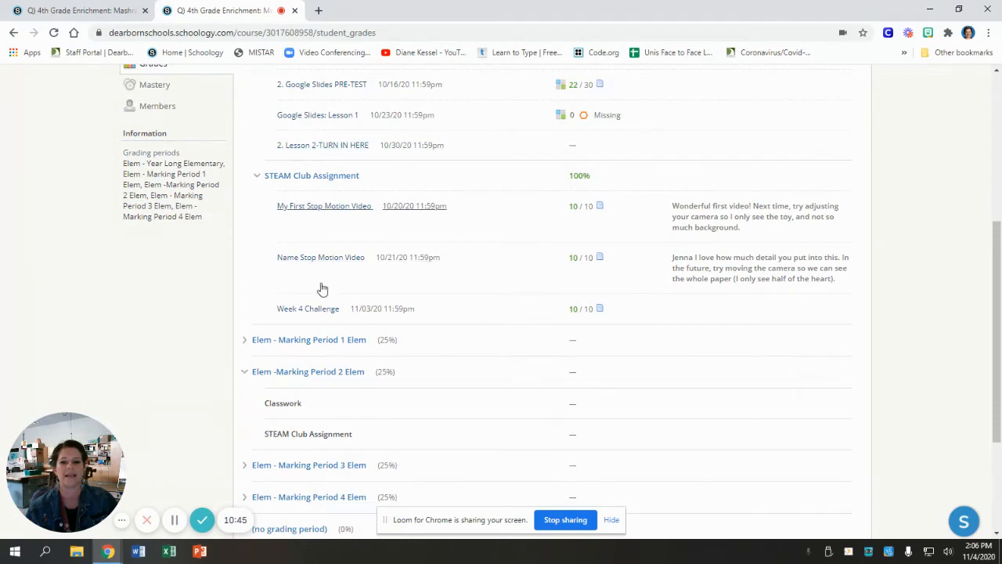
scroll(up, 3)
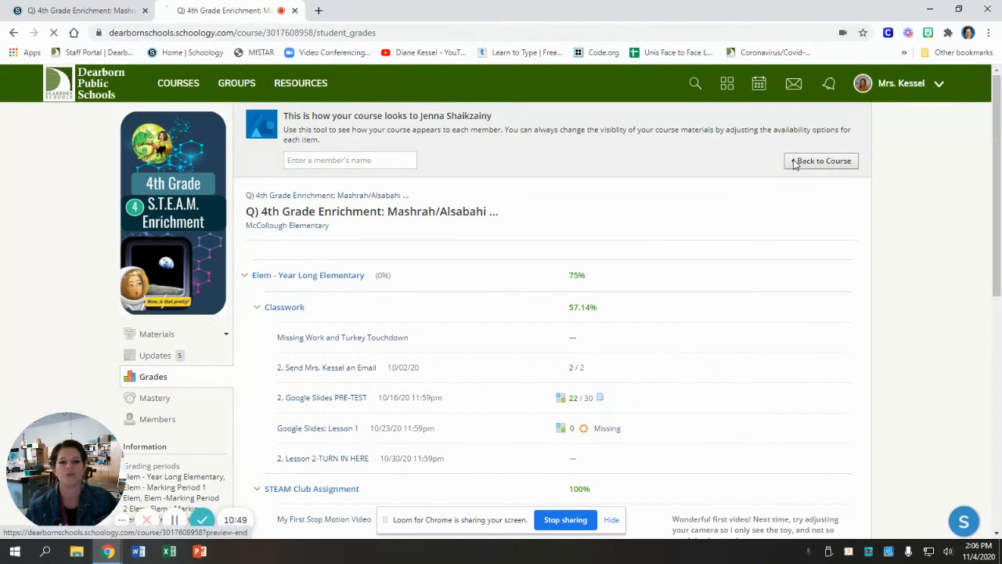
click(820, 161)
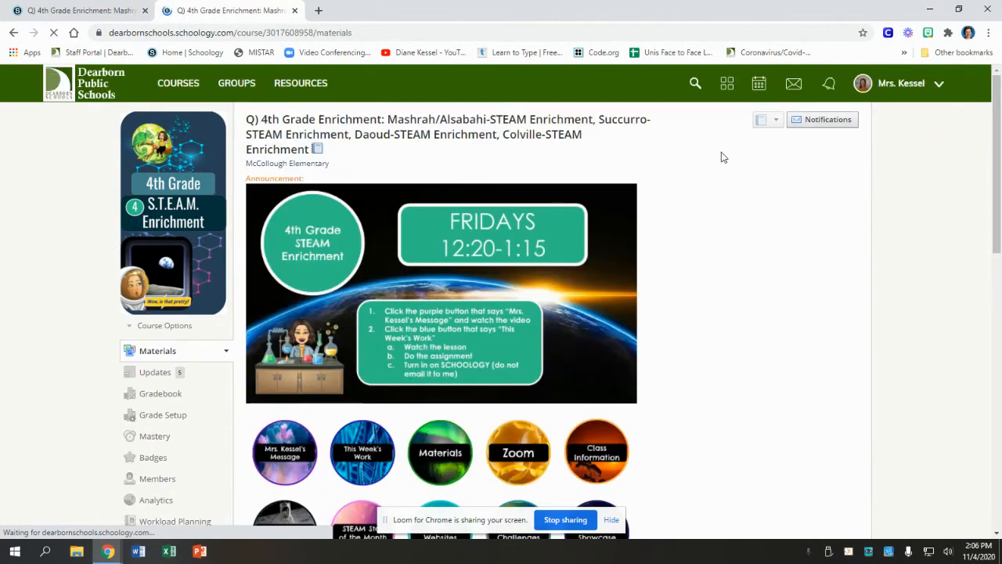